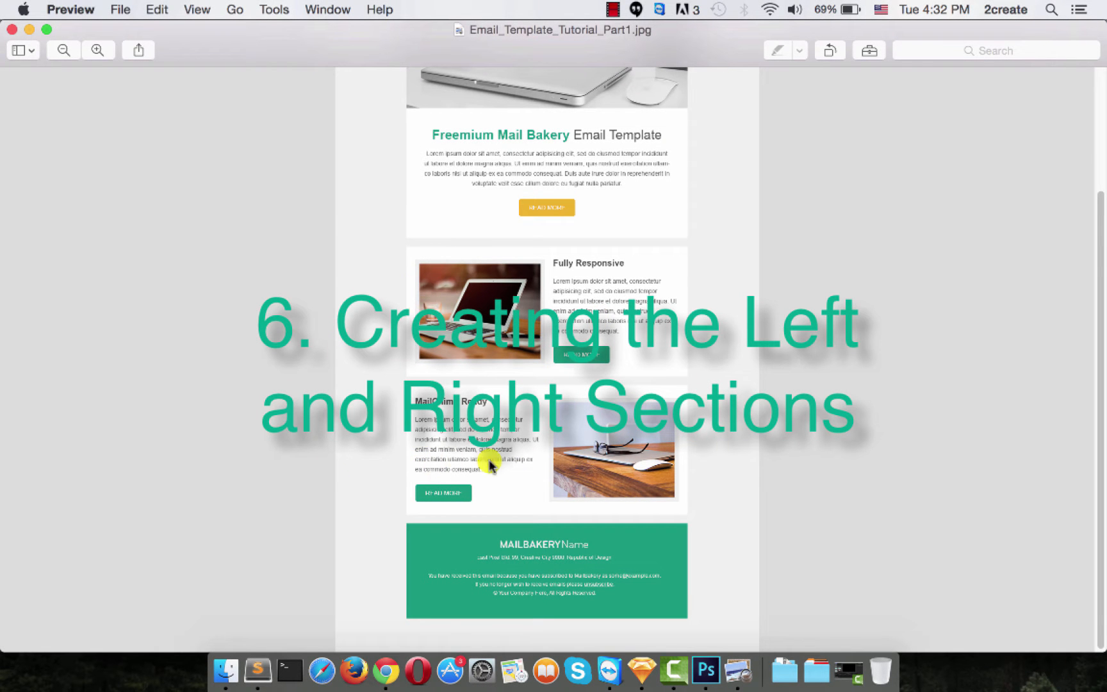
pyautogui.moveTo(617, 434)
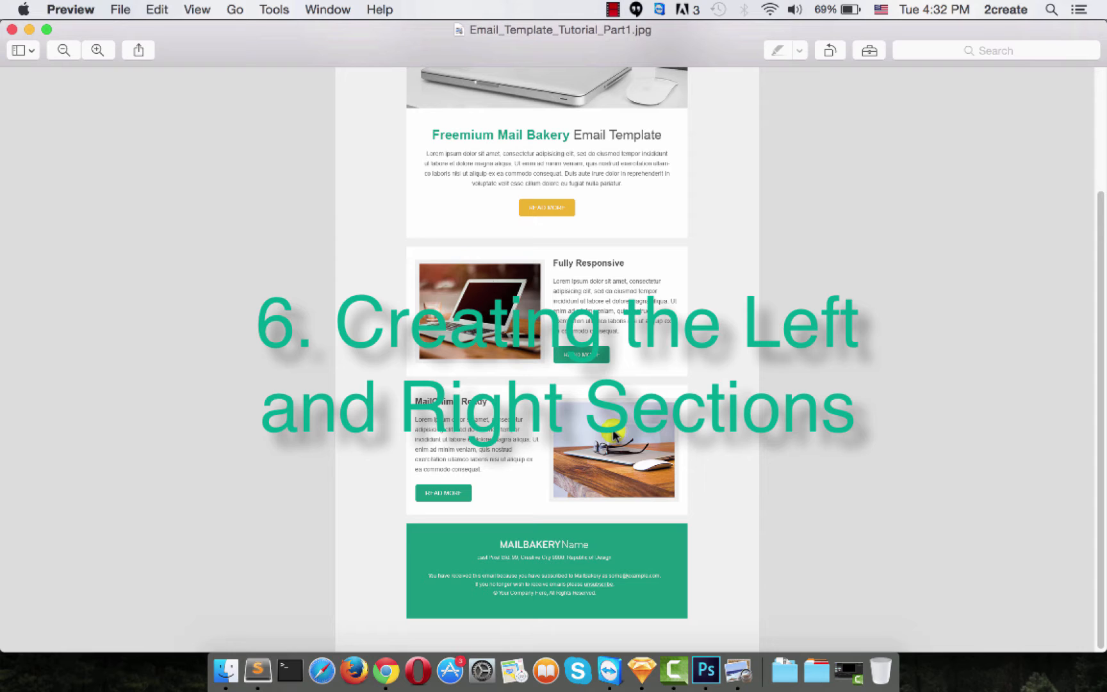
pyautogui.moveTo(718, 651)
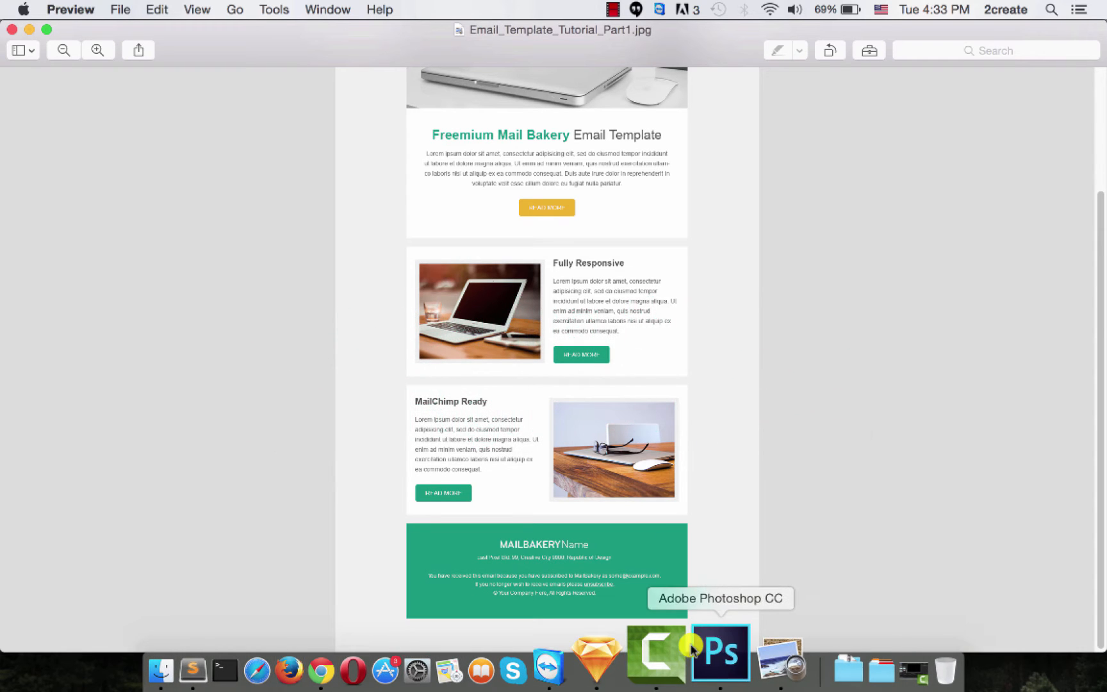
# Bring the Photoshop email template window to the front
pyautogui.click(718, 651)
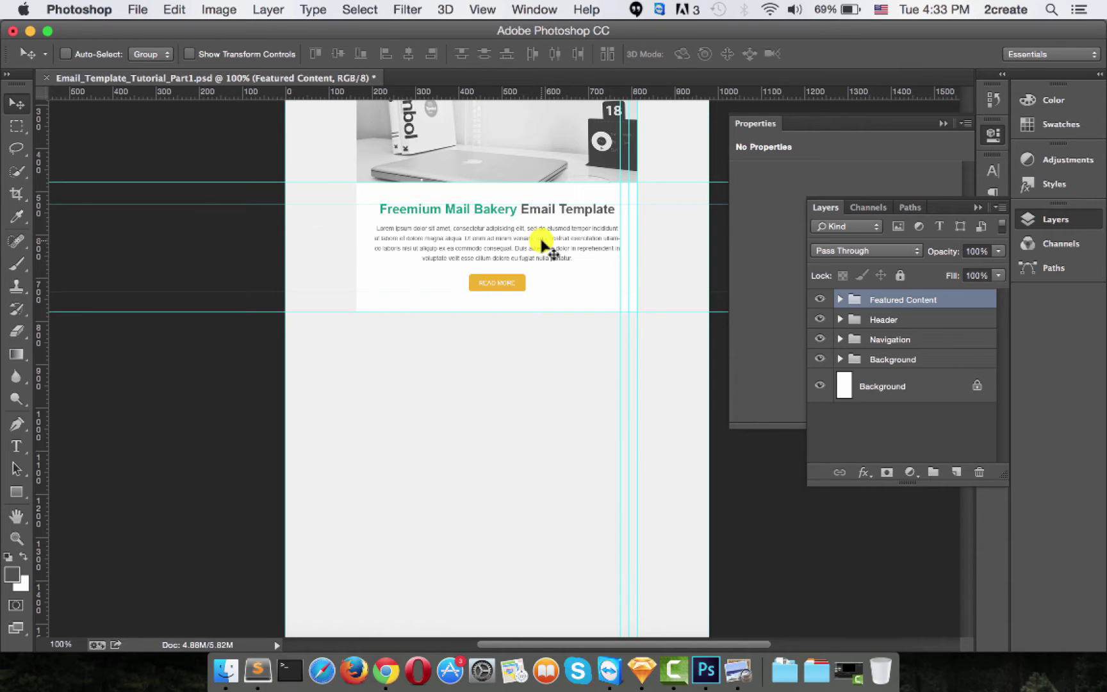
pyautogui.moveTo(545, 243)
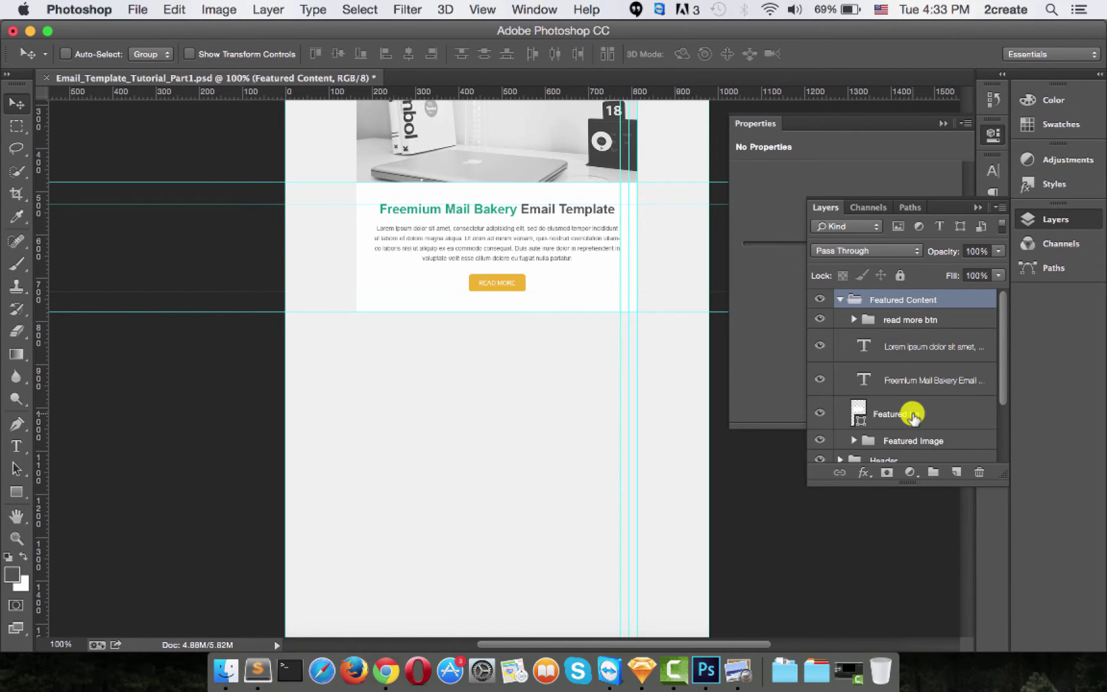
# Duplicate the Featured bg layer as 'Left Section' and group the copy
pyautogui.click(911, 412)
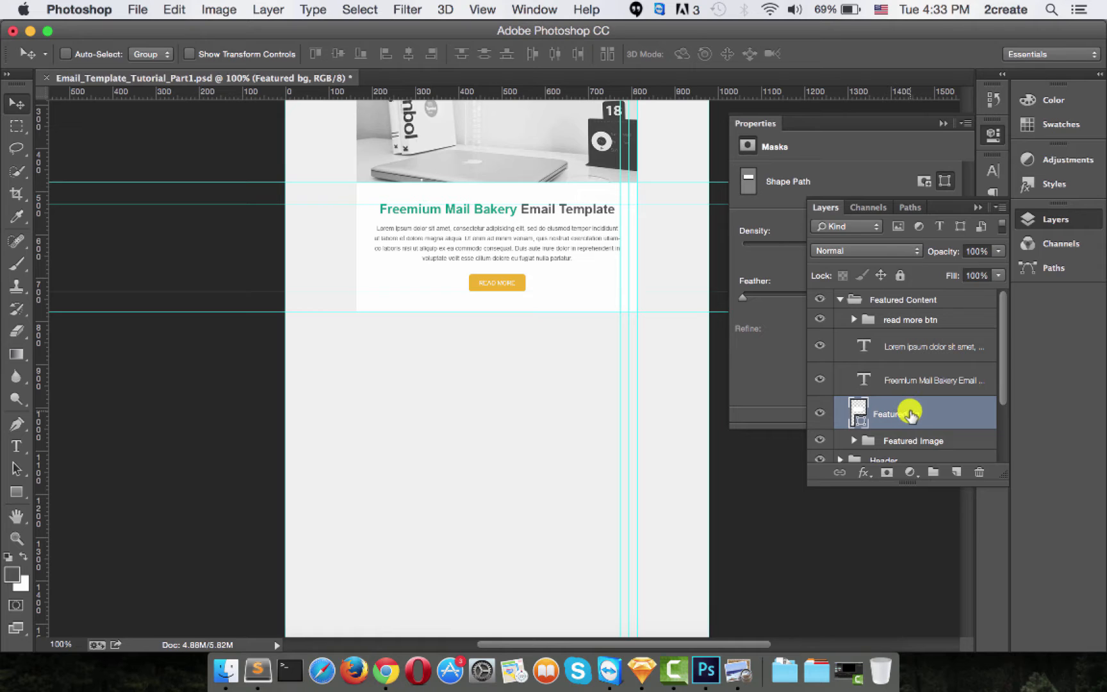
pyautogui.rightClick(911, 413)
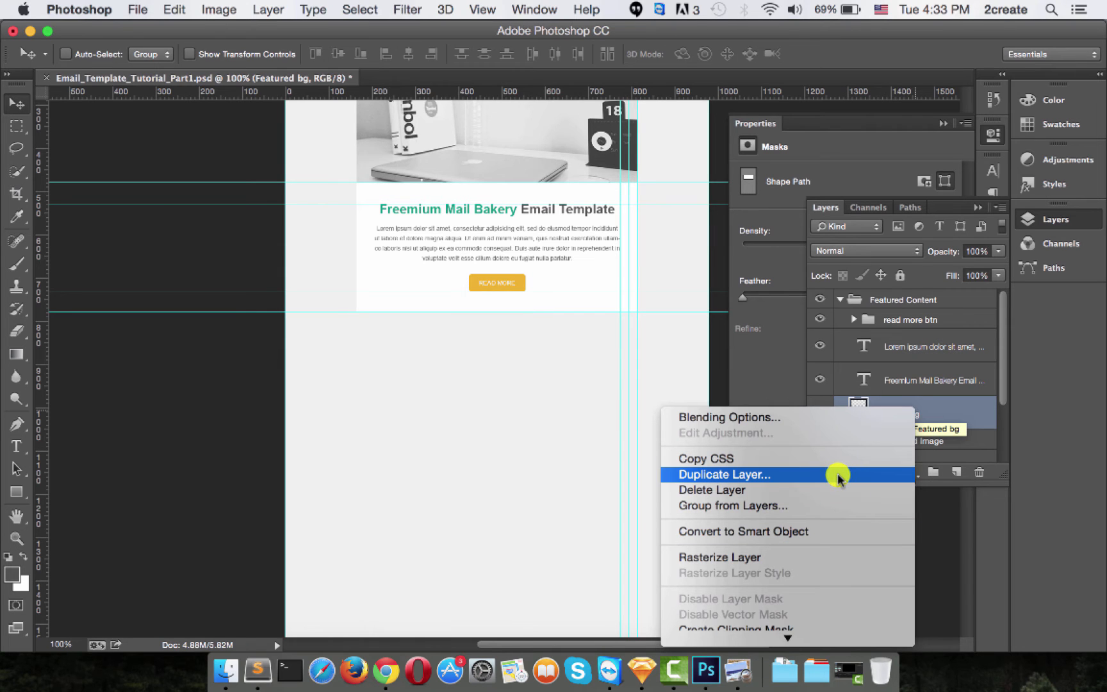
pyautogui.click(722, 474)
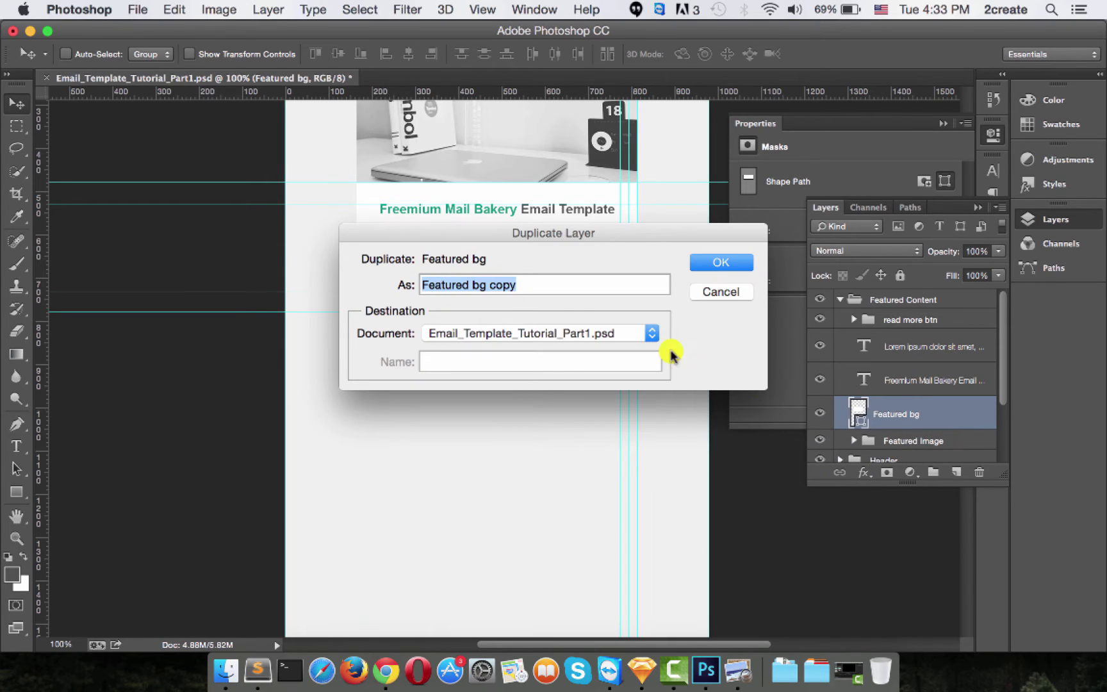
pyautogui.moveTo(669, 351)
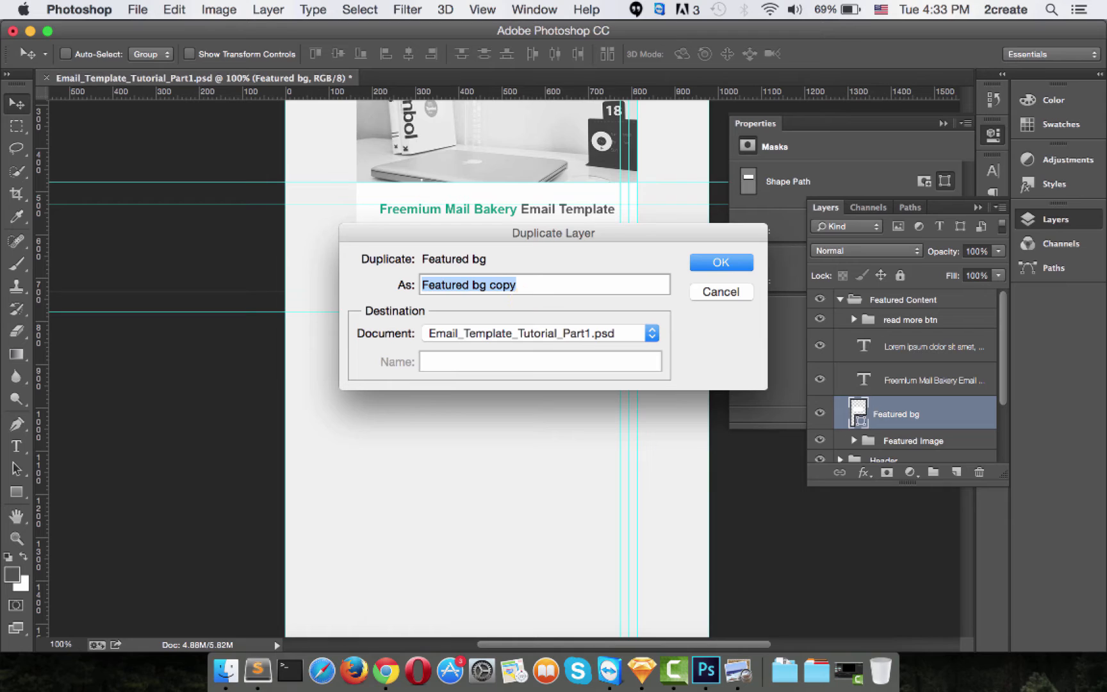
pyautogui.write('Left Section')
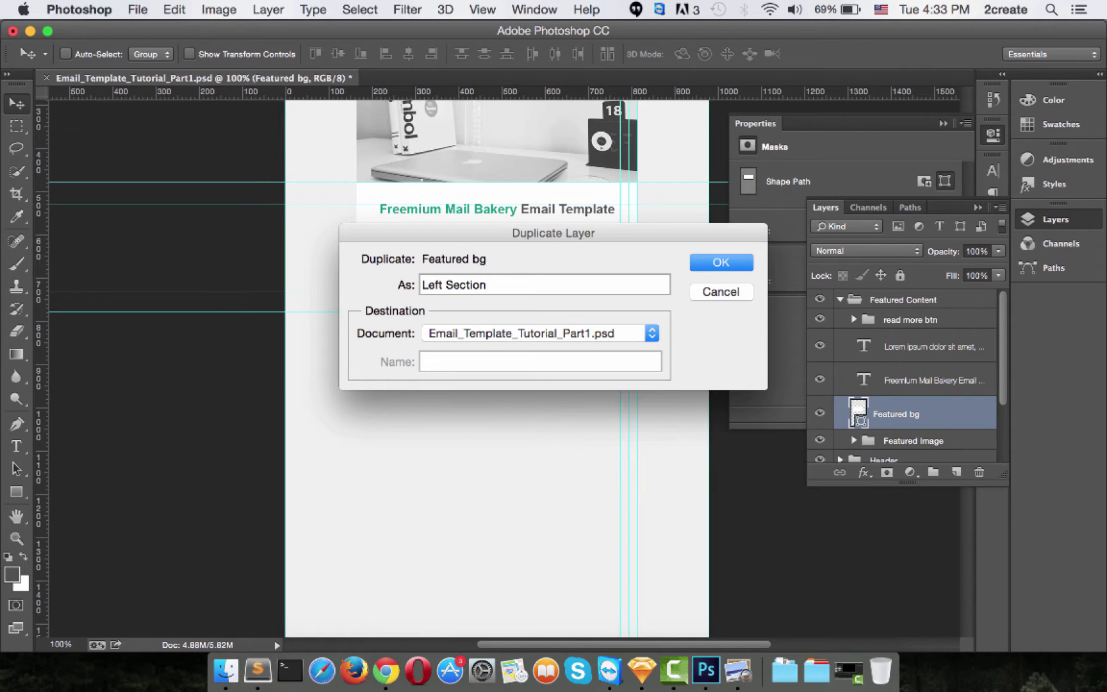
pyautogui.click(719, 261)
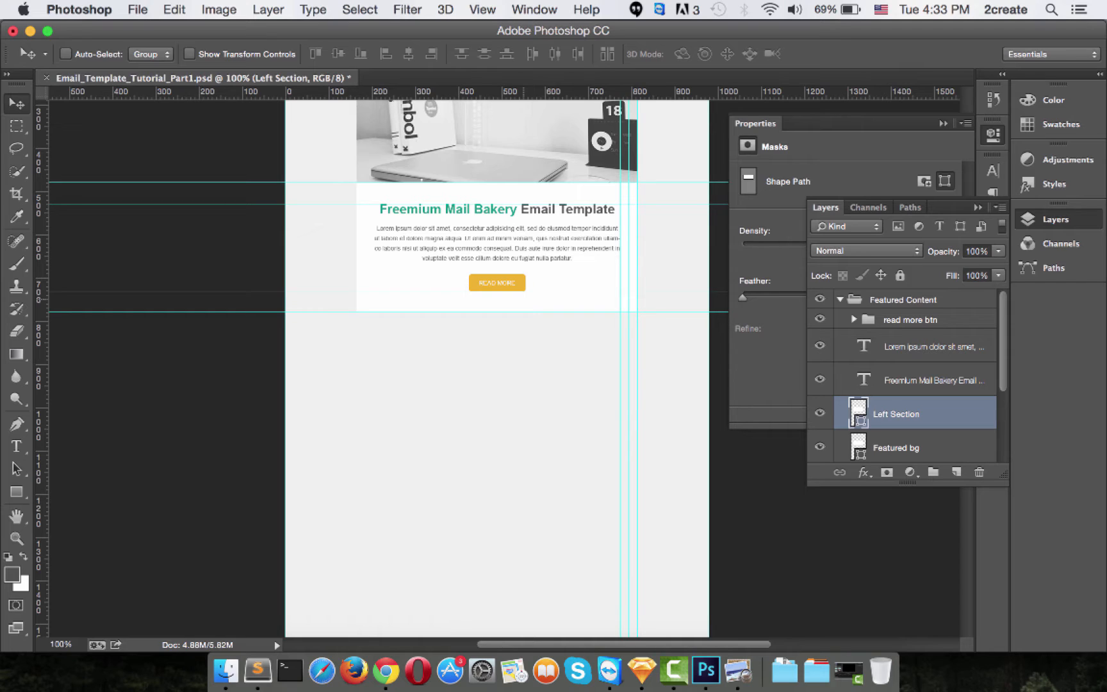
pyautogui.press('cmd+j')
pyautogui.write('Left')
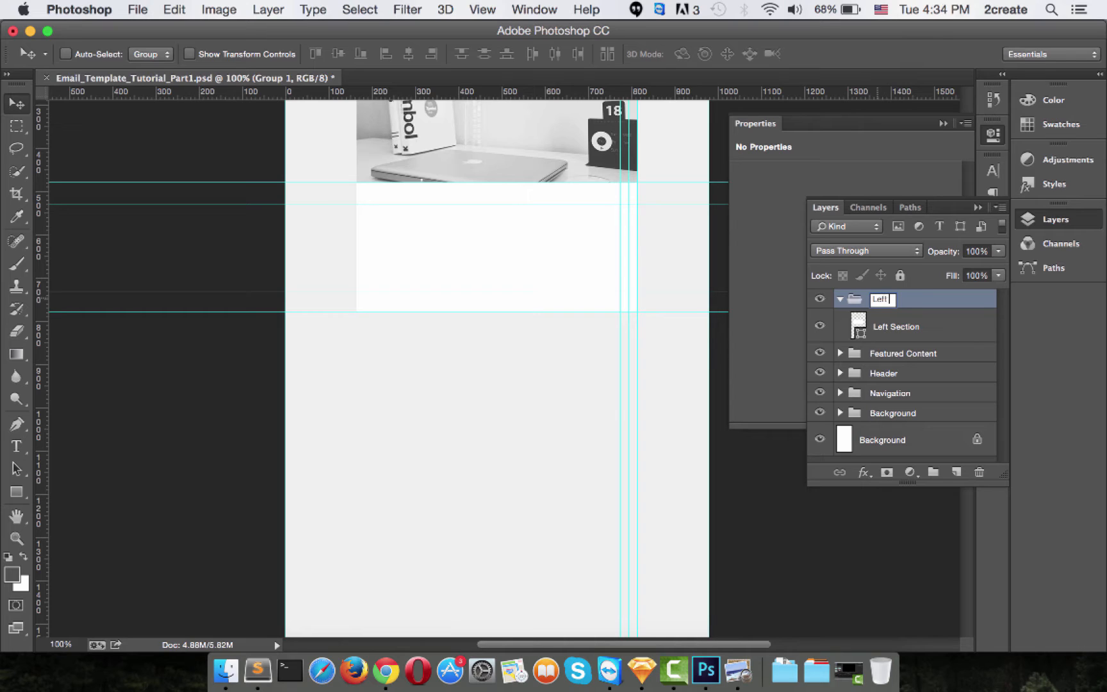
# Finish naming the group 'Left Section' and switch to moving its white block
pyautogui.write('Section')
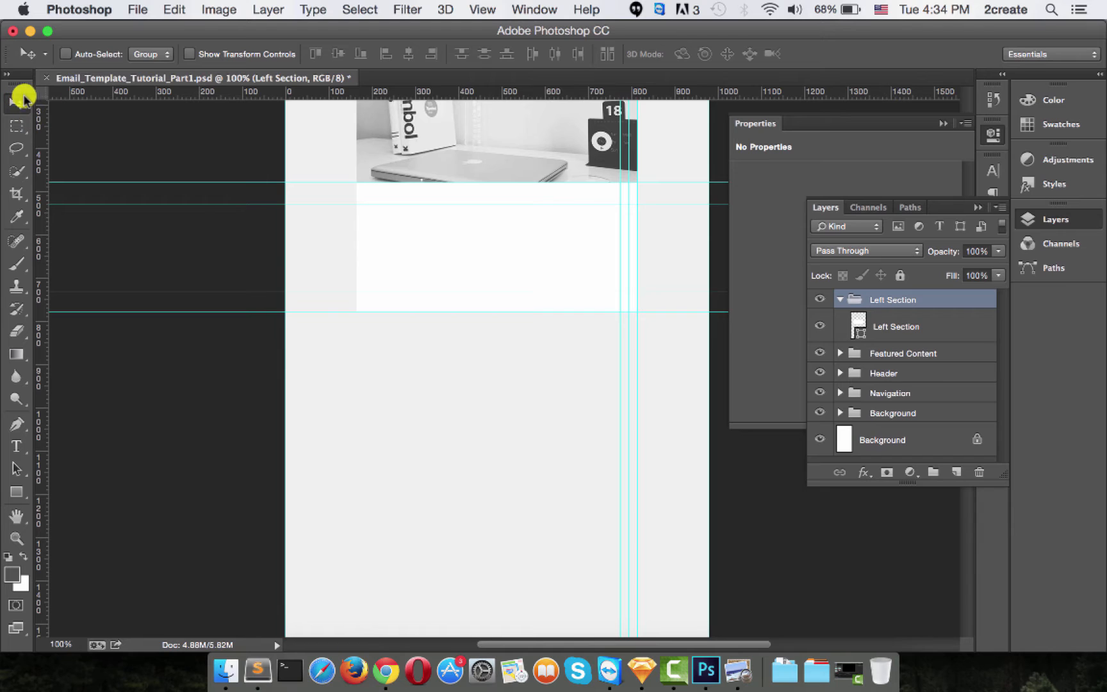
pyautogui.click(841, 300)
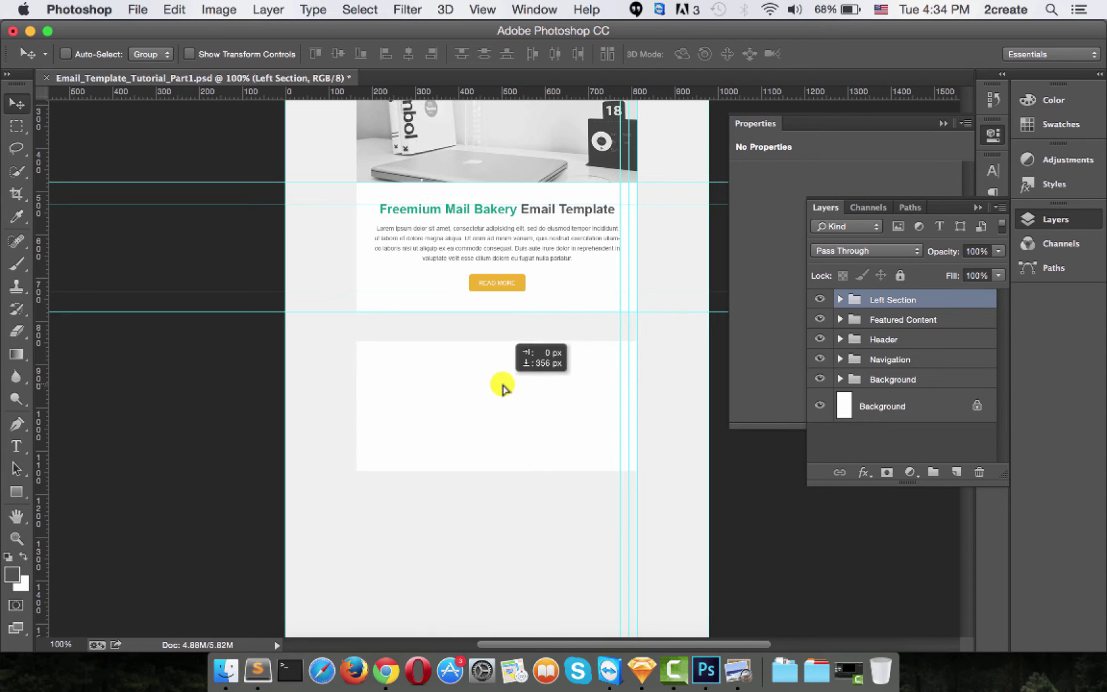
# Zoom in, measure the gap with a marquee square, and select the Left Section shape to reposition it
pyautogui.press('cmd+plus')
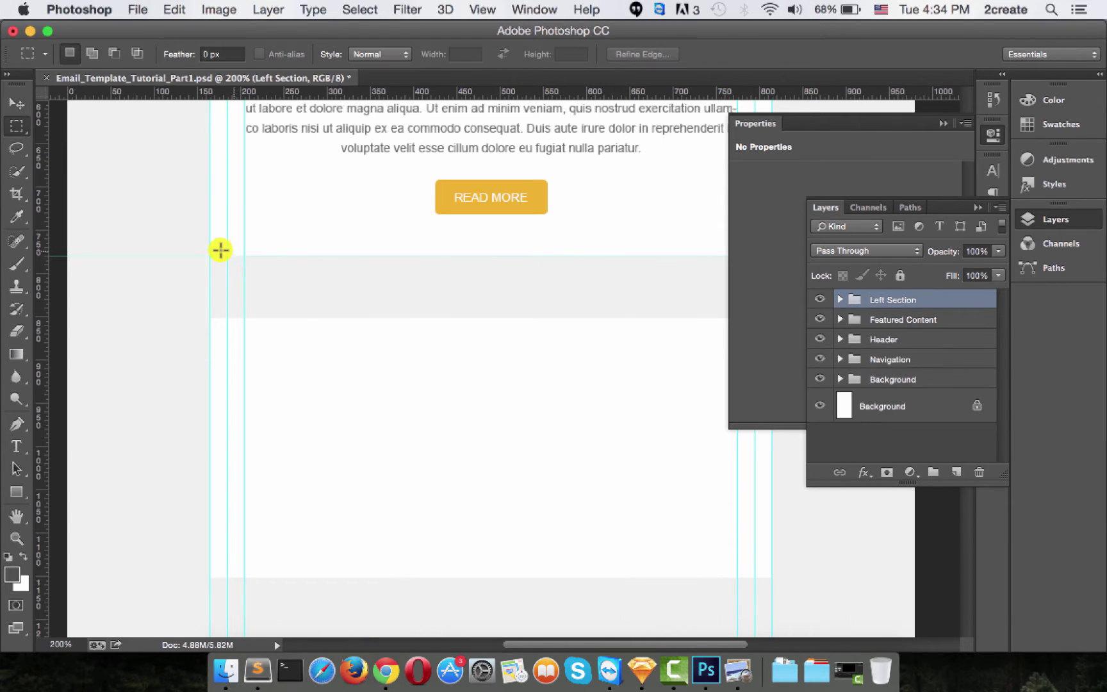
pyautogui.moveTo(221, 250); pyautogui.dragTo(241, 284)
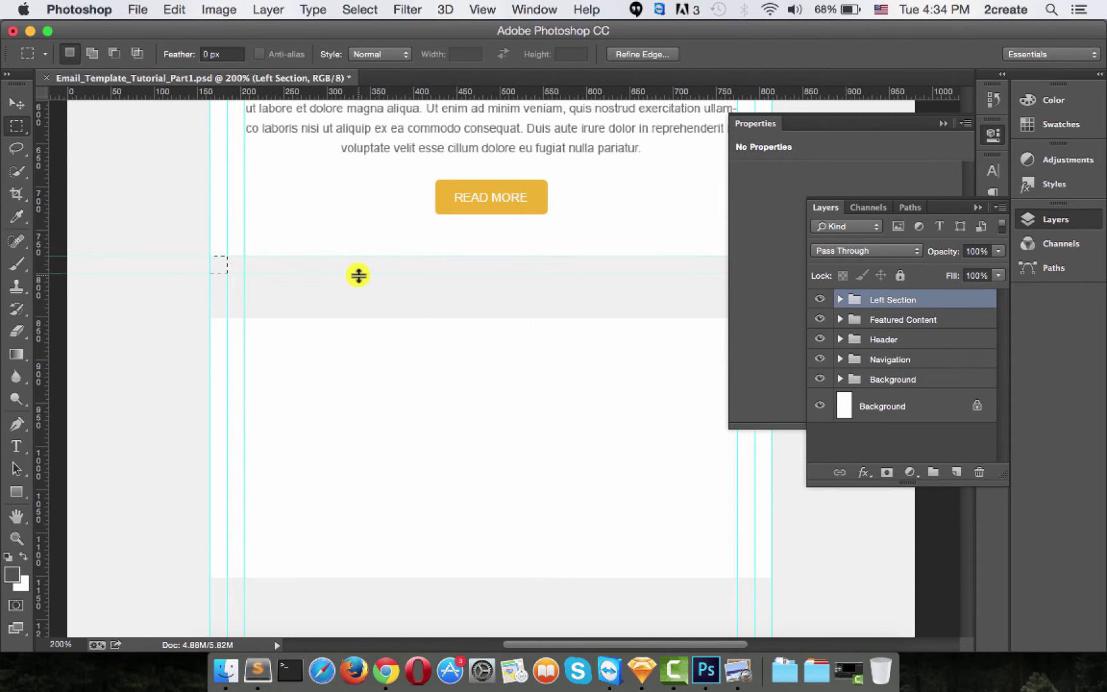
pyautogui.click(16, 103)
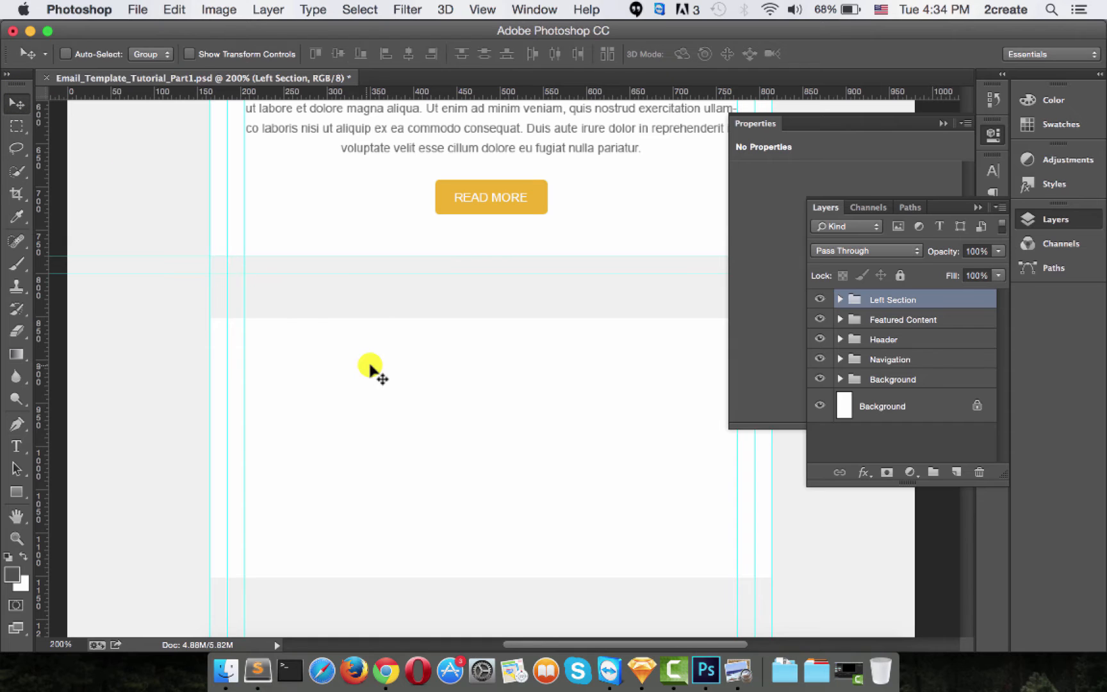
pyautogui.click(841, 298)
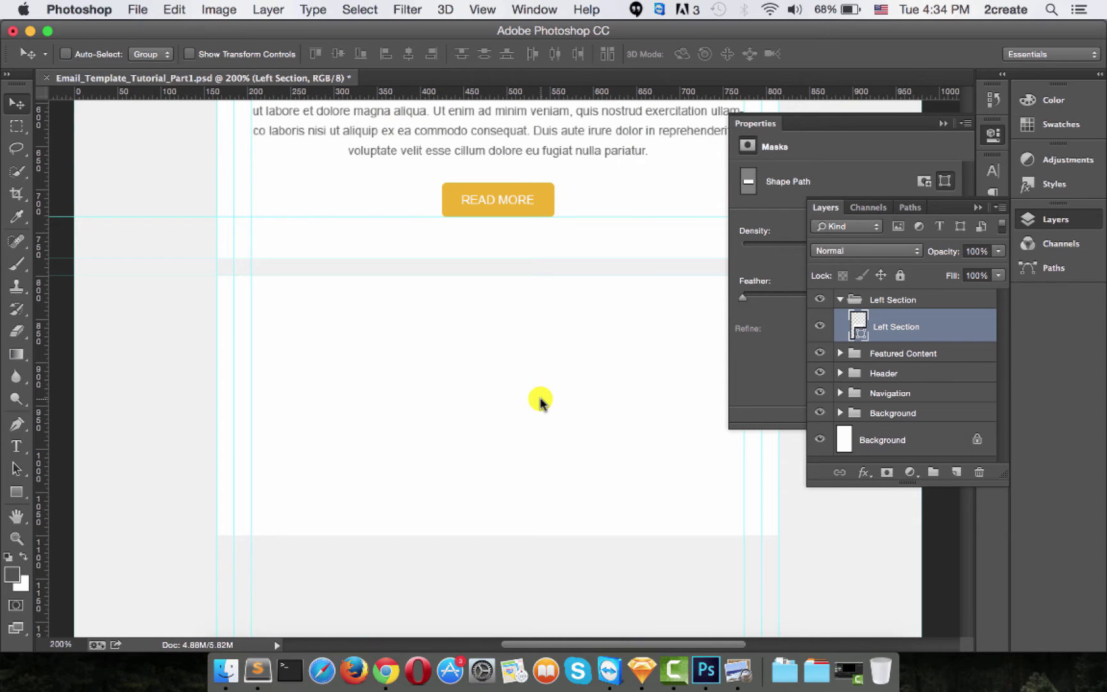
pyautogui.moveTo(524, 396)
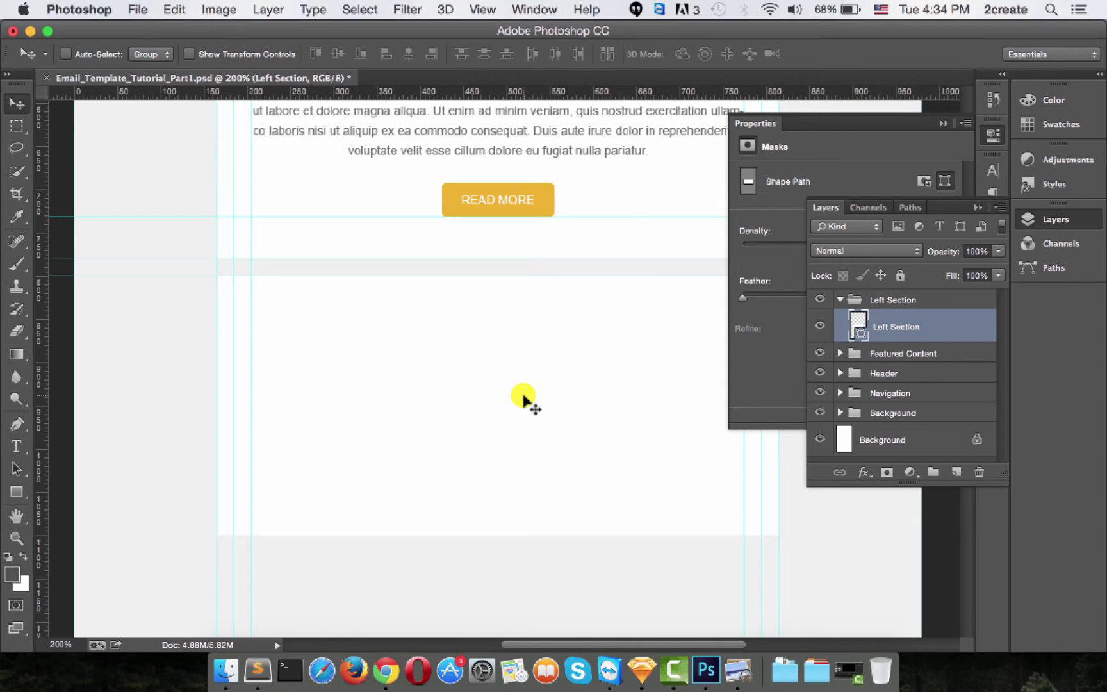
pyautogui.moveTo(318, 258)
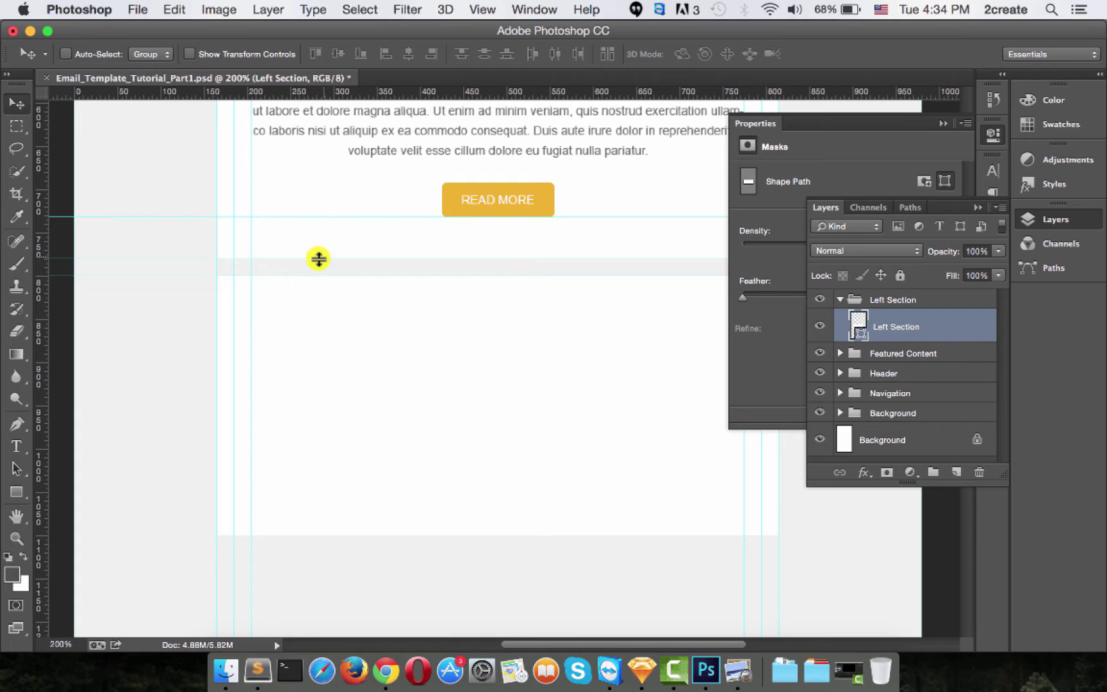
pyautogui.moveTo(731, 553)
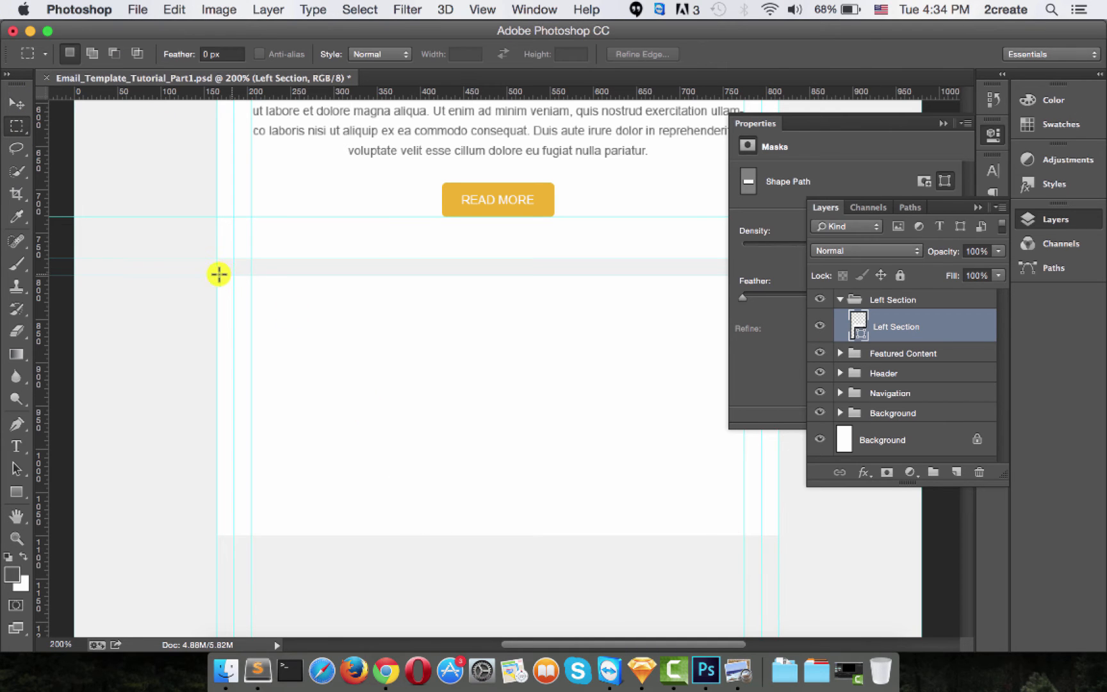
# Mark padding with a spacer square, drag a guide to the panel's top padding, then move the square to its bottom
pyautogui.moveTo(218, 275); pyautogui.dragTo(246, 301)
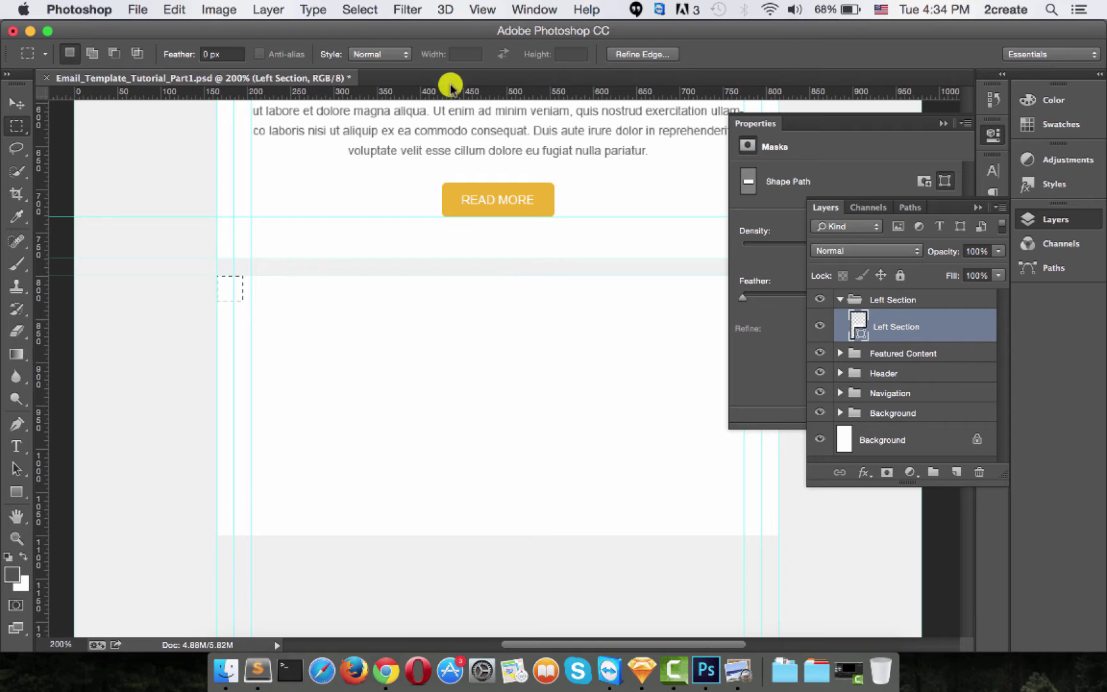
pyautogui.moveTo(450, 89); pyautogui.dragTo(445, 304)
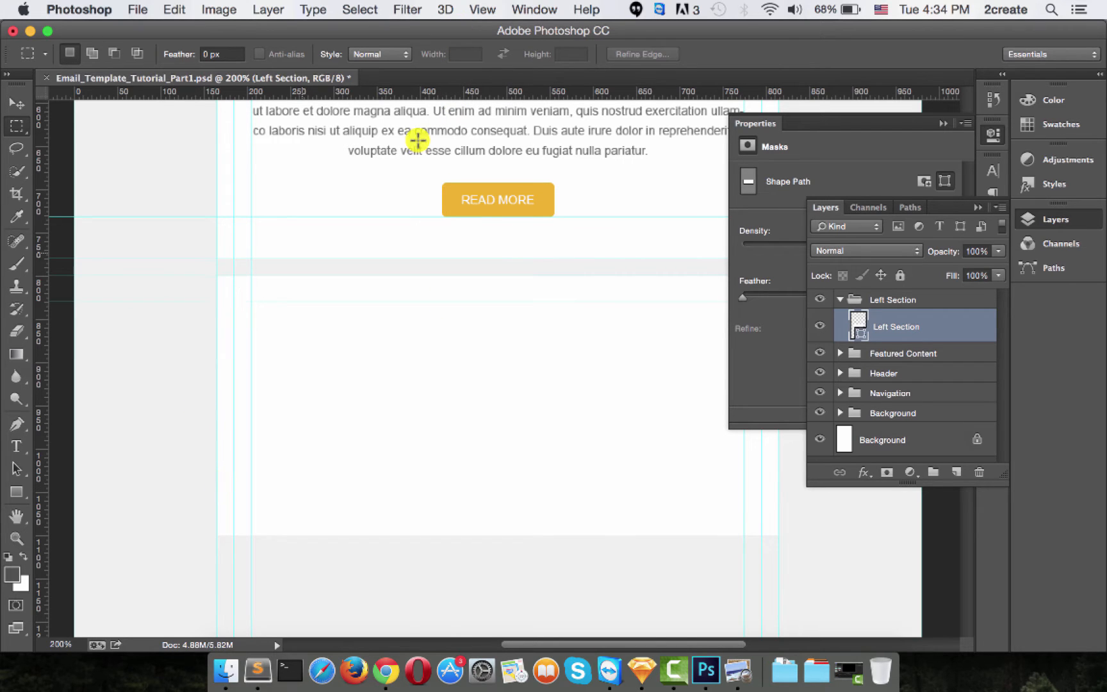
pyautogui.moveTo(417, 140); pyautogui.dragTo(435, 536)
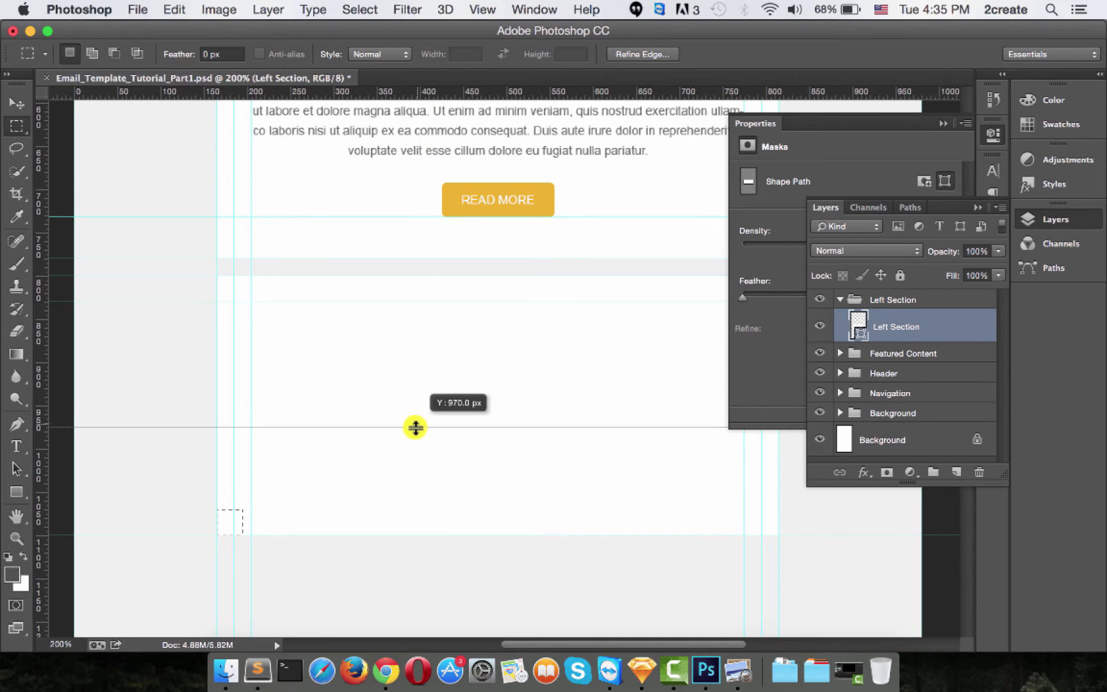
pyautogui.moveTo(477, 430)
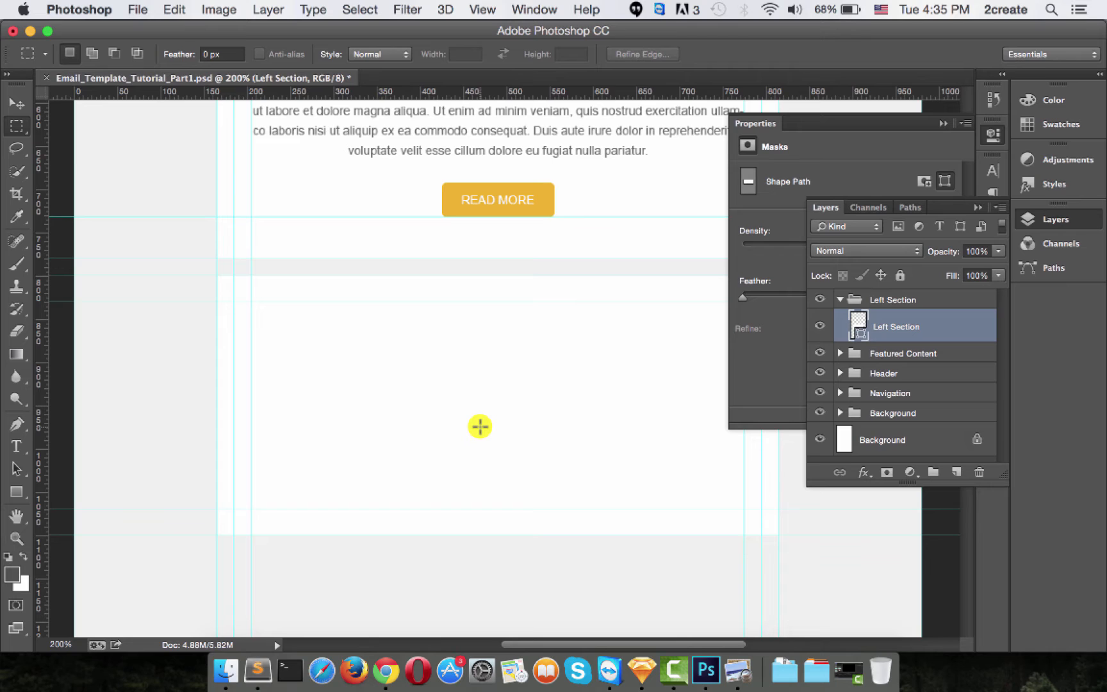
pyautogui.moveTo(907, 431)
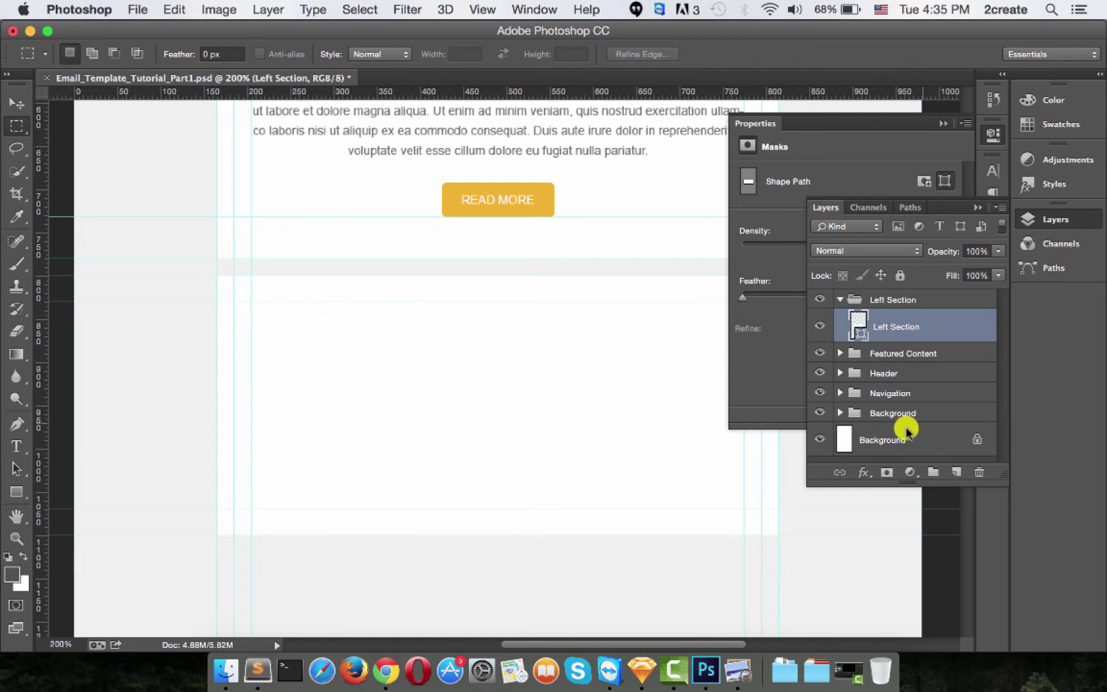
# Create a 300 × 240 px dark rectangle on a new layer in the Left Section group
pyautogui.click(933, 472)
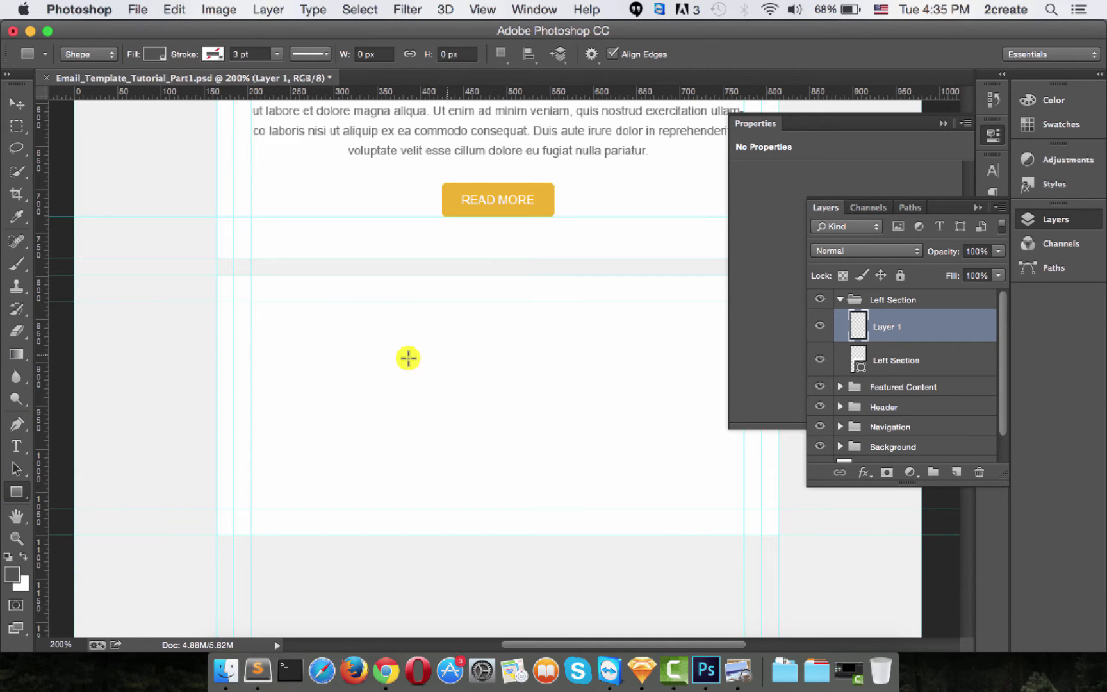
pyautogui.click(408, 359)
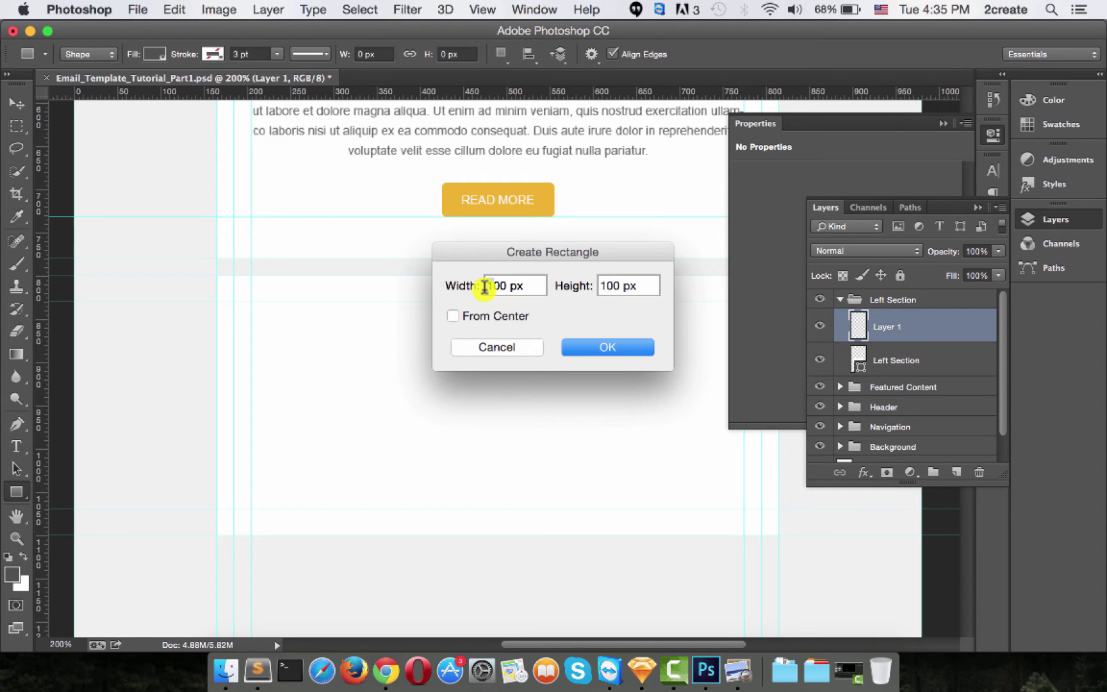
pyautogui.write('300')
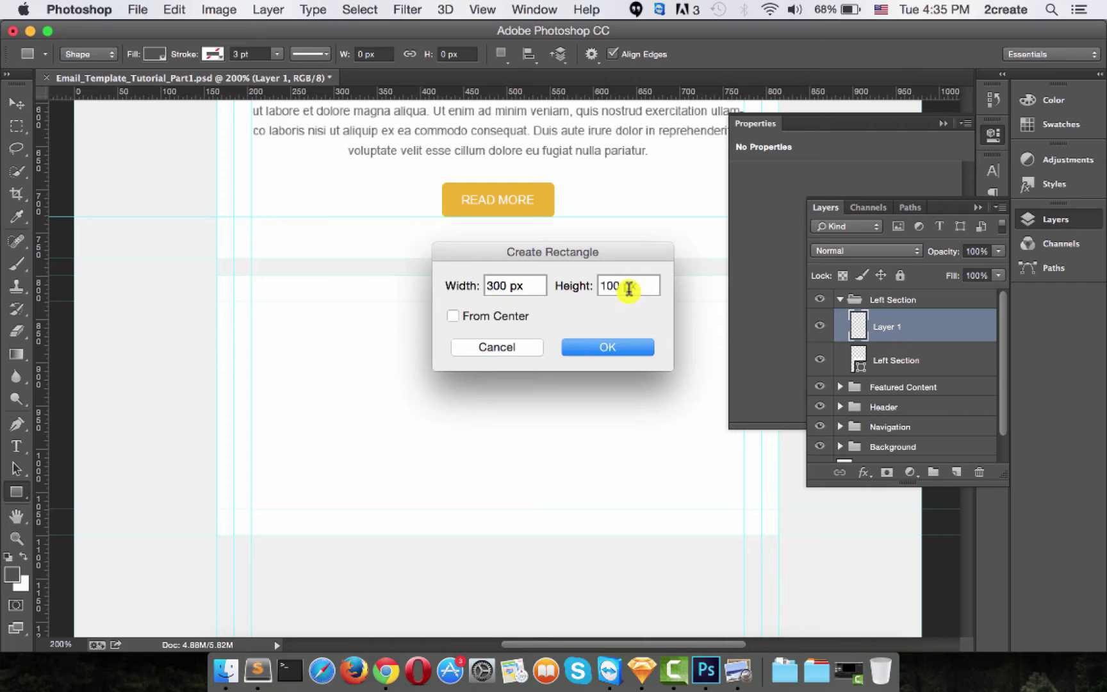
pyautogui.write('240 px')
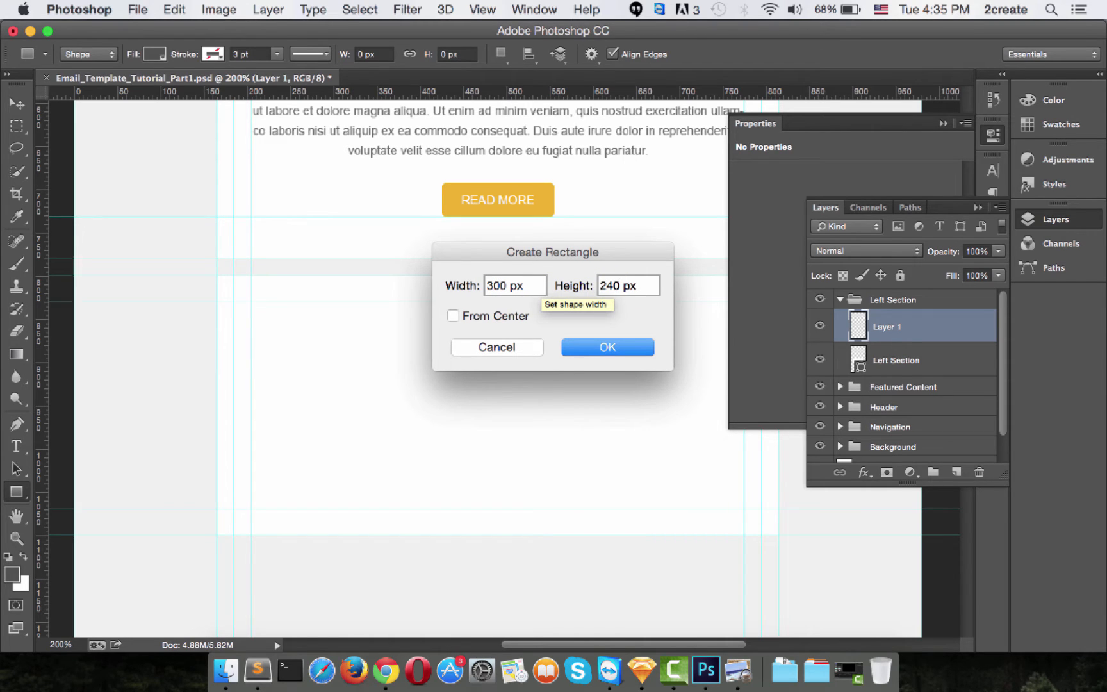
pyautogui.click(606, 347)
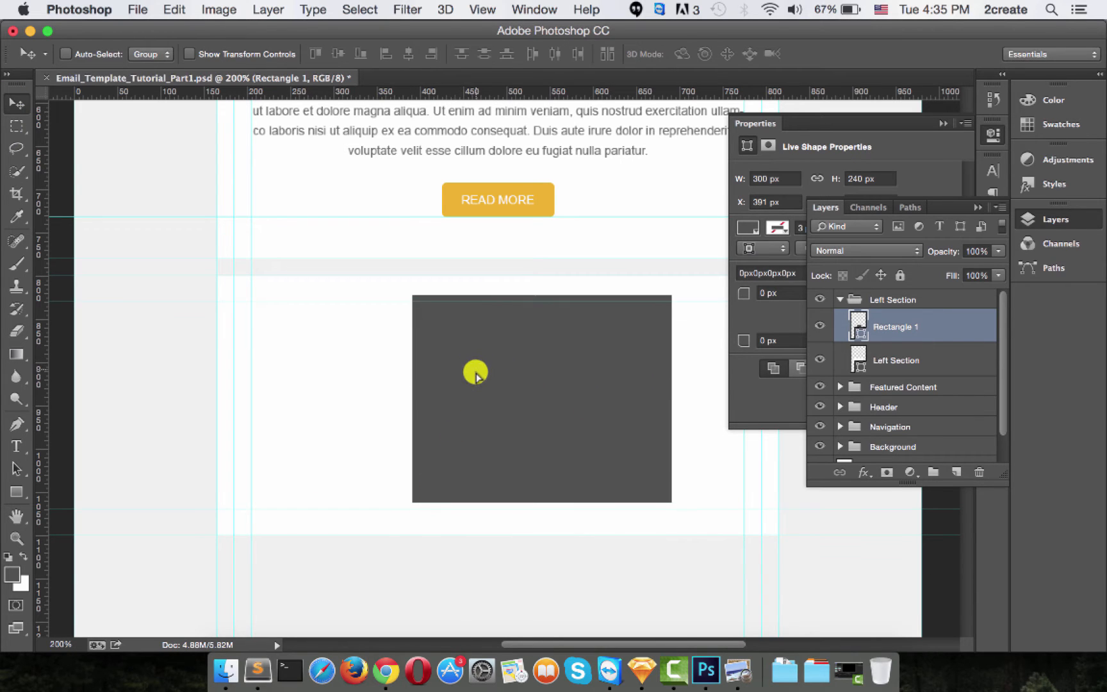
# Drag Rectangle 1 left against the section's left guide at x 205 px
pyautogui.moveTo(557, 370); pyautogui.dragTo(477, 382)
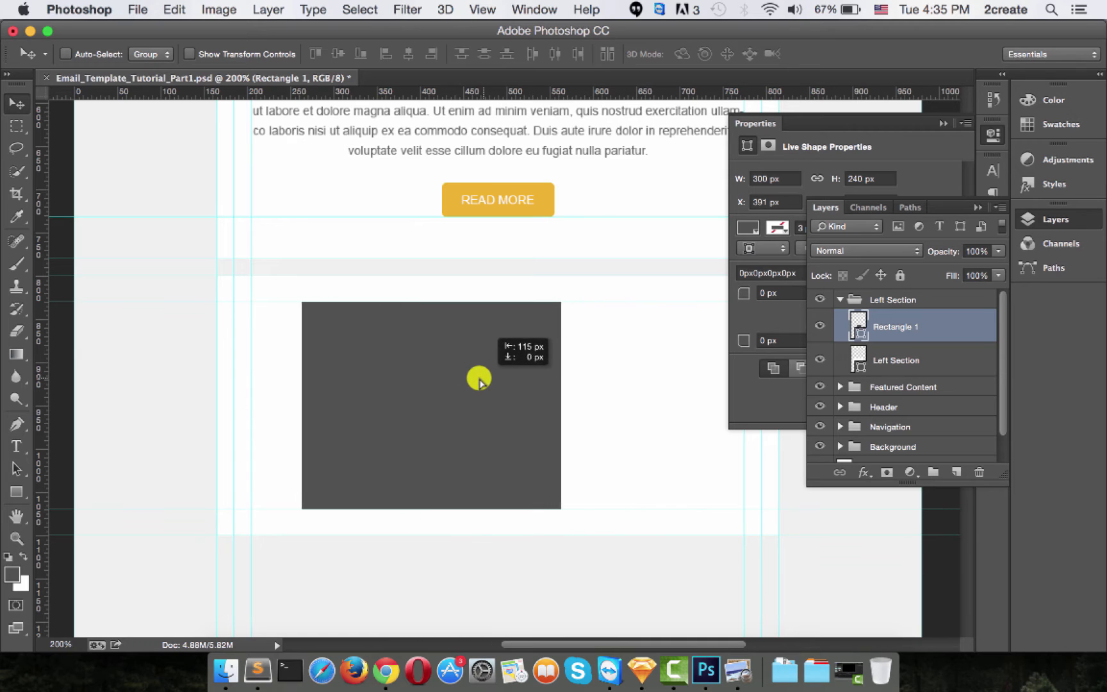
pyautogui.moveTo(479, 379); pyautogui.dragTo(433, 379)
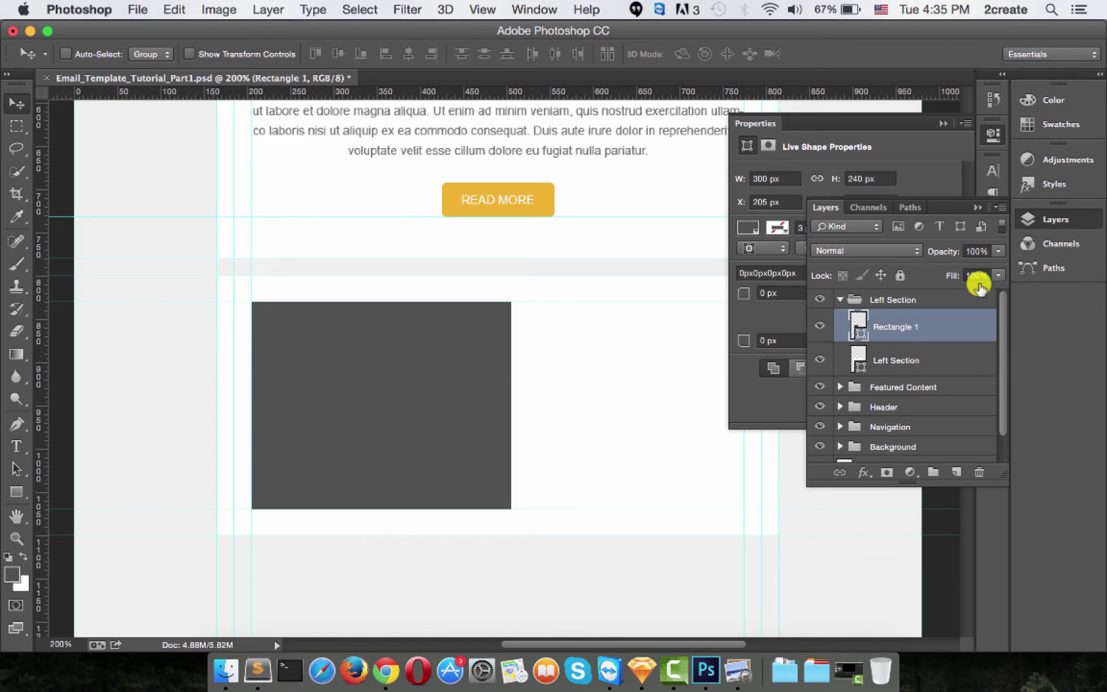
pyautogui.click(979, 285)
pyautogui.write('f1f1f1')
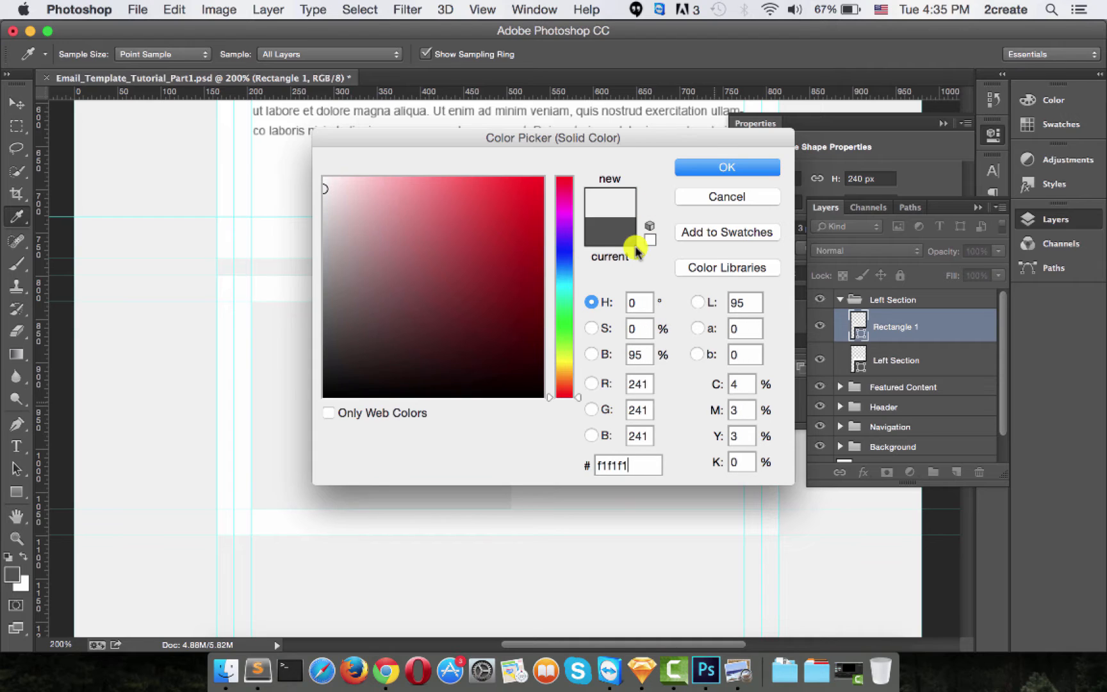
# Fill the rectangle with light grey #f1f1f1 and rename its layer 'Image Placeholder'
pyautogui.click(725, 168)
pyautogui.write('Image Placeholder')
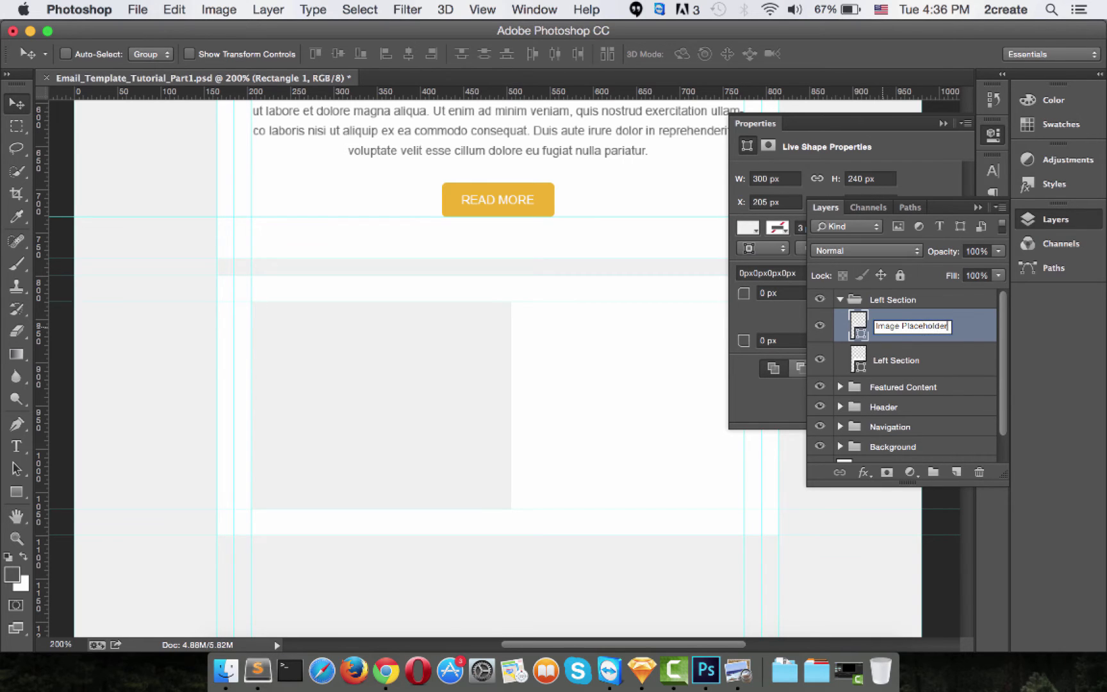
pyautogui.click(172, 148)
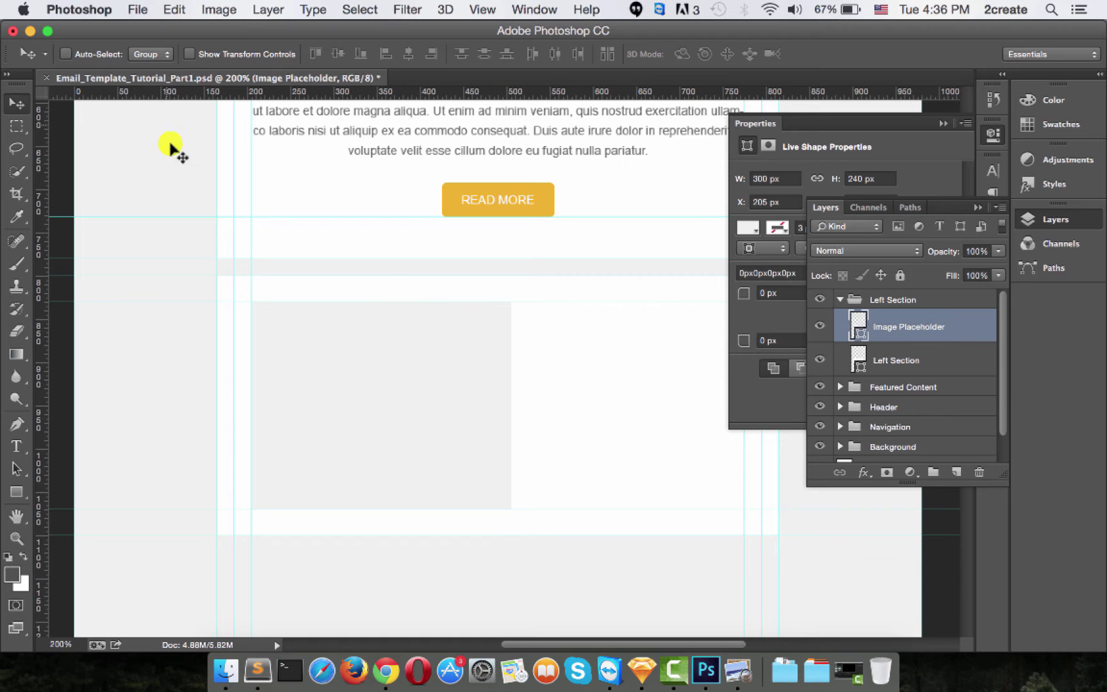
pyautogui.moveTo(137, 9)
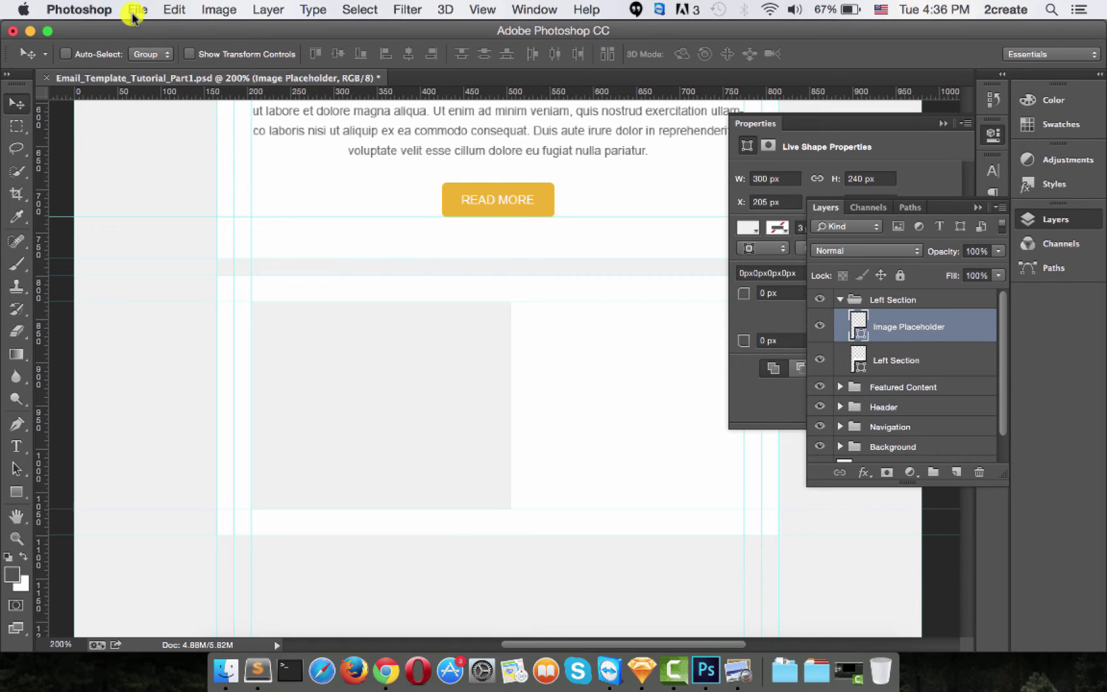
# Place img2.jpg, the laptop photo, as an embedded image via File > Place Embedded
pyautogui.click(137, 9)
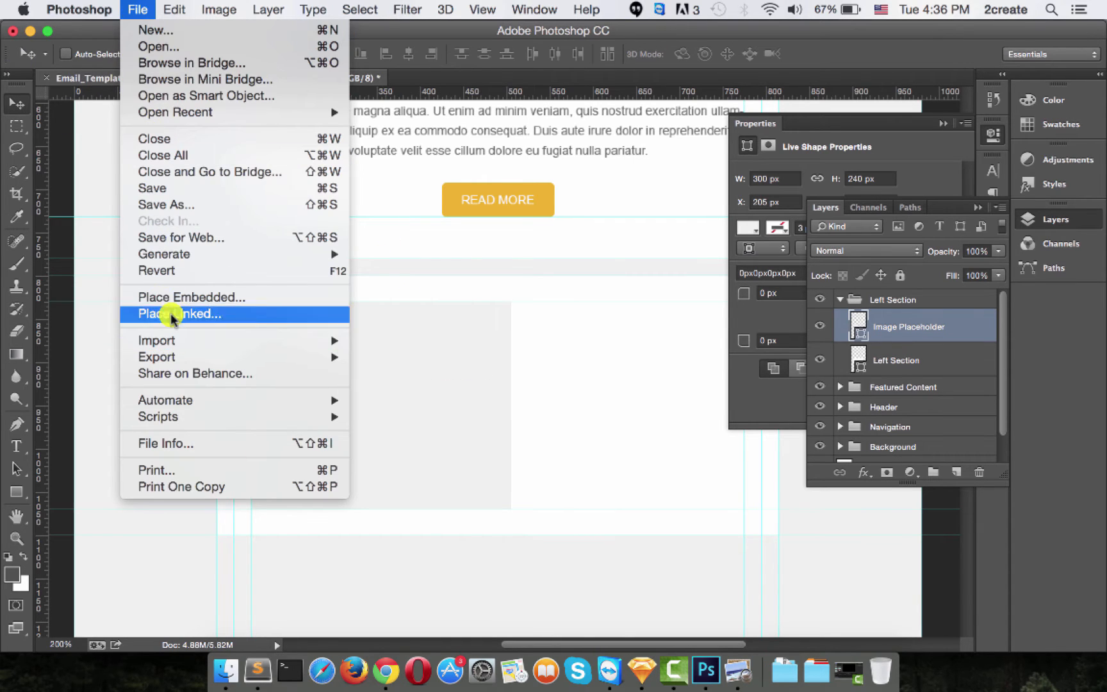
pyautogui.click(189, 296)
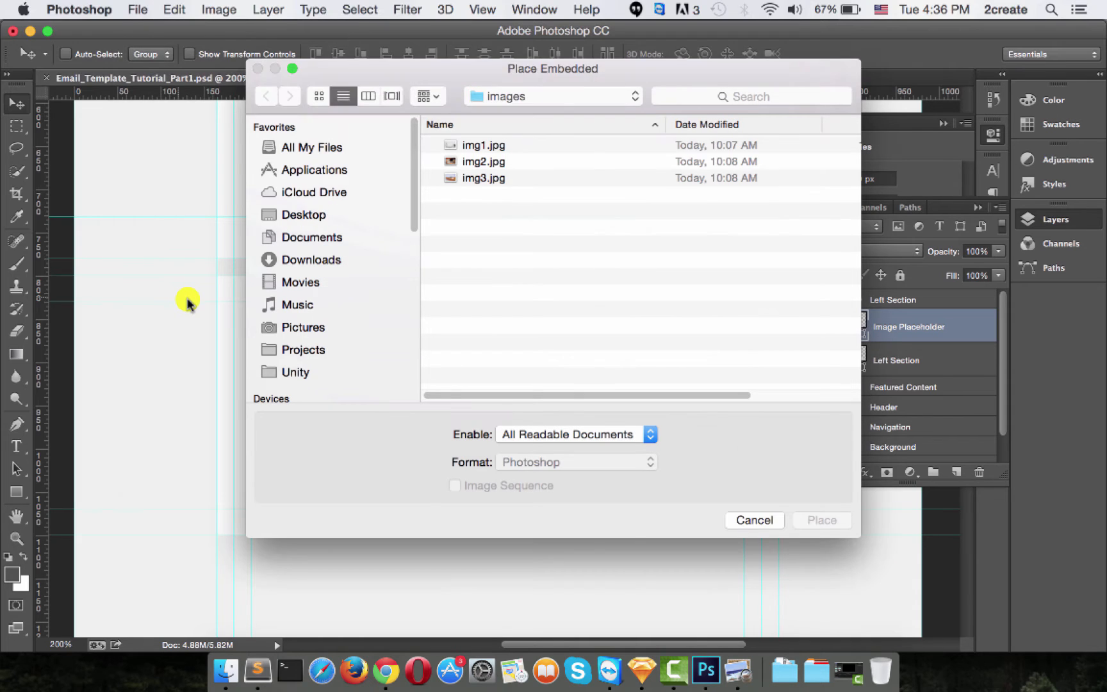
pyautogui.click(483, 162)
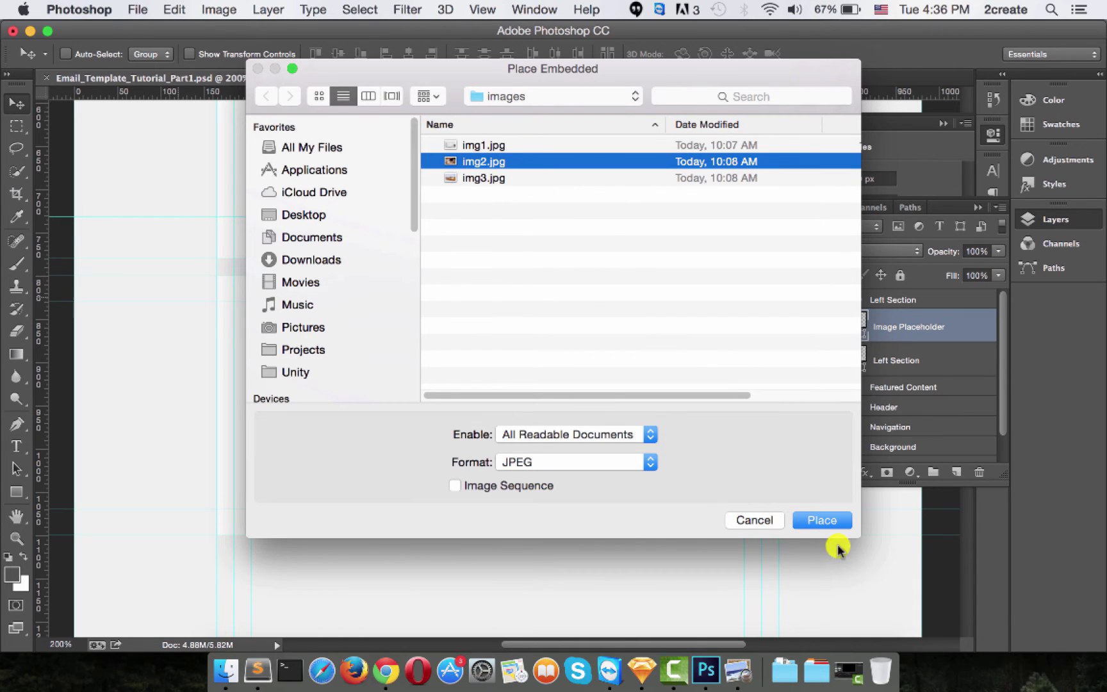
pyautogui.moveTo(450, 407)
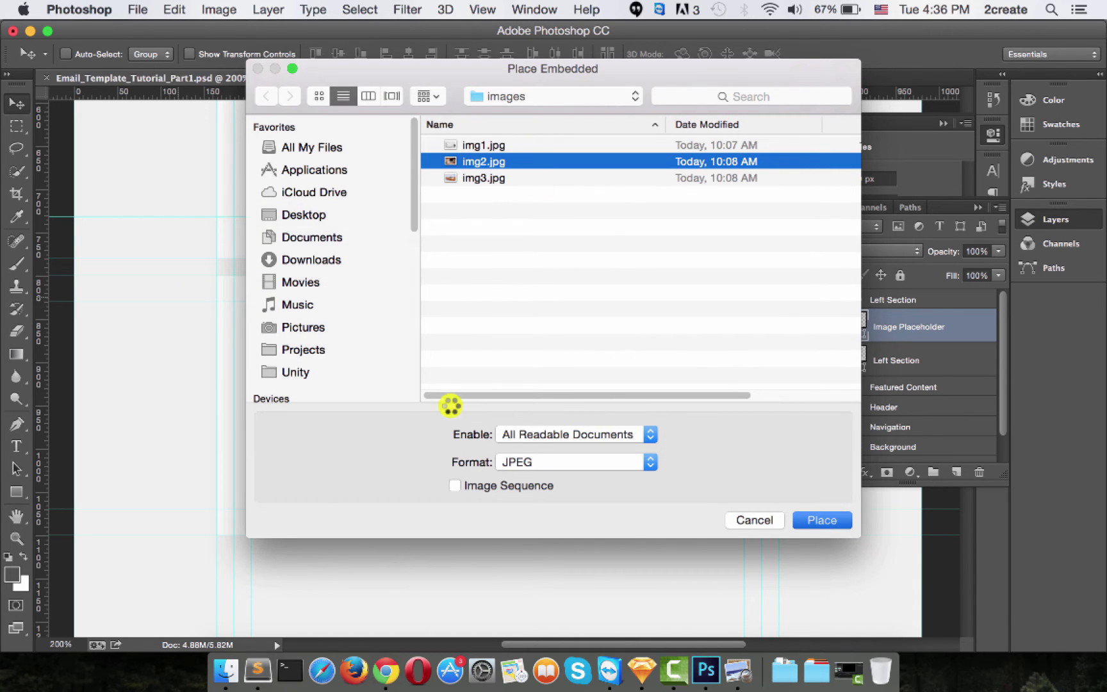
pyautogui.click(822, 520)
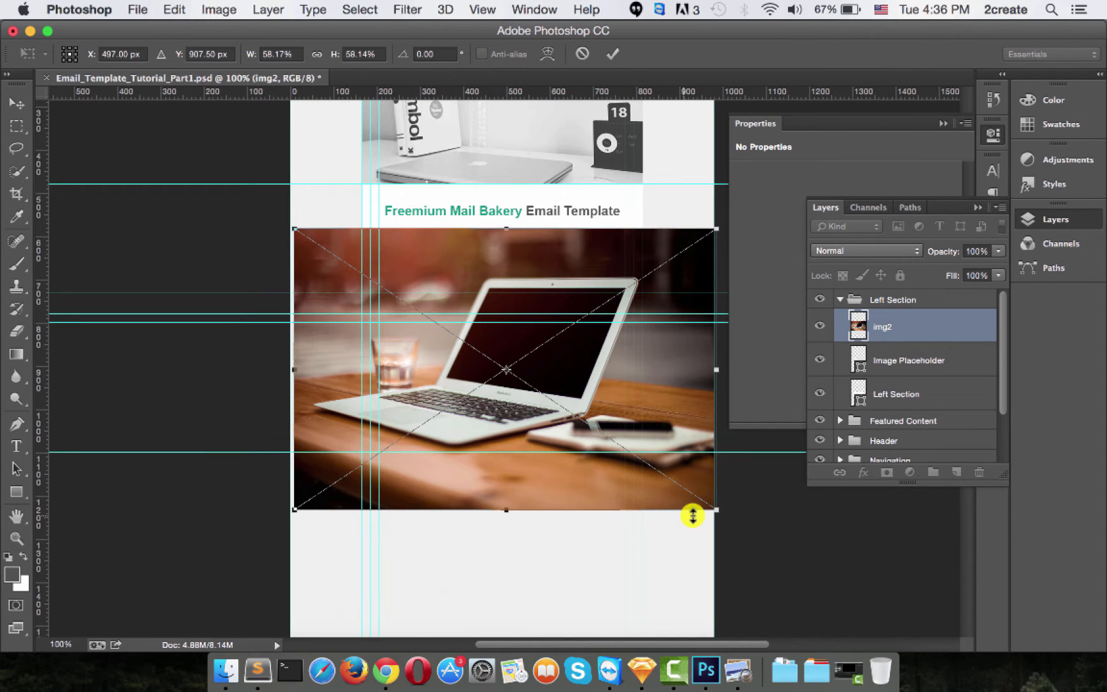
# Scale the laptop photo down to about 373 × 248 px and fit it over the grey placeholder
pyautogui.moveTo(714, 510); pyautogui.dragTo(646, 495)
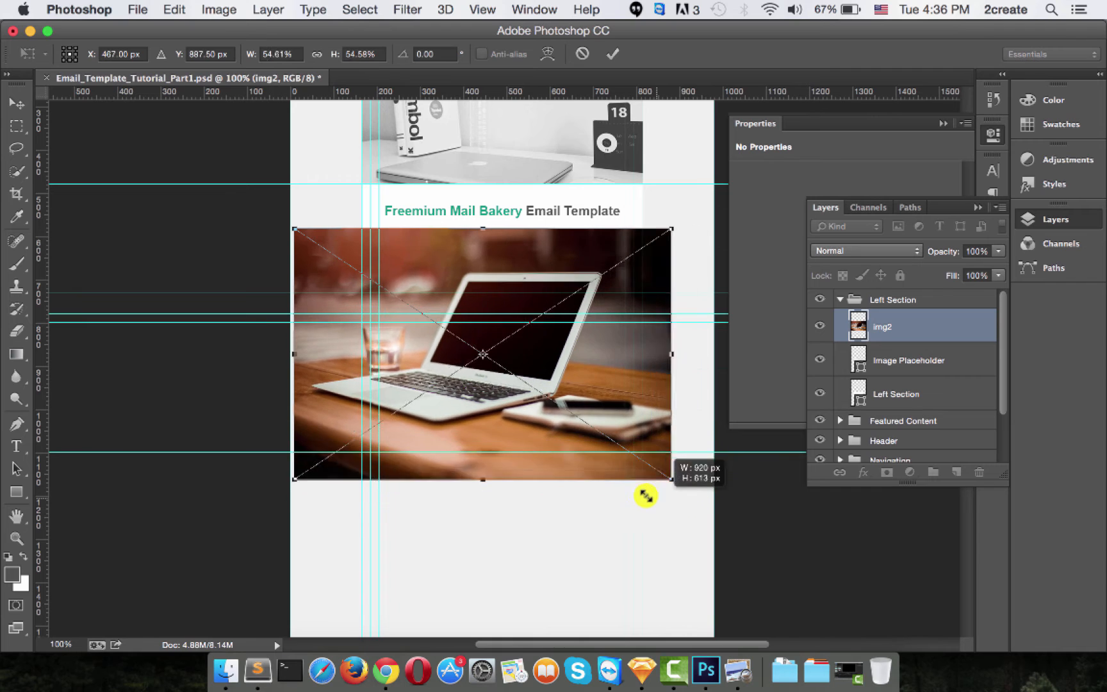
pyautogui.moveTo(646, 496); pyautogui.dragTo(598, 430)
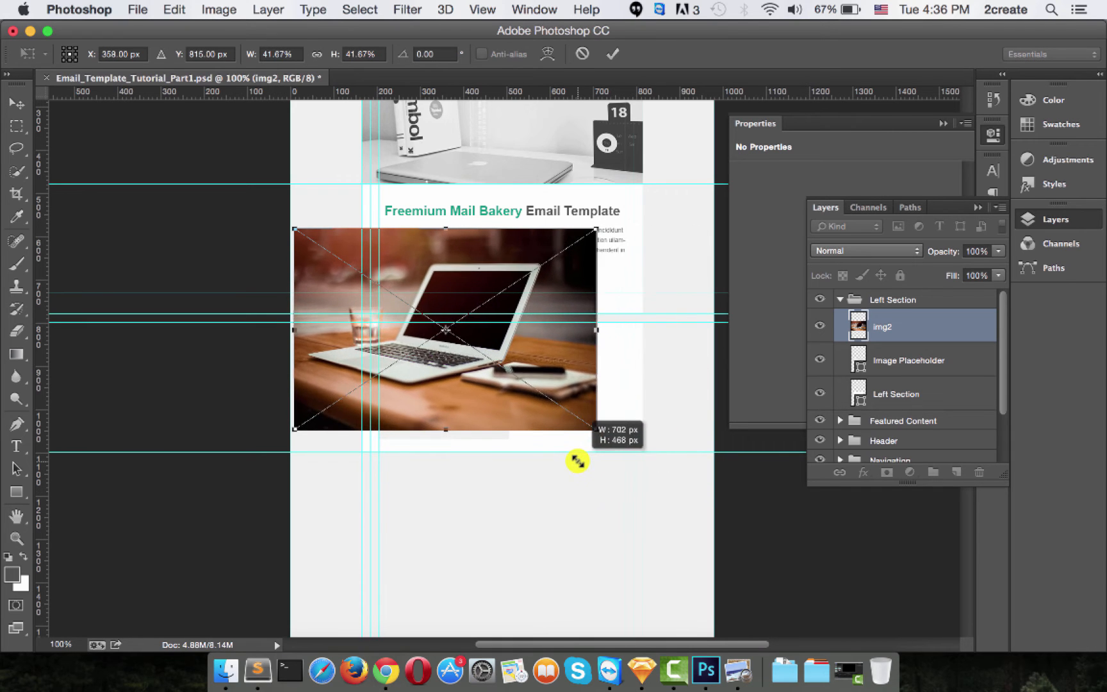
pyautogui.moveTo(596, 429); pyautogui.dragTo(509, 372)
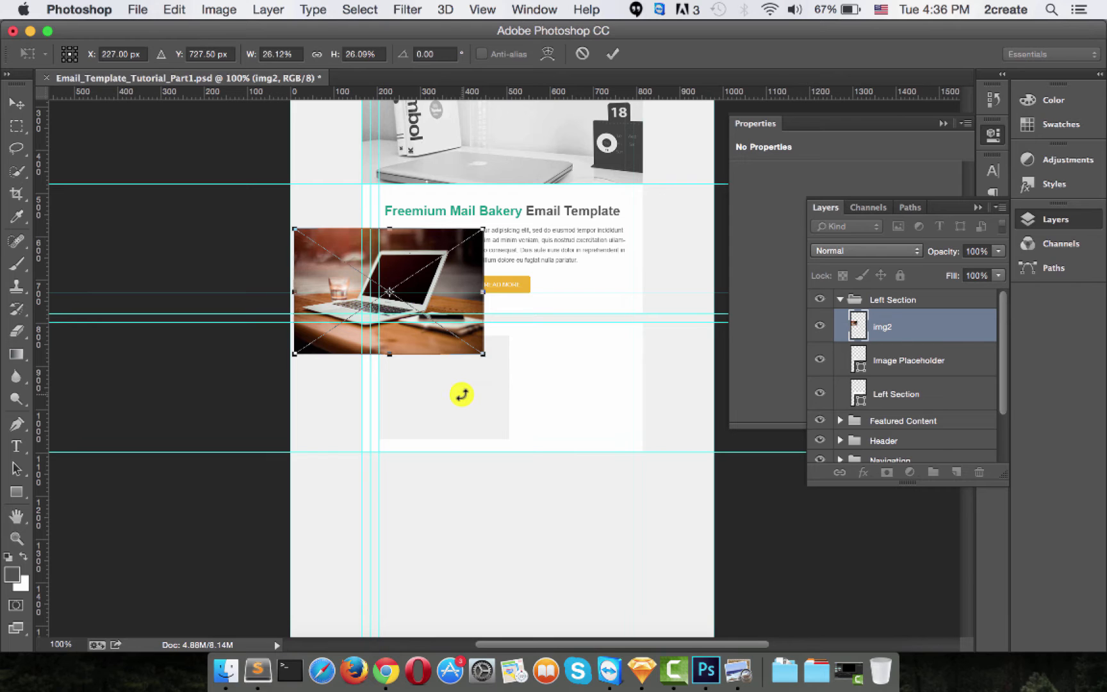
pyautogui.moveTo(486, 355); pyautogui.dragTo(700, 440)
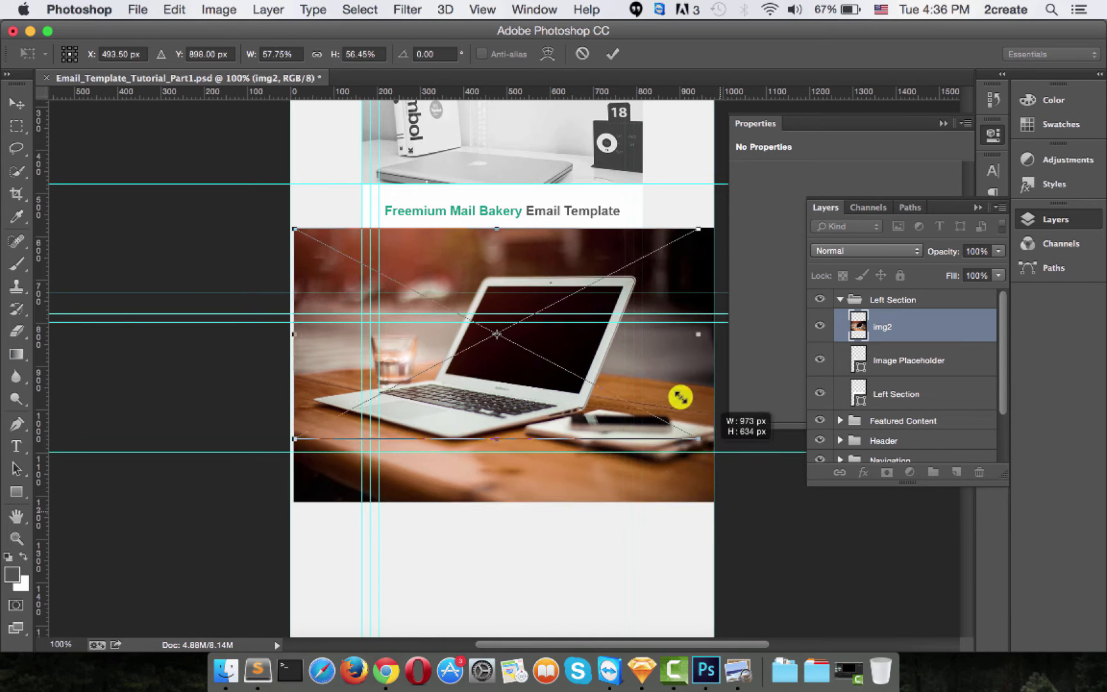
pyautogui.moveTo(698, 440); pyautogui.dragTo(519, 374)
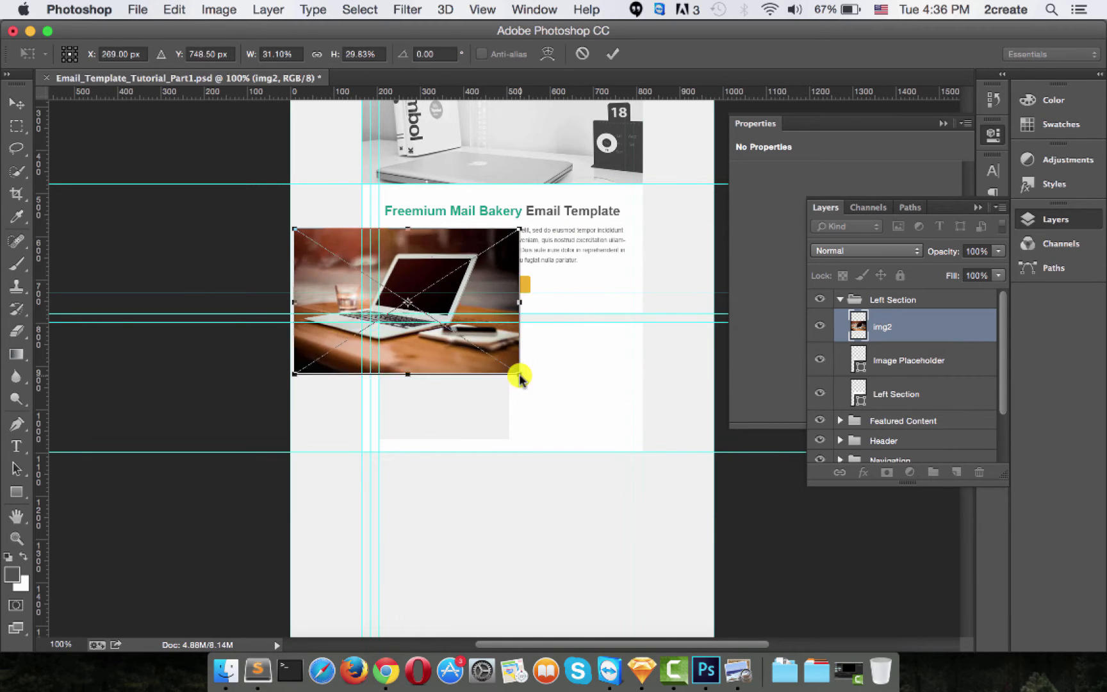
pyautogui.moveTo(519, 374); pyautogui.dragTo(717, 509)
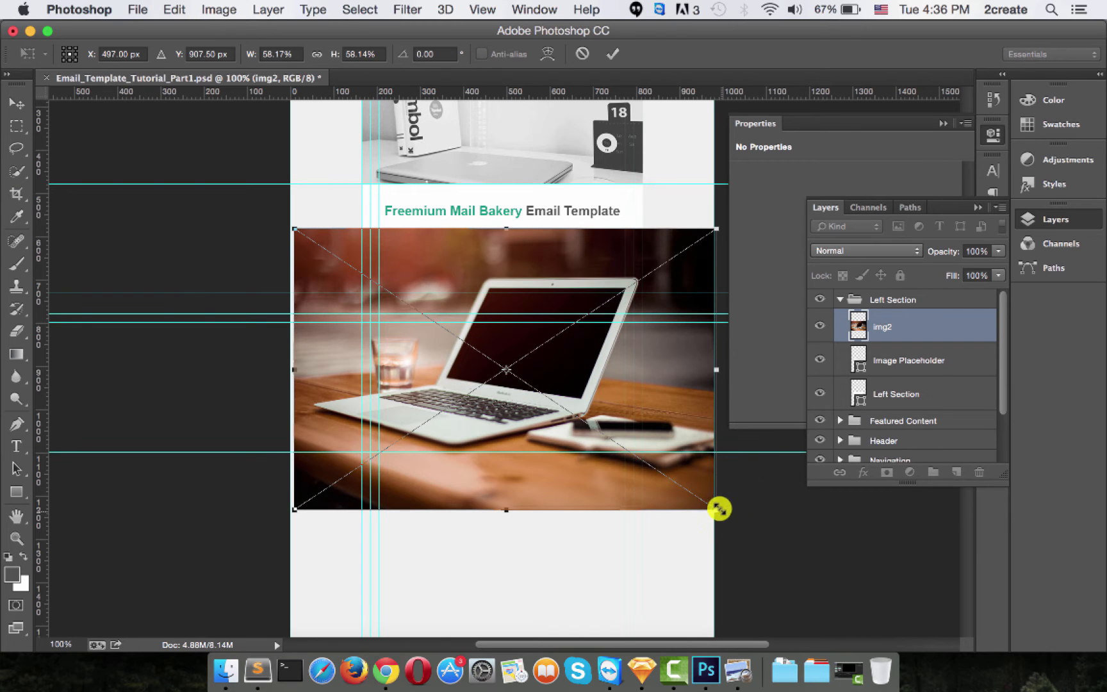
pyautogui.moveTo(719, 509); pyautogui.dragTo(455, 357)
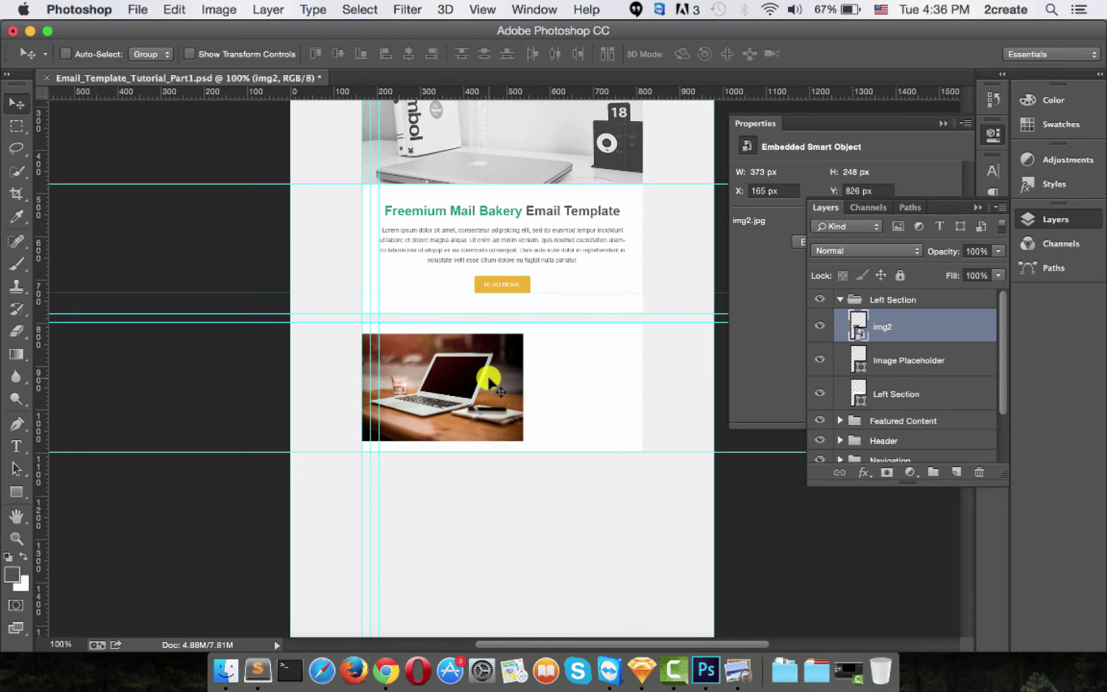
pyautogui.moveTo(675, 413)
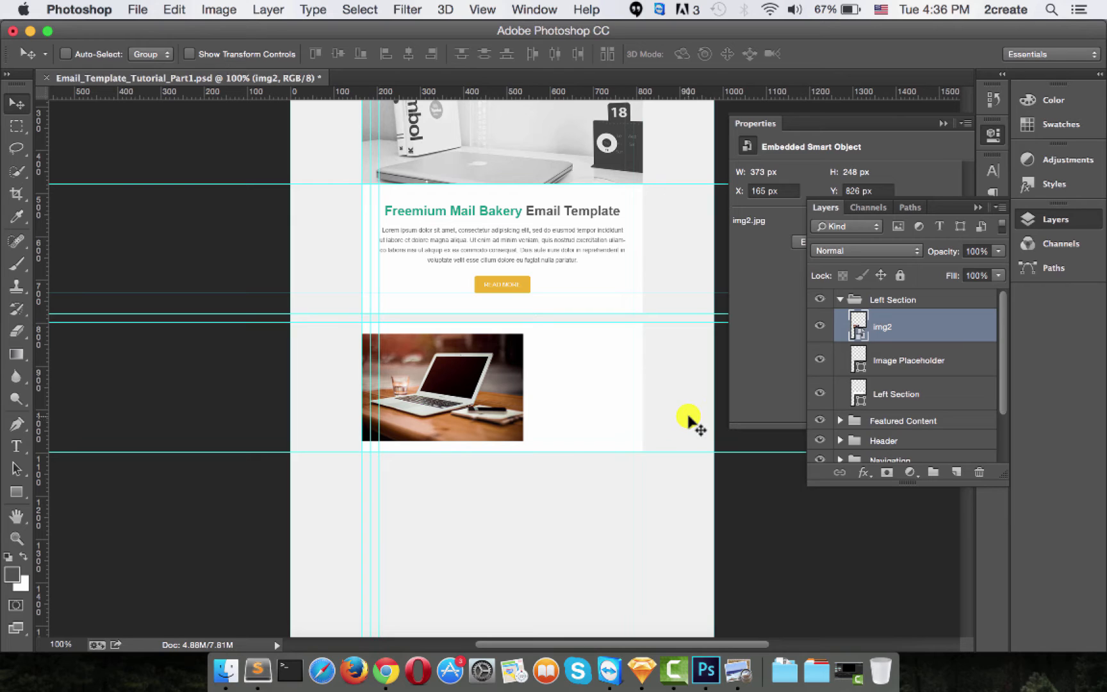
pyautogui.moveTo(751, 452)
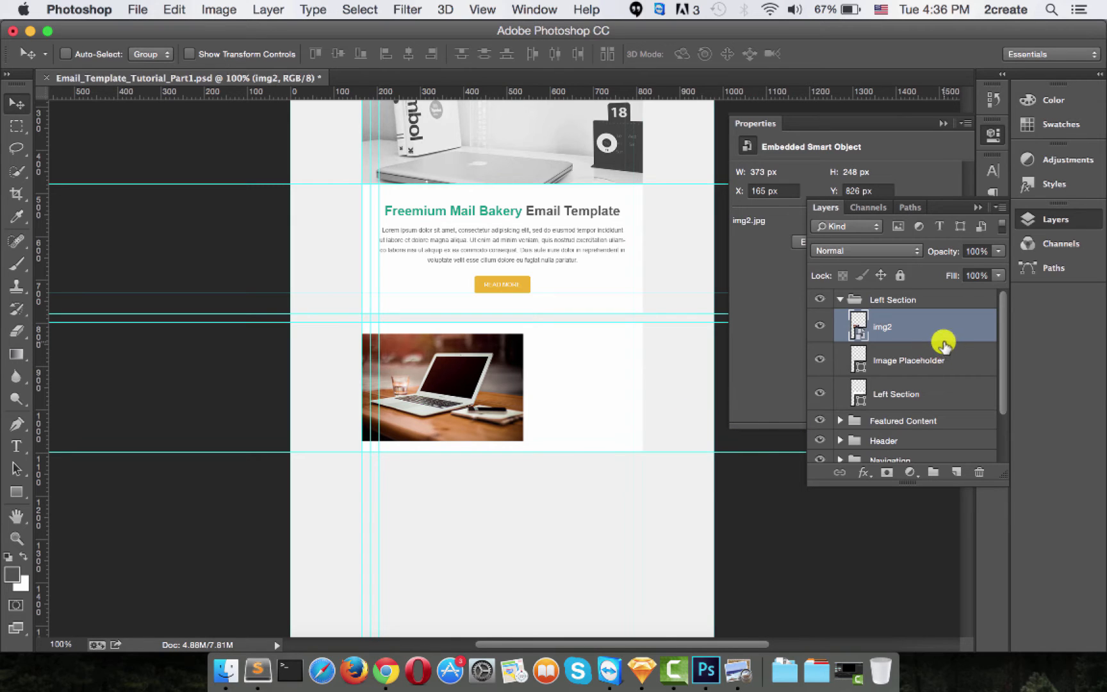
pyautogui.moveTo(932, 328)
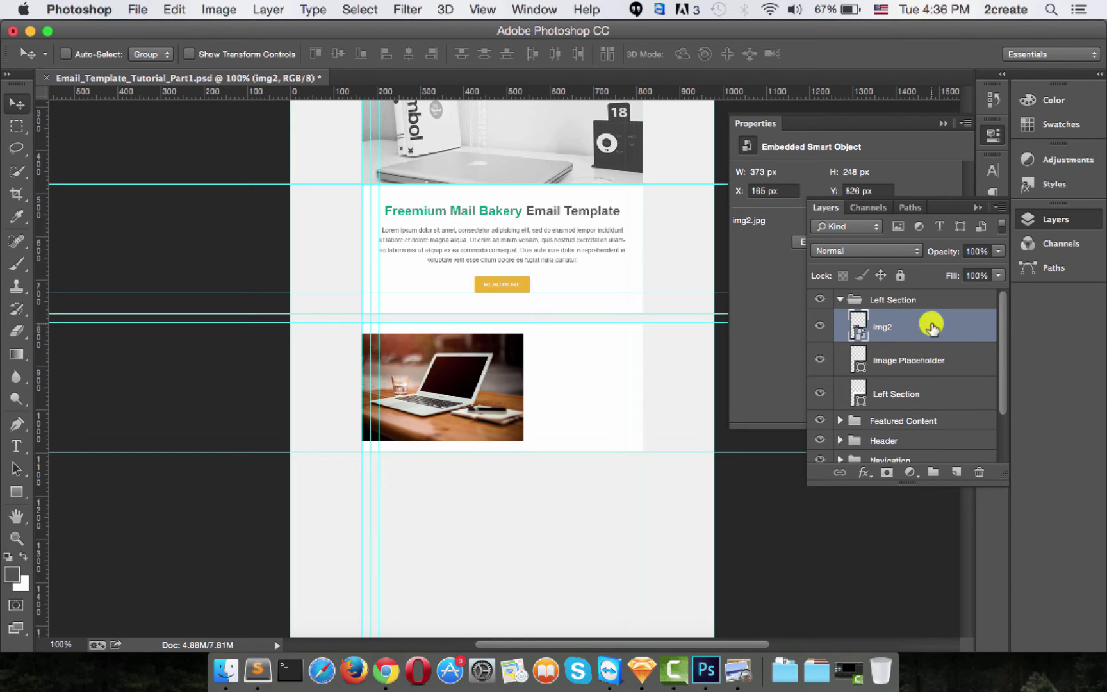
pyautogui.moveTo(924, 360)
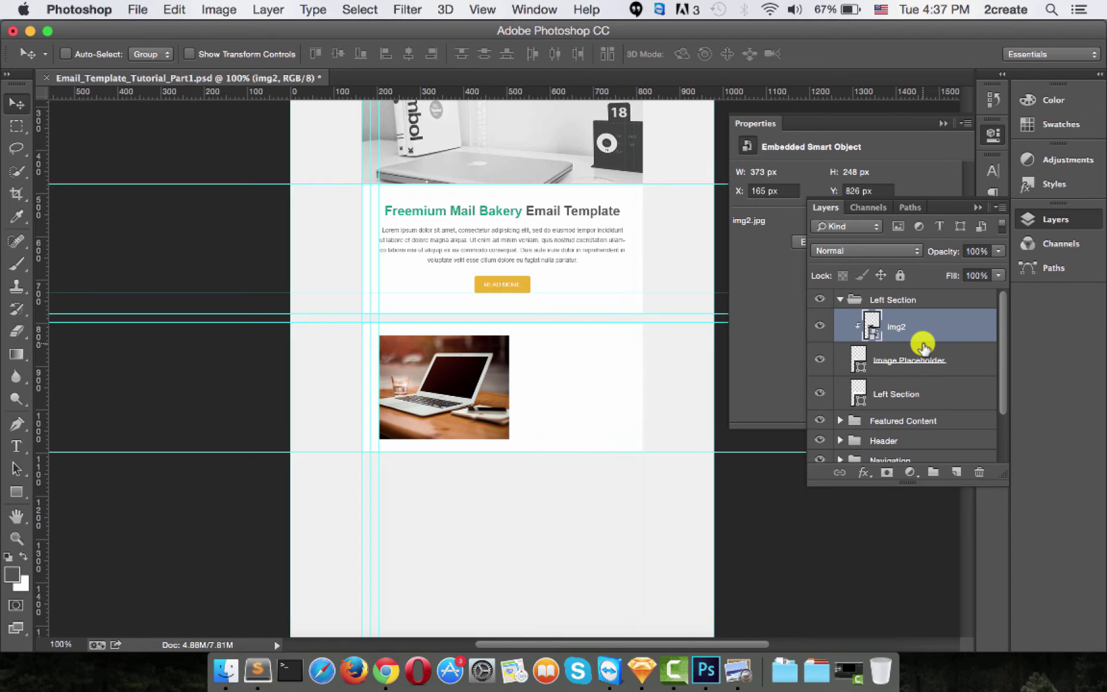
# Add an inside Stroke to the Image Placeholder layer coloured #f1f1f1
pyautogui.click(910, 359)
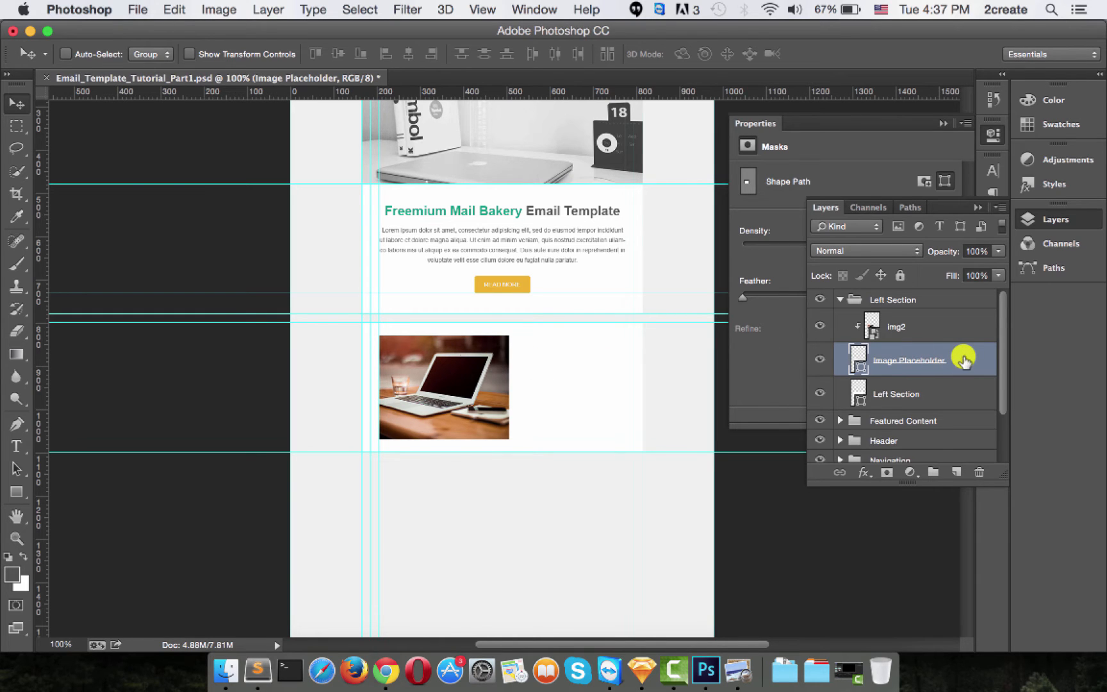
pyautogui.doubleClick(910, 359)
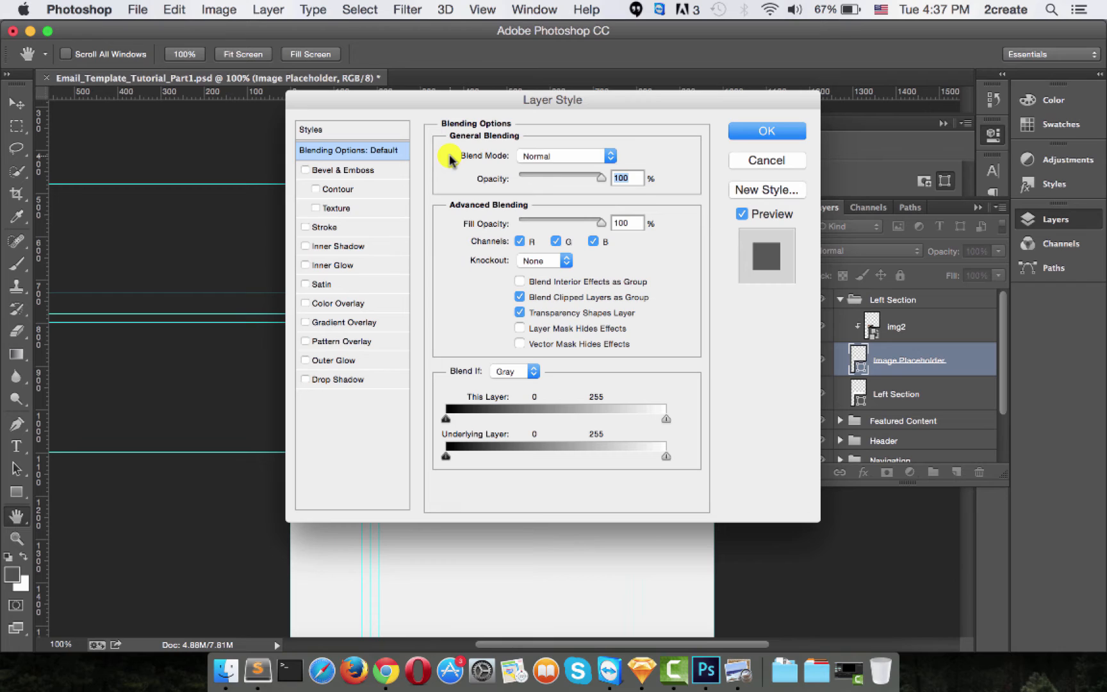
pyautogui.moveTo(444, 163)
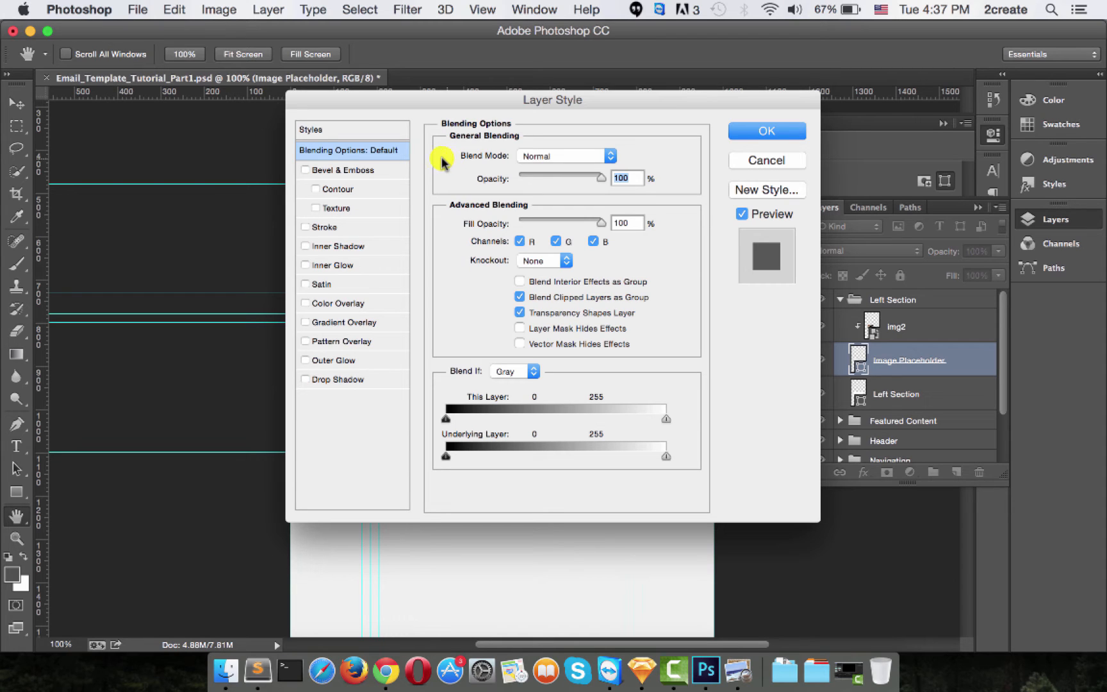
pyautogui.moveTo(547, 107)
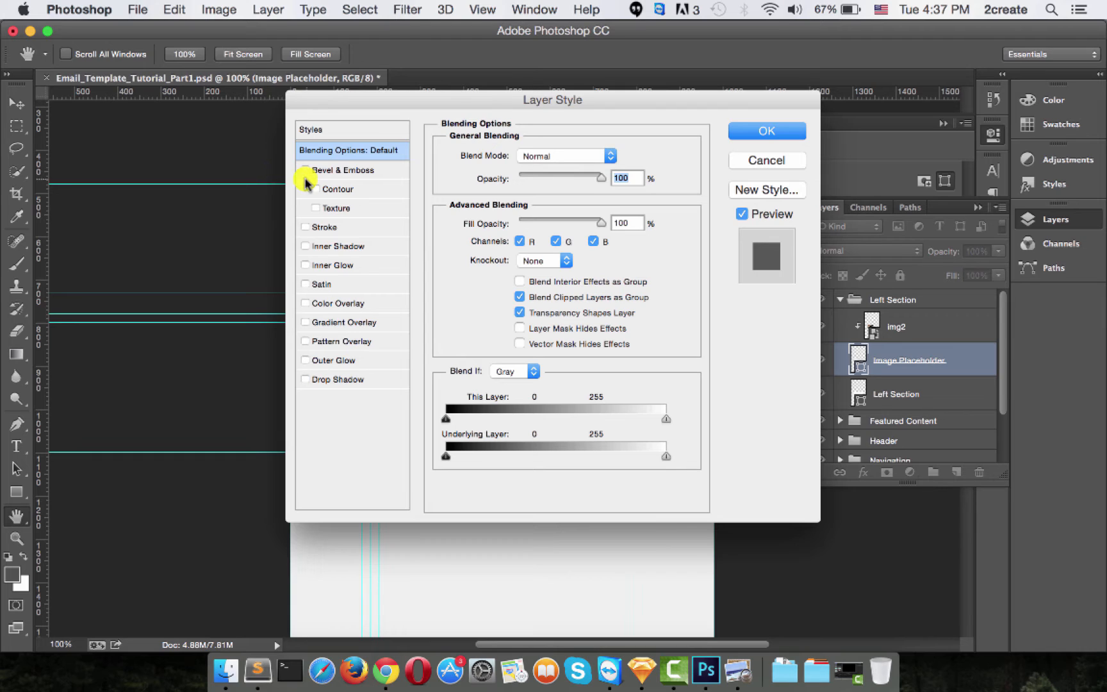
pyautogui.click(323, 227)
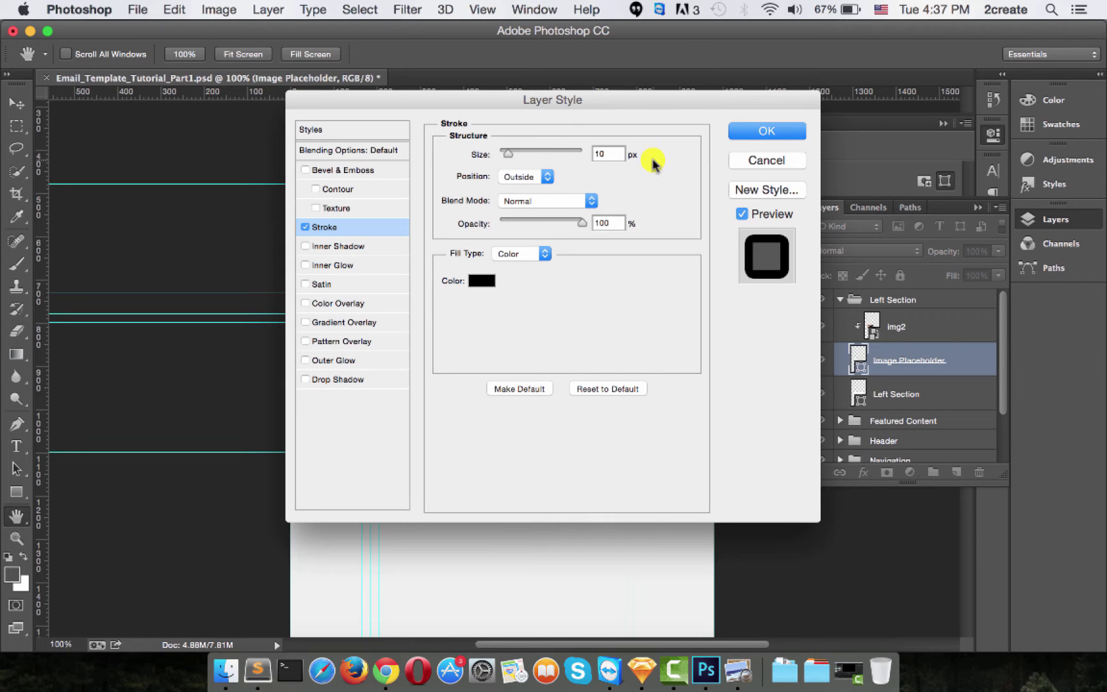
pyautogui.click(525, 176)
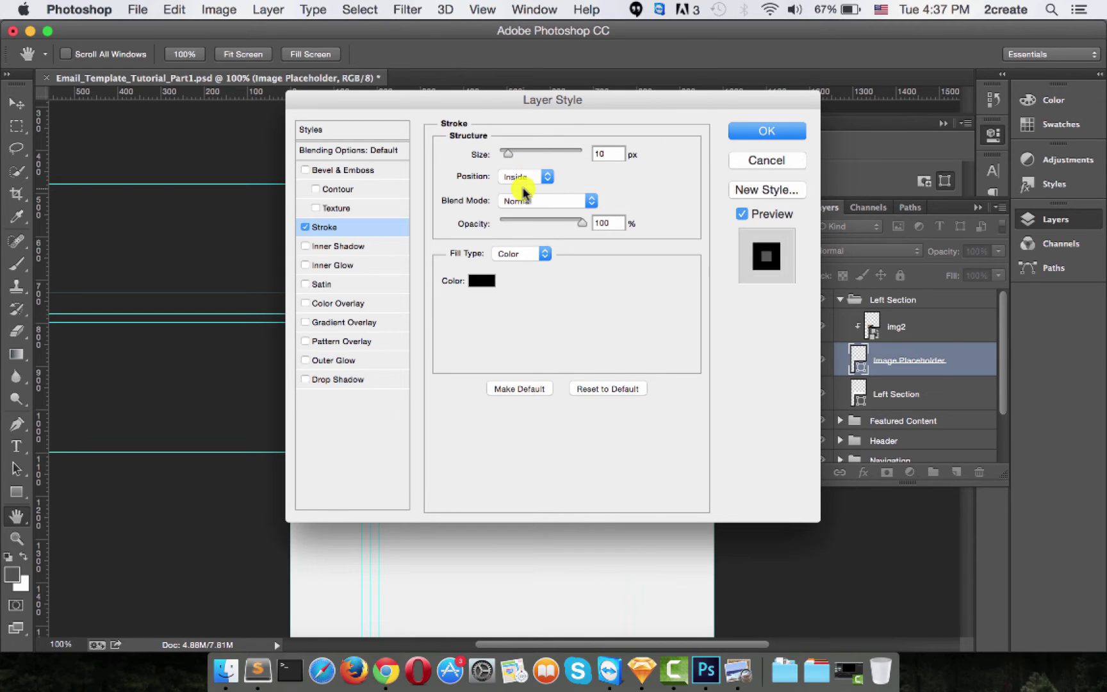
pyautogui.click(482, 281)
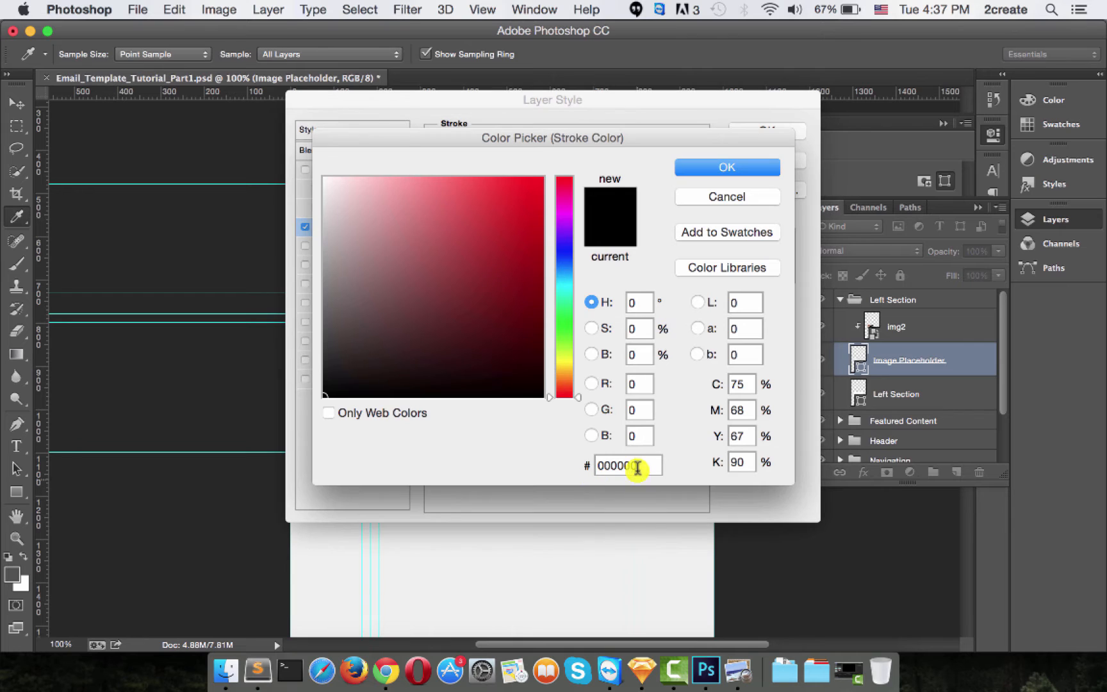
pyautogui.write('f1f1f1')
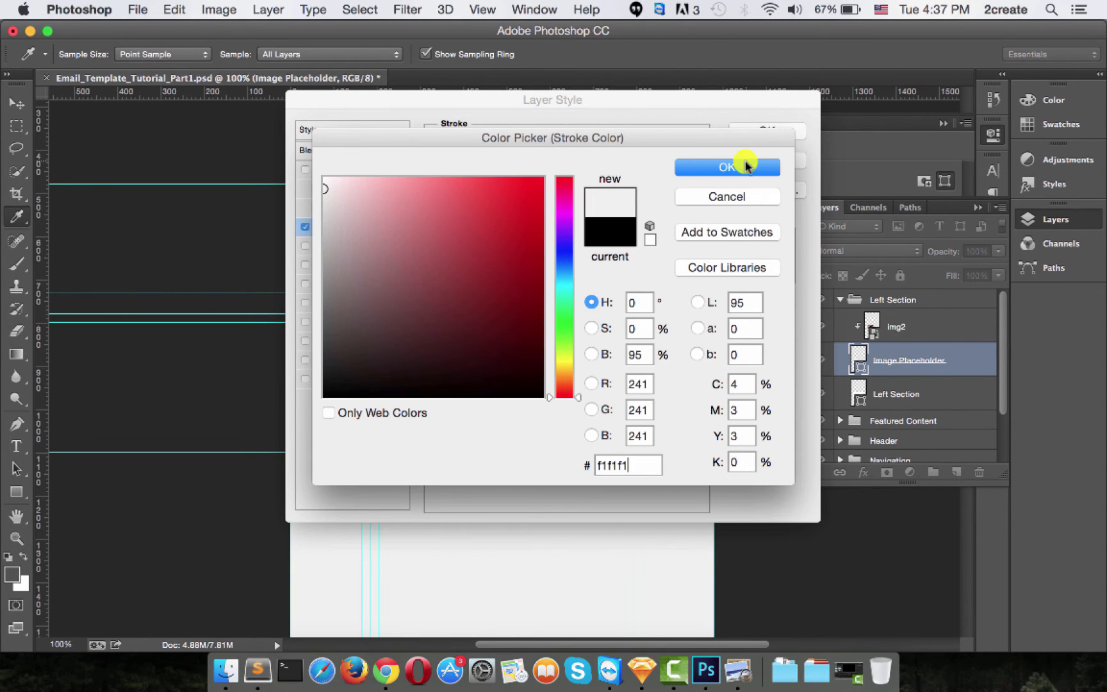
pyautogui.click(726, 168)
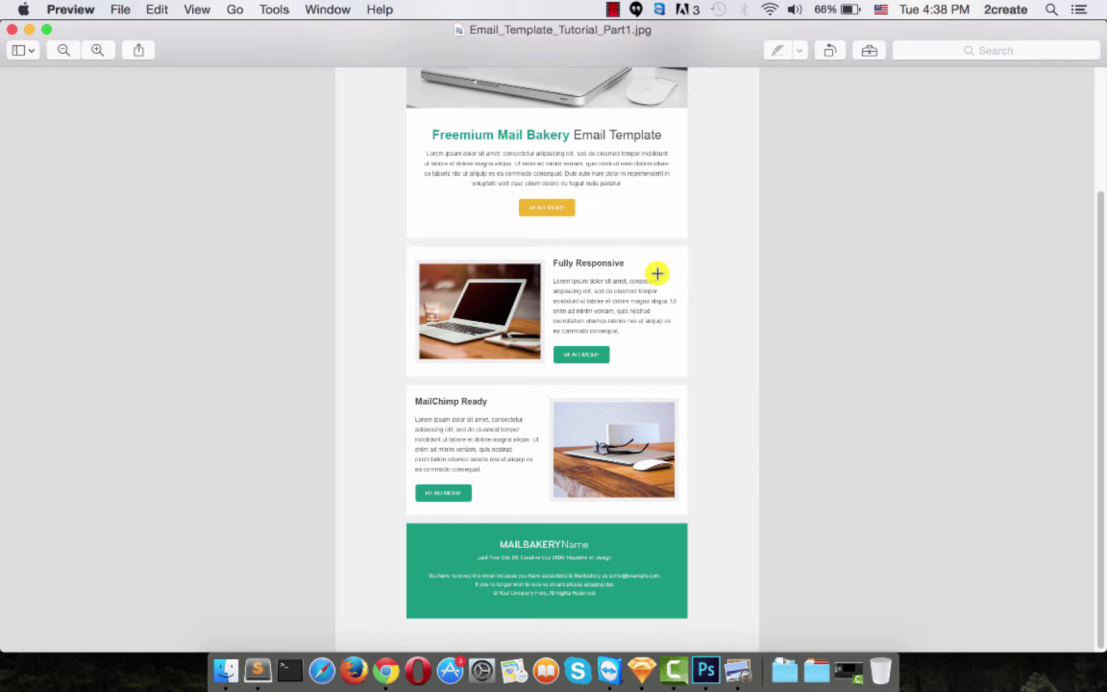
pyautogui.moveTo(715, 651)
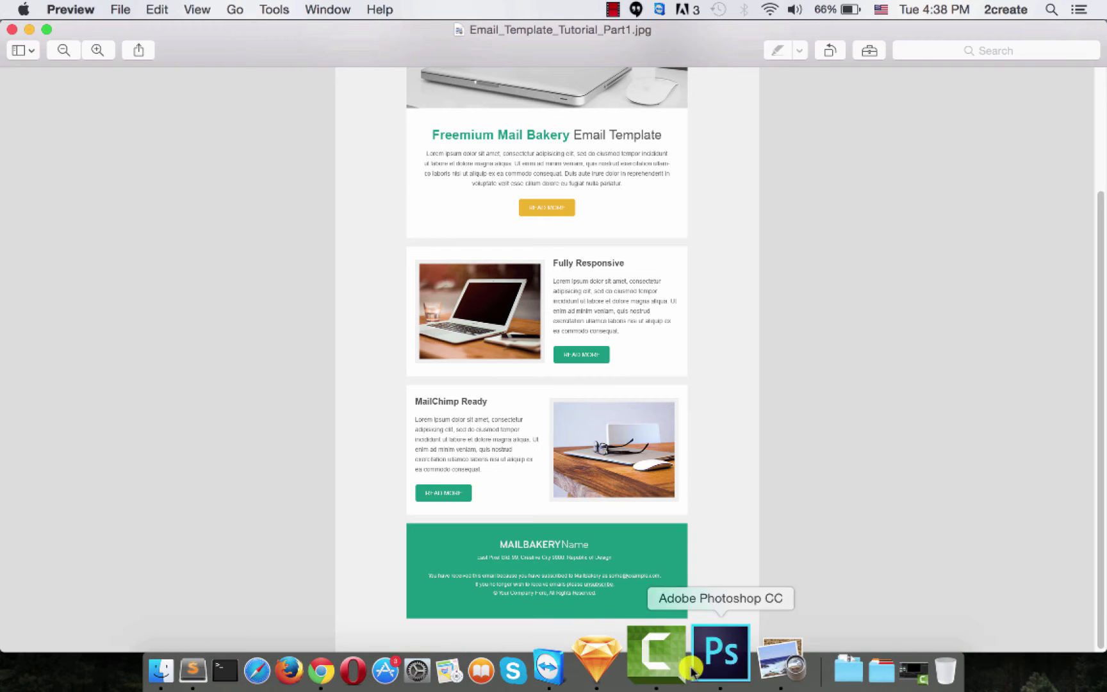
# Return from the Preview reference to the Photoshop document
pyautogui.click(707, 650)
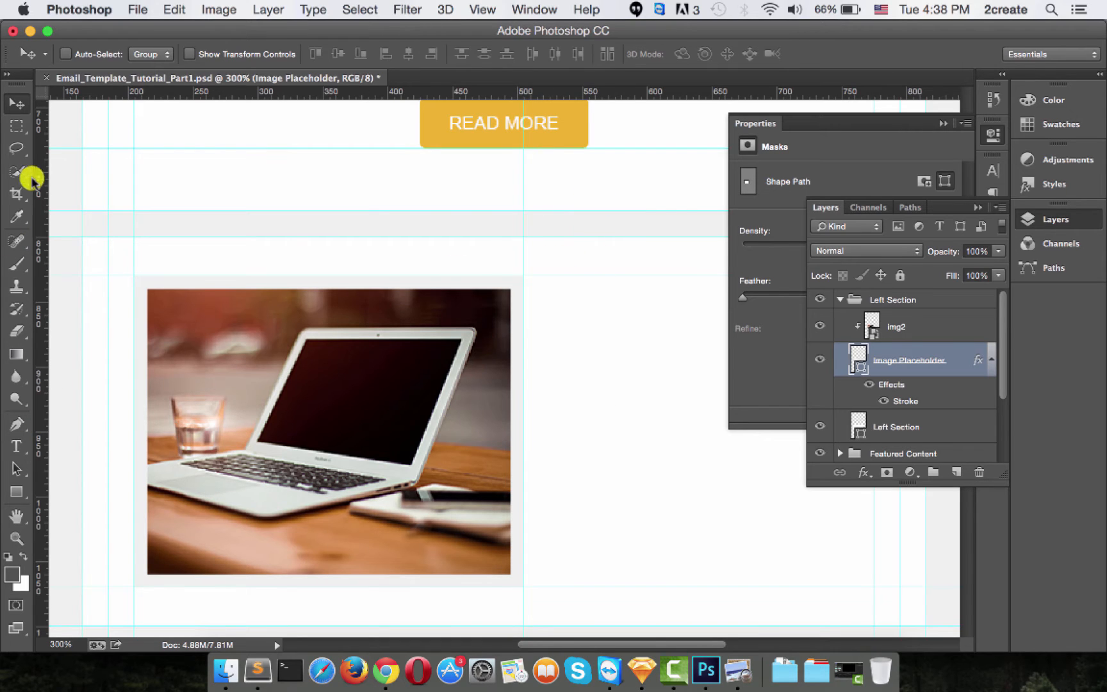
pyautogui.click(16, 126)
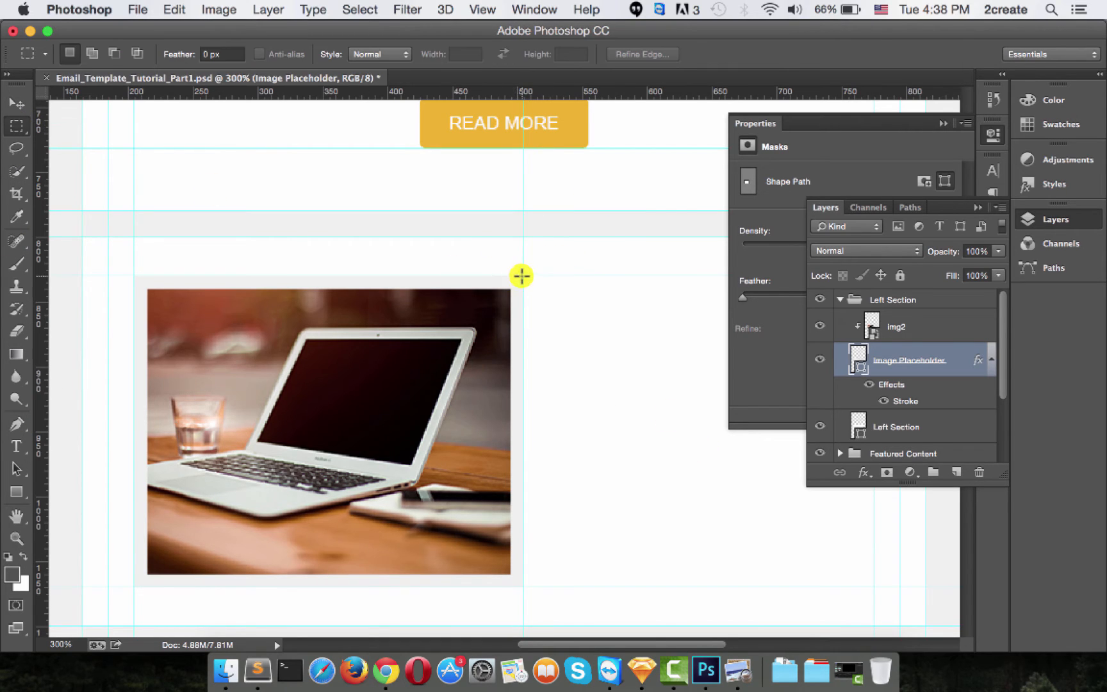
pyautogui.moveTo(522, 276); pyautogui.dragTo(554, 298)
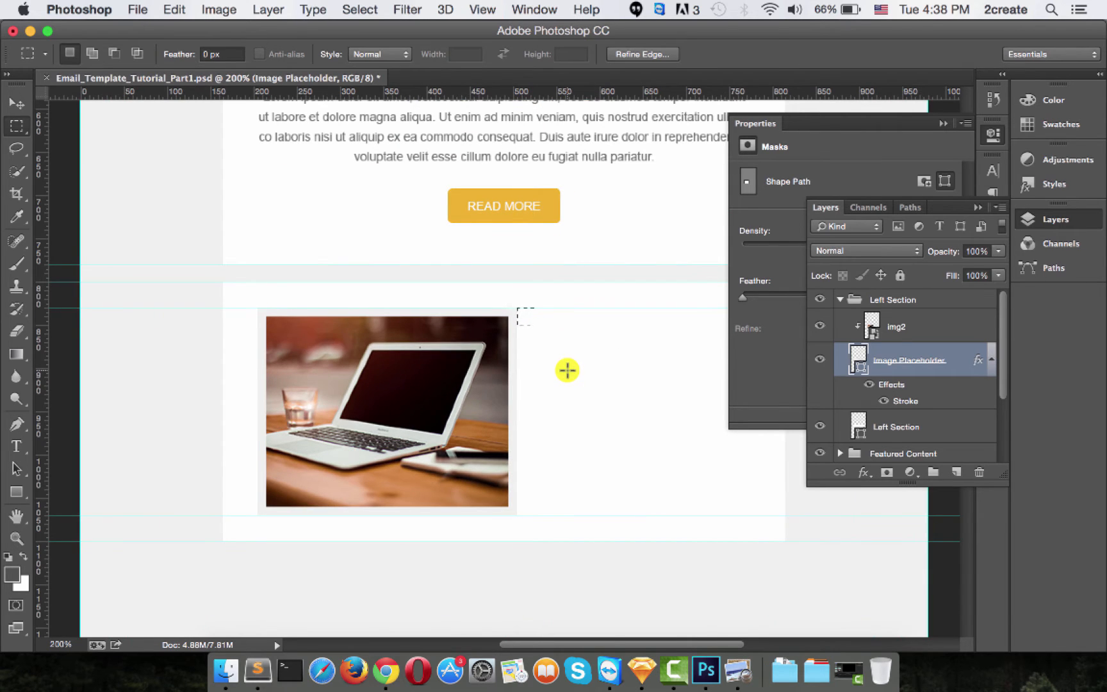
pyautogui.moveTo(1098, 333)
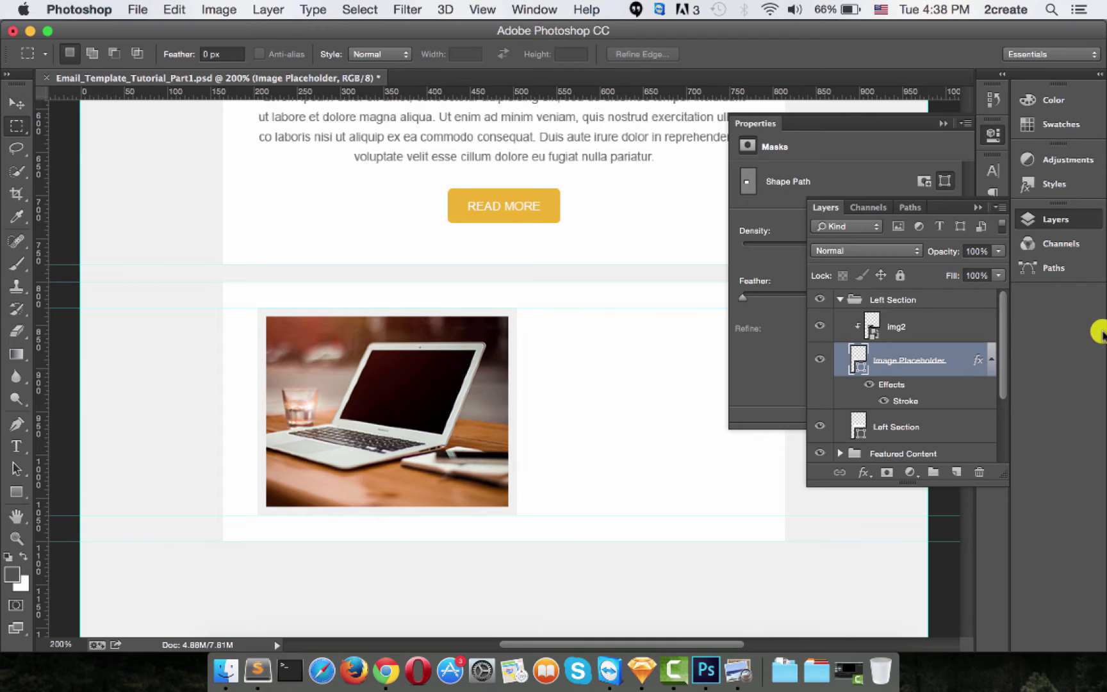
# Group img2 with its placeholder and rename the group Left Image
pyautogui.click(897, 326)
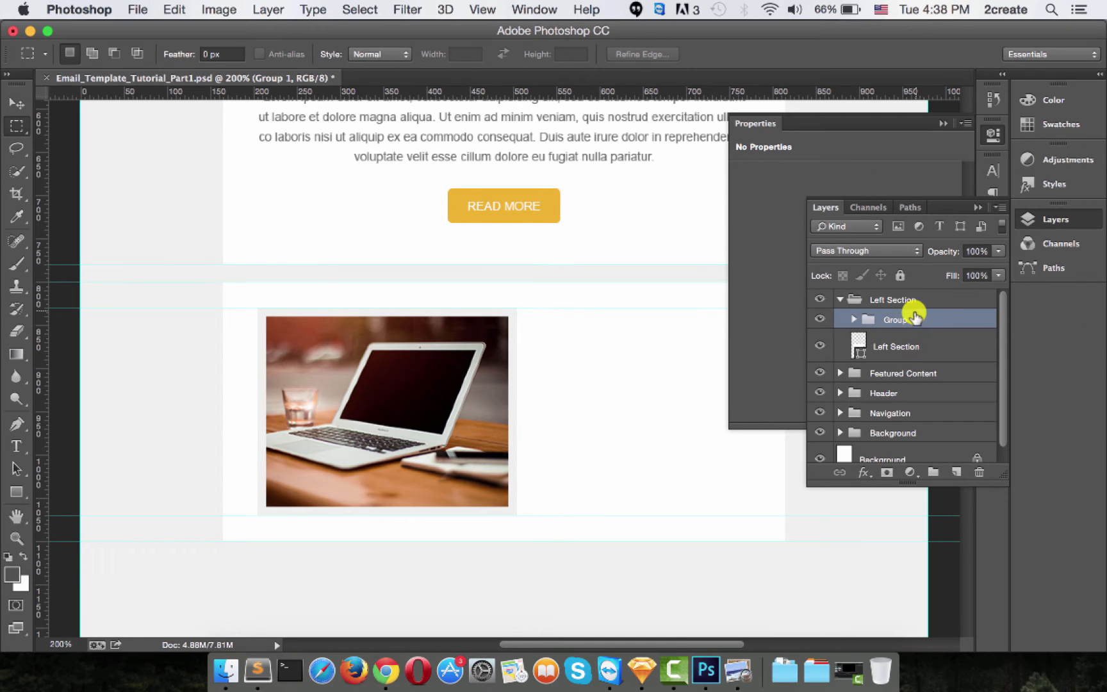
pyautogui.doubleClick(898, 319)
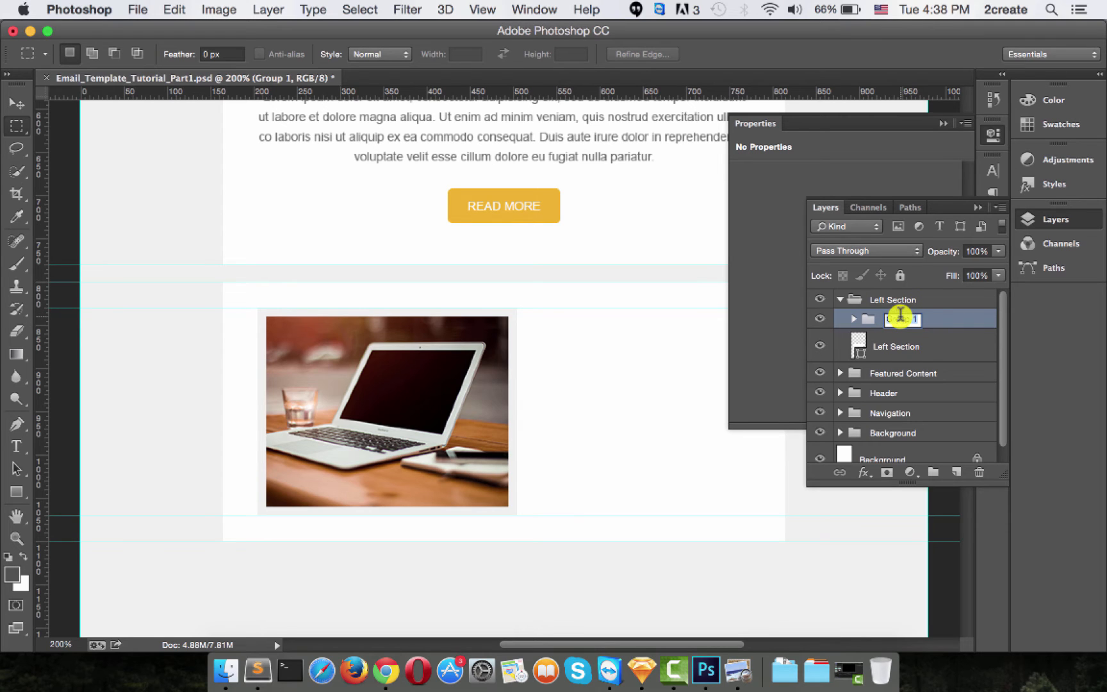
pyautogui.write('Left Image')
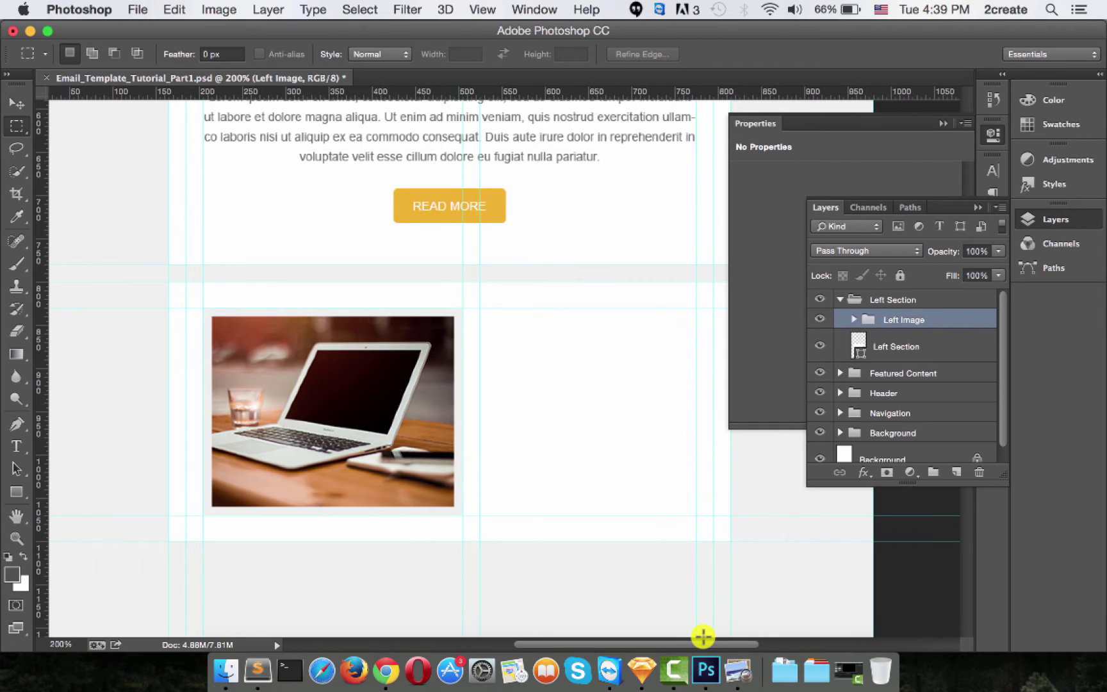
pyautogui.moveTo(28, 449)
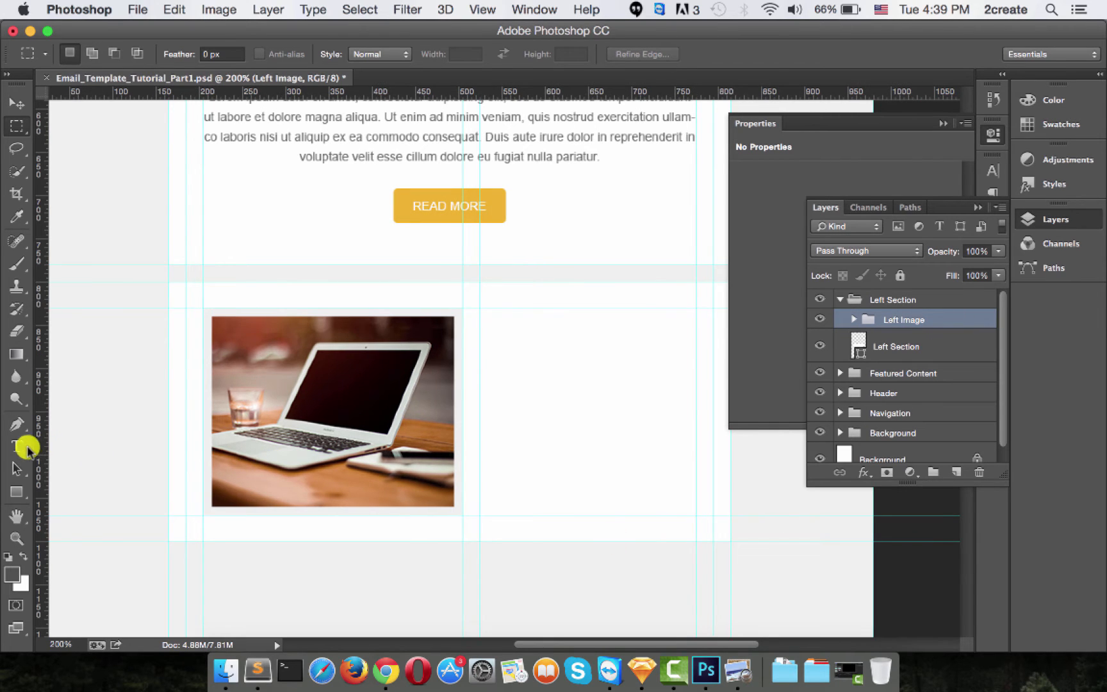
# Create Layer 1 with the Type tool and set Arial Bold 20 pt, opening the text colour picker
pyautogui.click(17, 446)
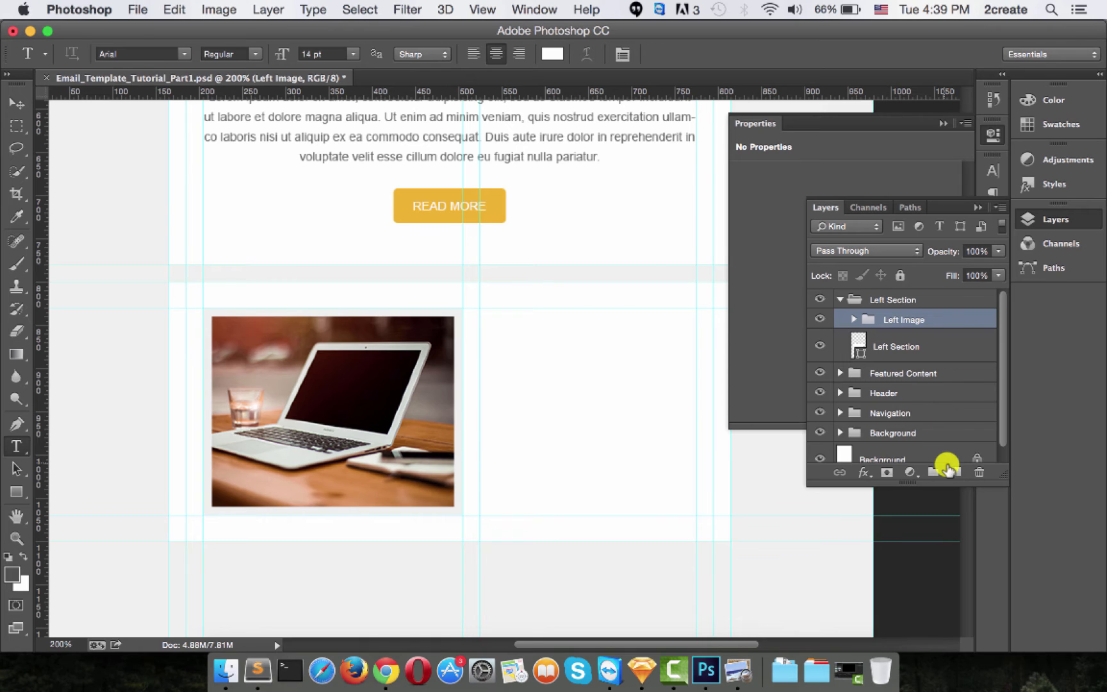
pyautogui.click(933, 473)
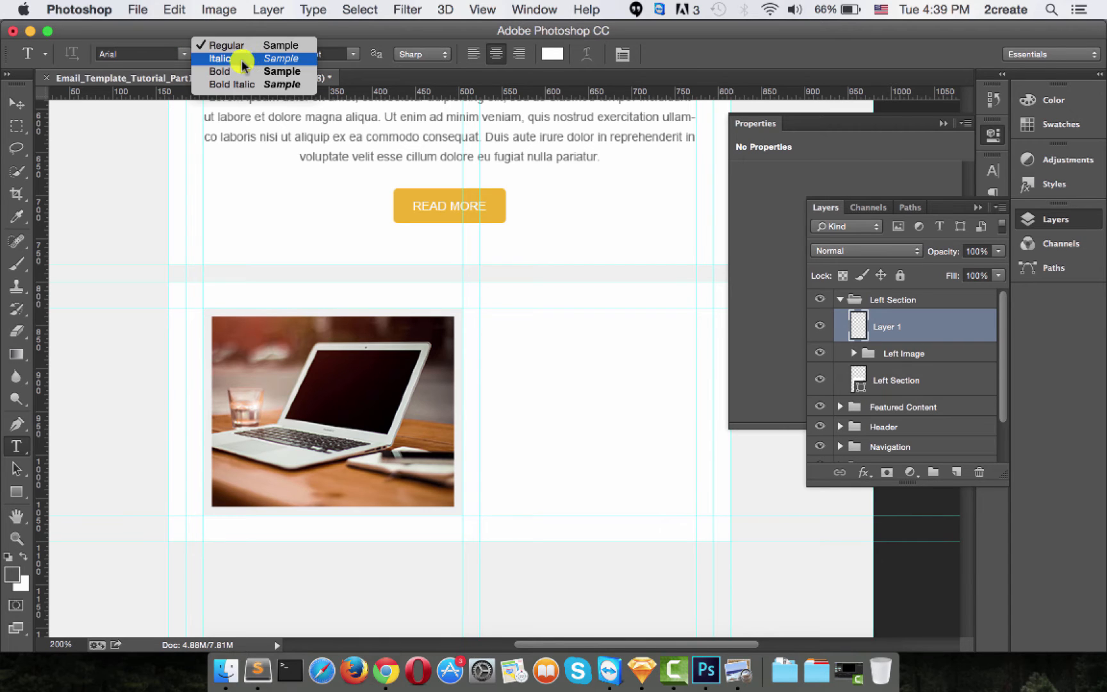
pyautogui.click(220, 70)
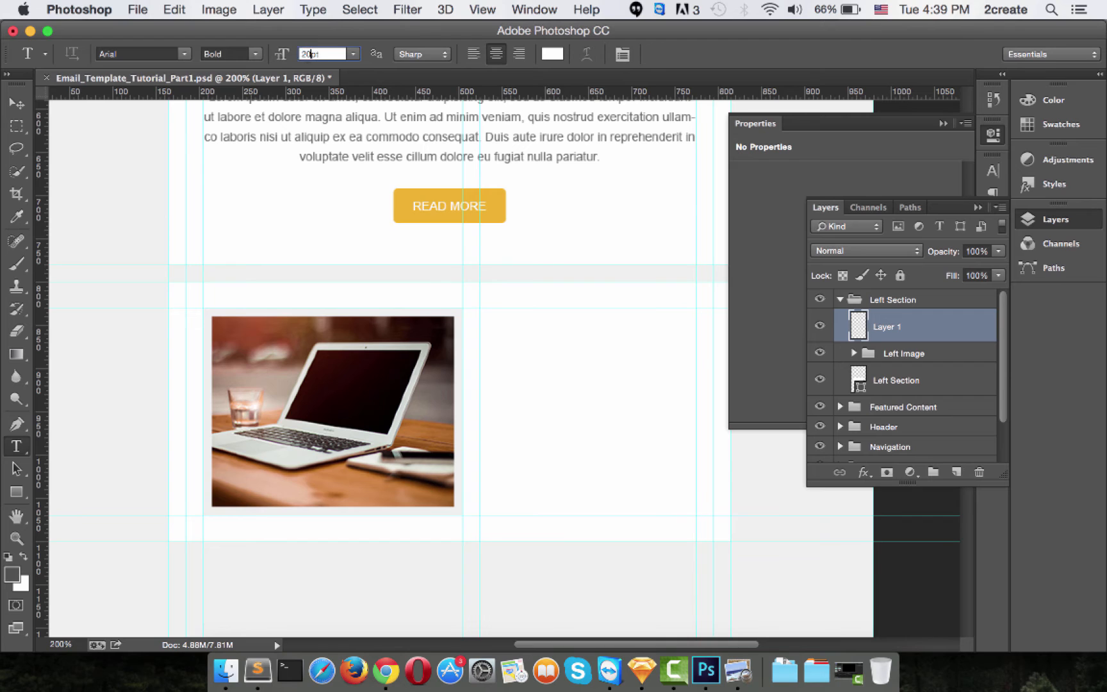
pyautogui.moveTo(305, 52)
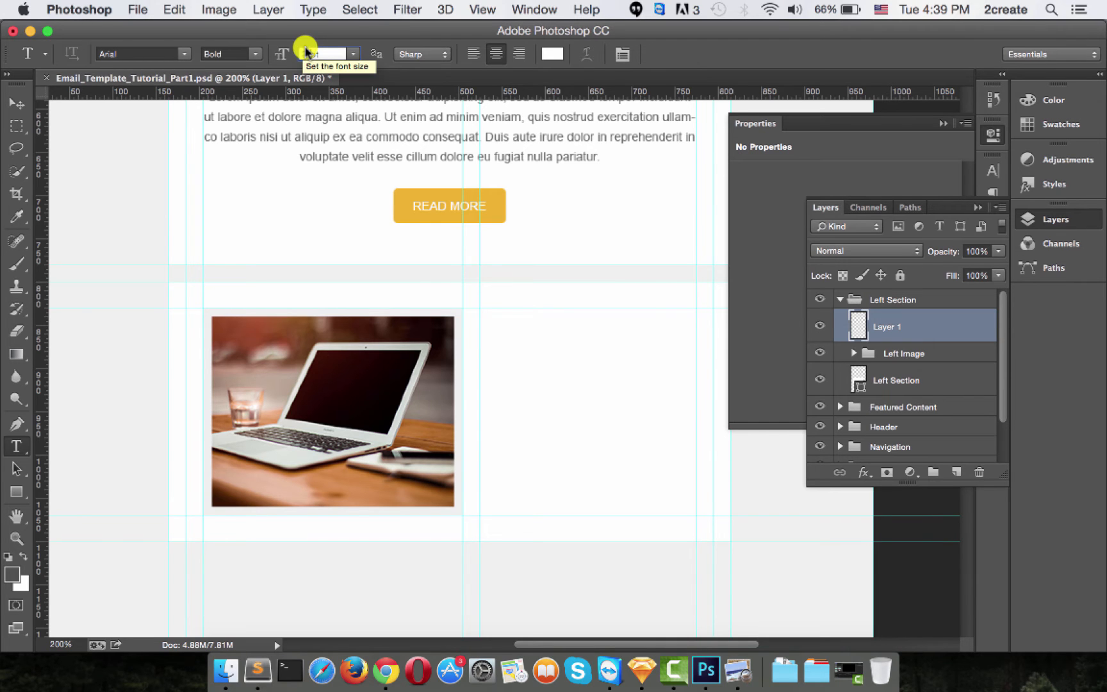
pyautogui.click(552, 54)
pyautogui.write('484848')
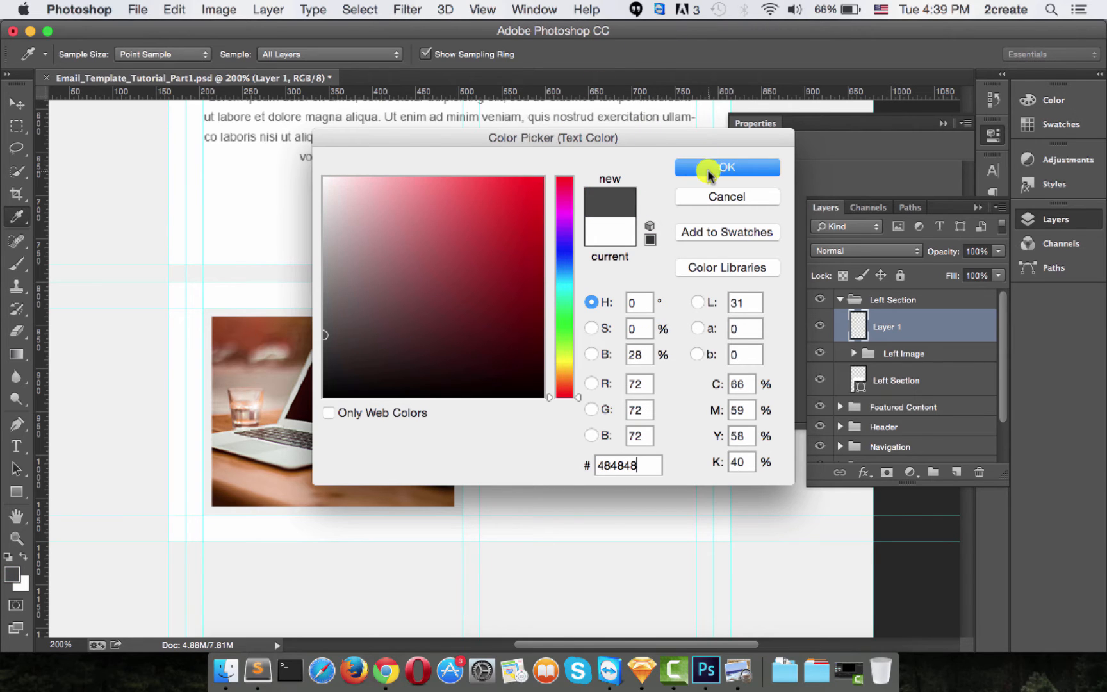
# Confirm #484848, type the Full Responsive heading and move it right of the photo
pyautogui.click(726, 168)
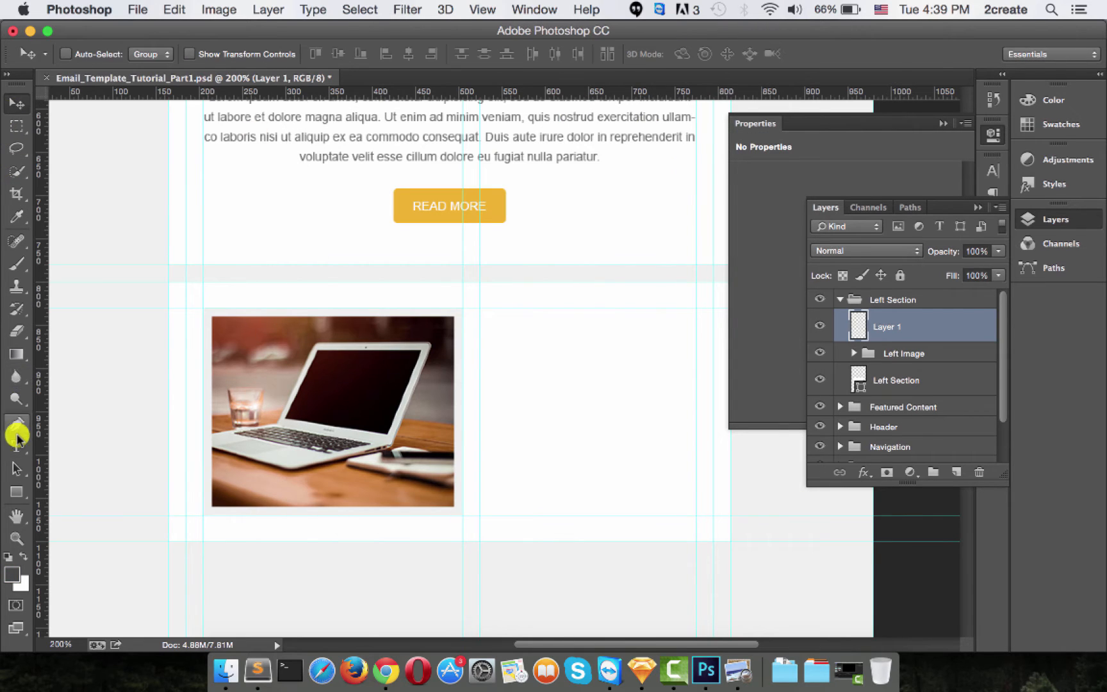
pyautogui.click(17, 446)
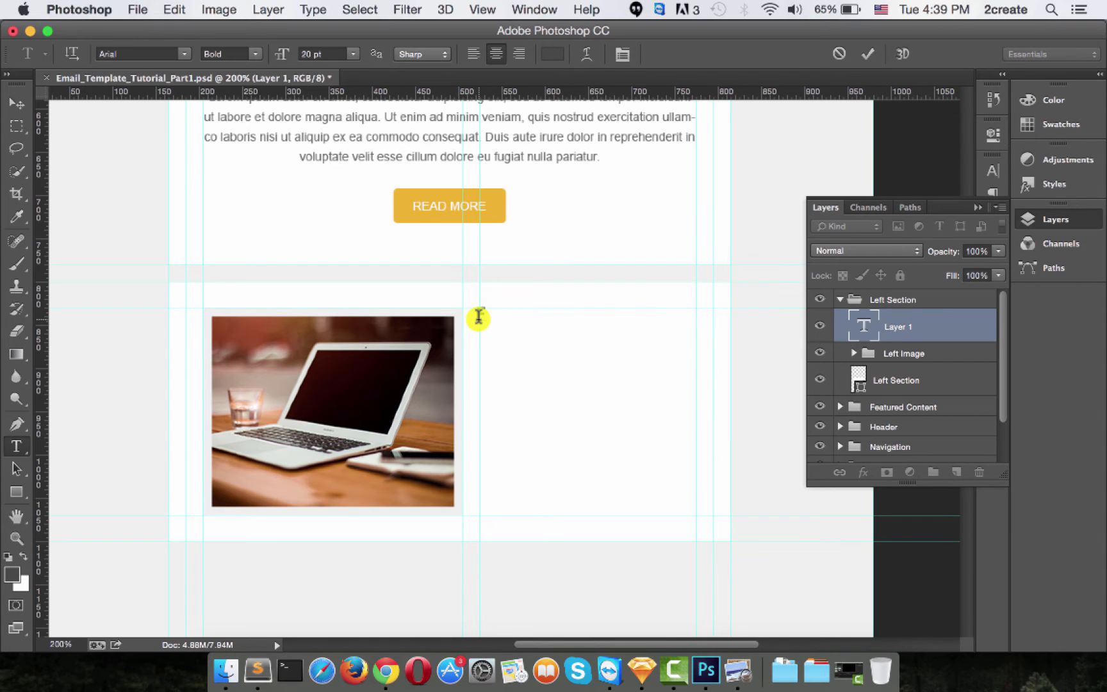
pyautogui.write('Fill')
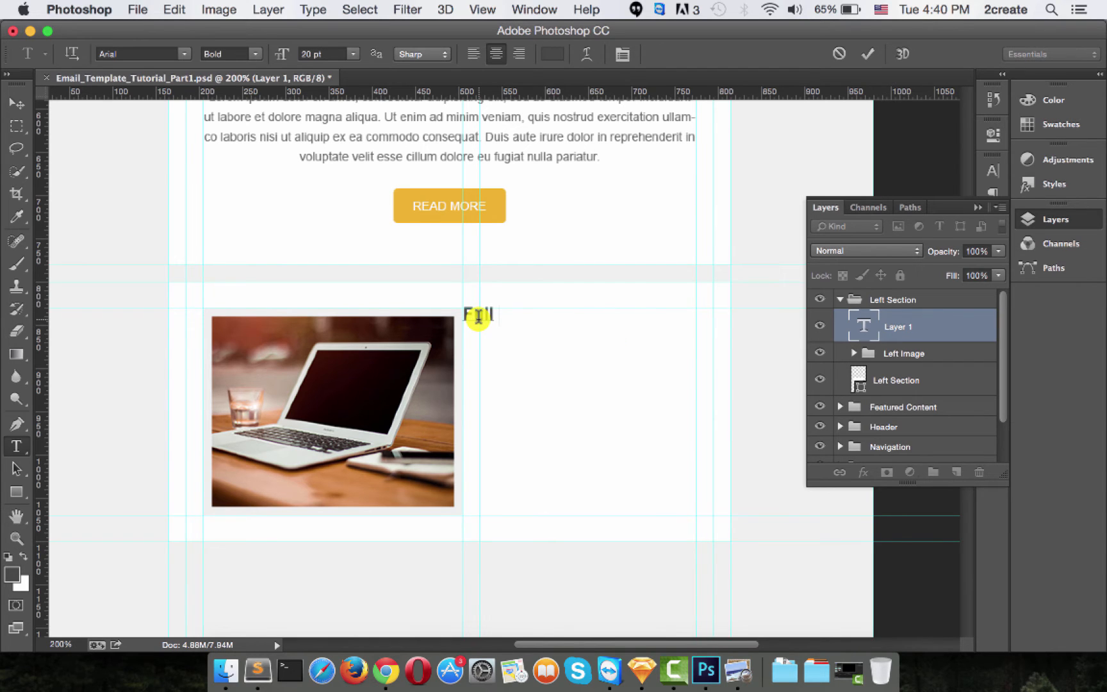
pyautogui.write('Respons')
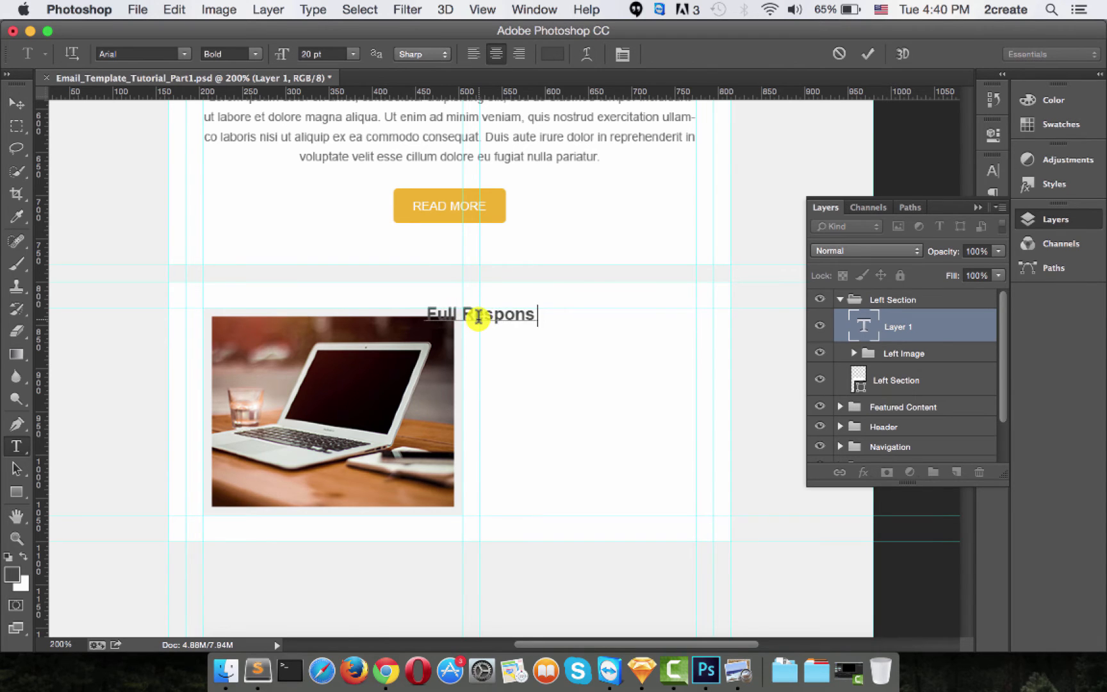
pyautogui.click(17, 102)
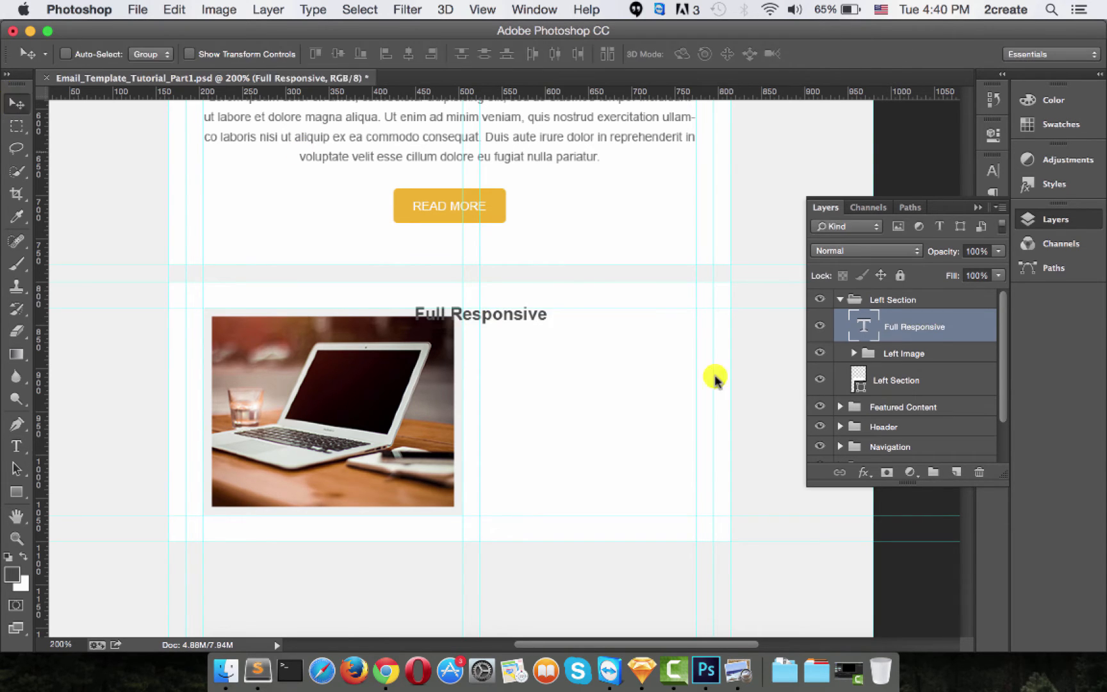
pyautogui.moveTo(715, 376); pyautogui.dragTo(569, 348)
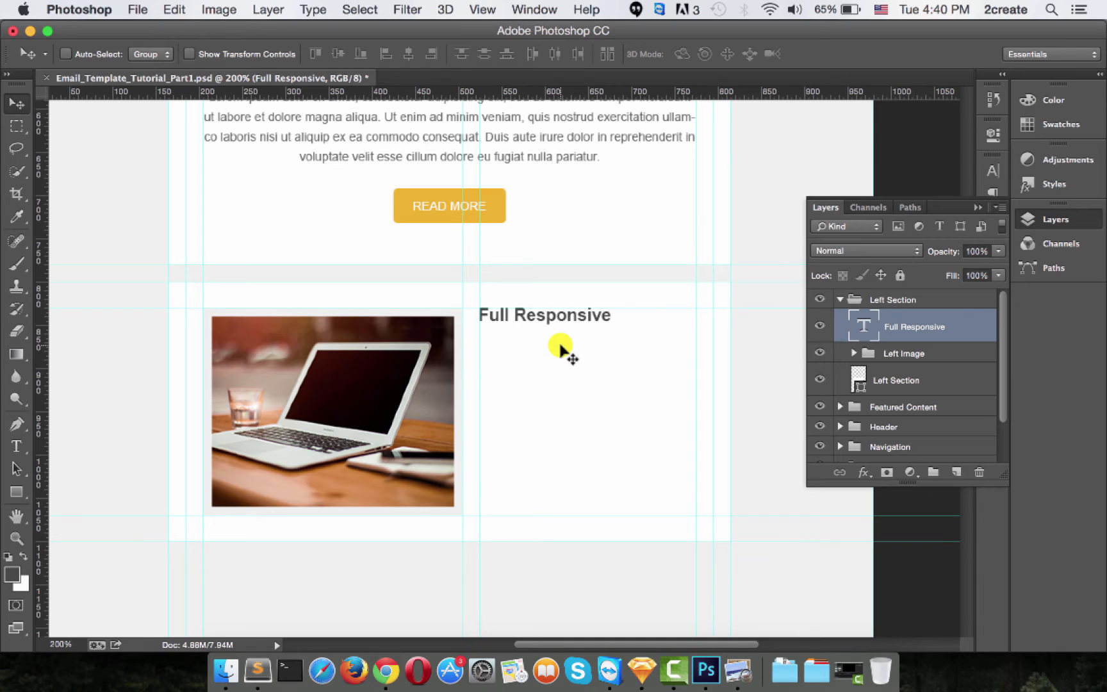
pyautogui.moveTo(557, 356)
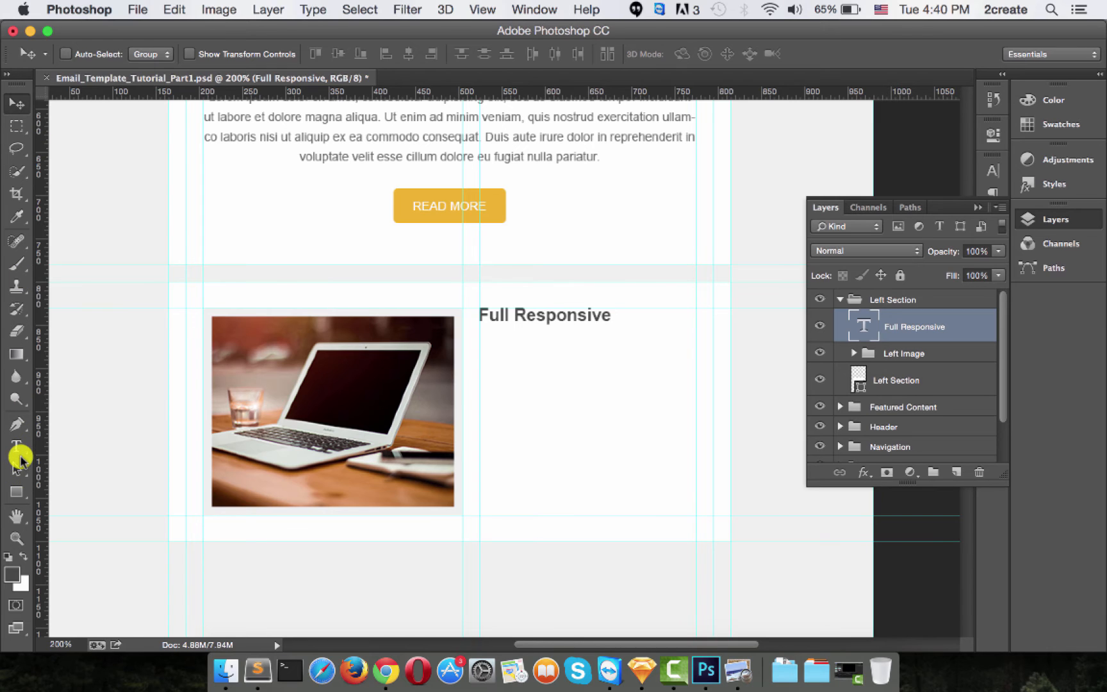
# Draw a paragraph text box below the heading and paste Lorem Ipsum into it
pyautogui.click(17, 446)
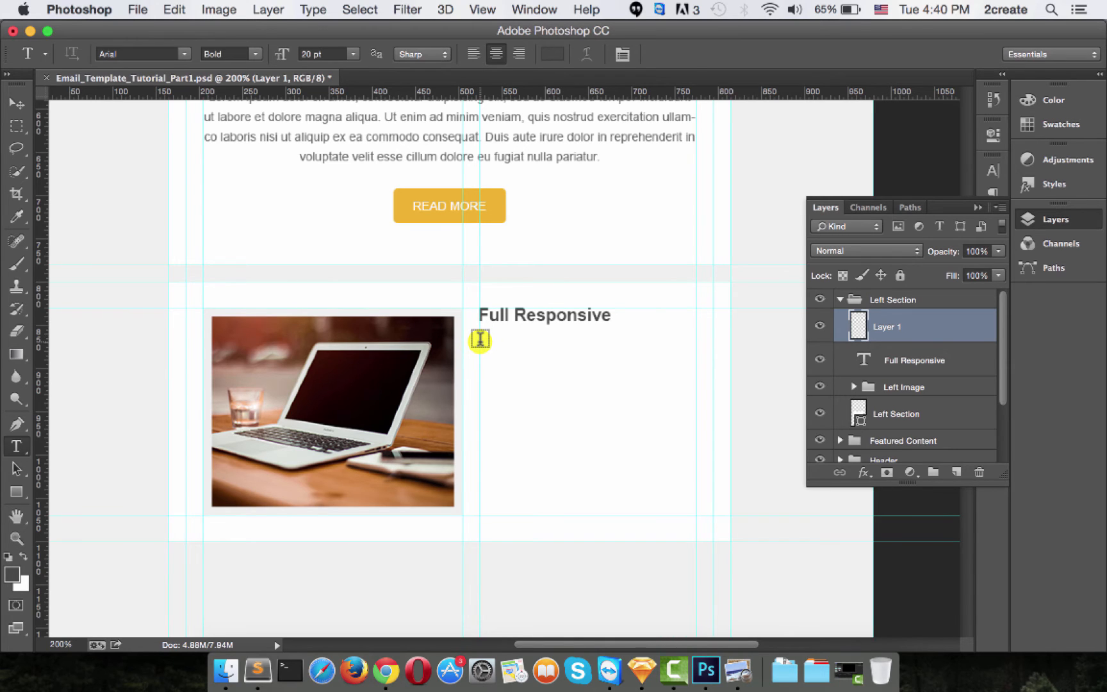
pyautogui.moveTo(480, 339); pyautogui.dragTo(673, 408)
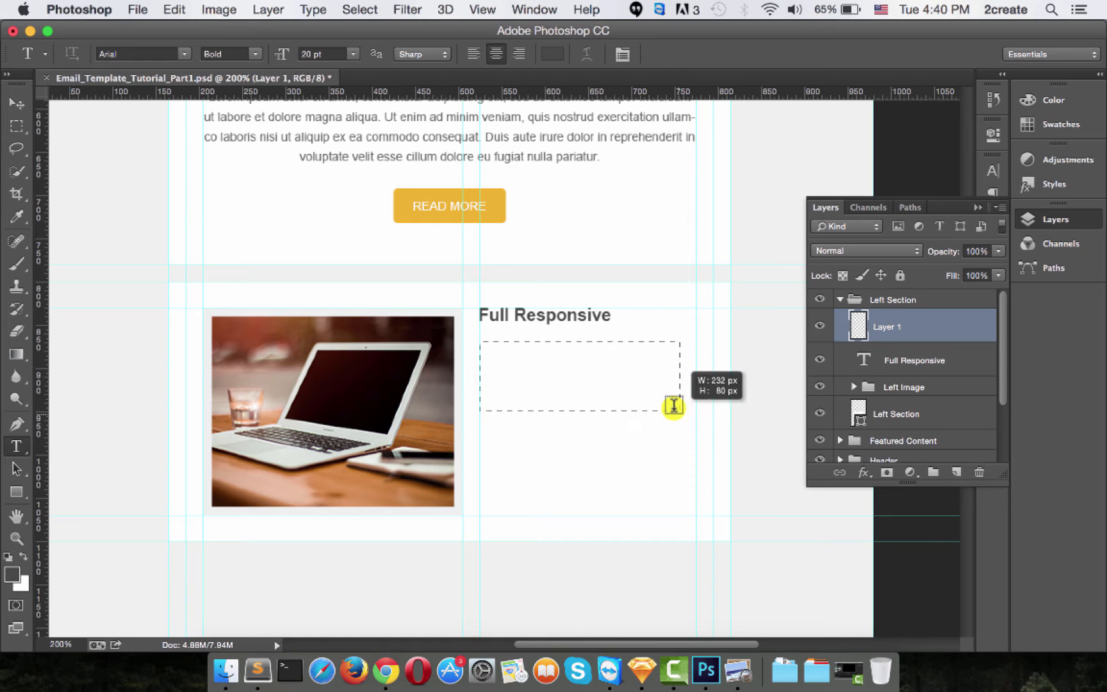
pyautogui.moveTo(670, 407); pyautogui.dragTo(697, 446)
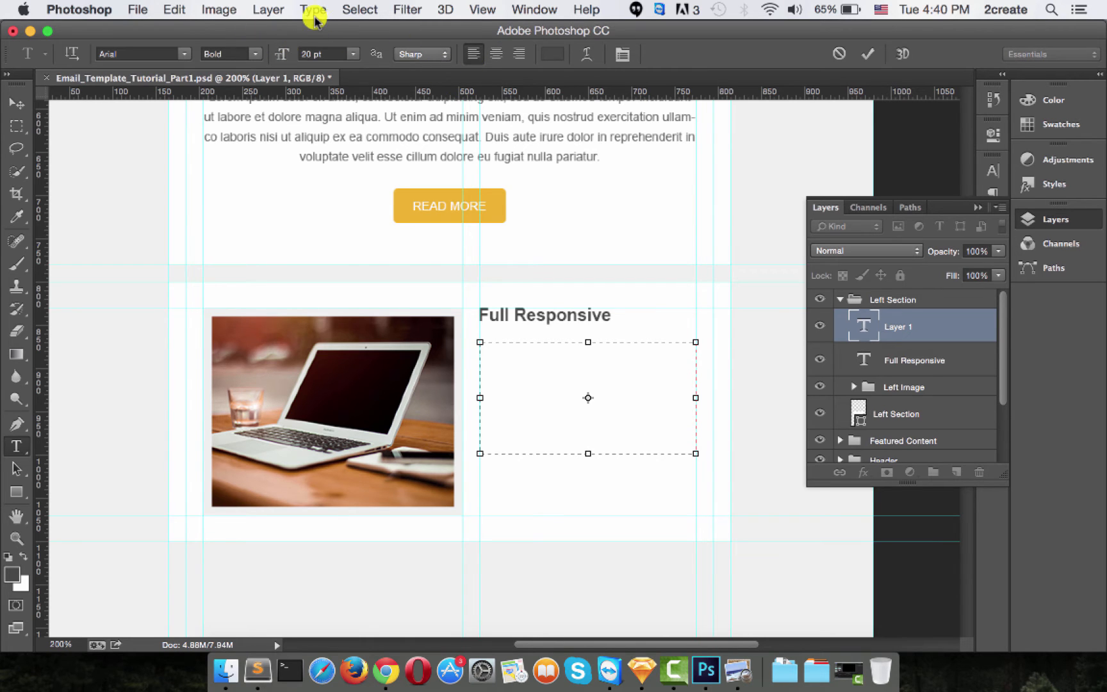
pyautogui.click(312, 9)
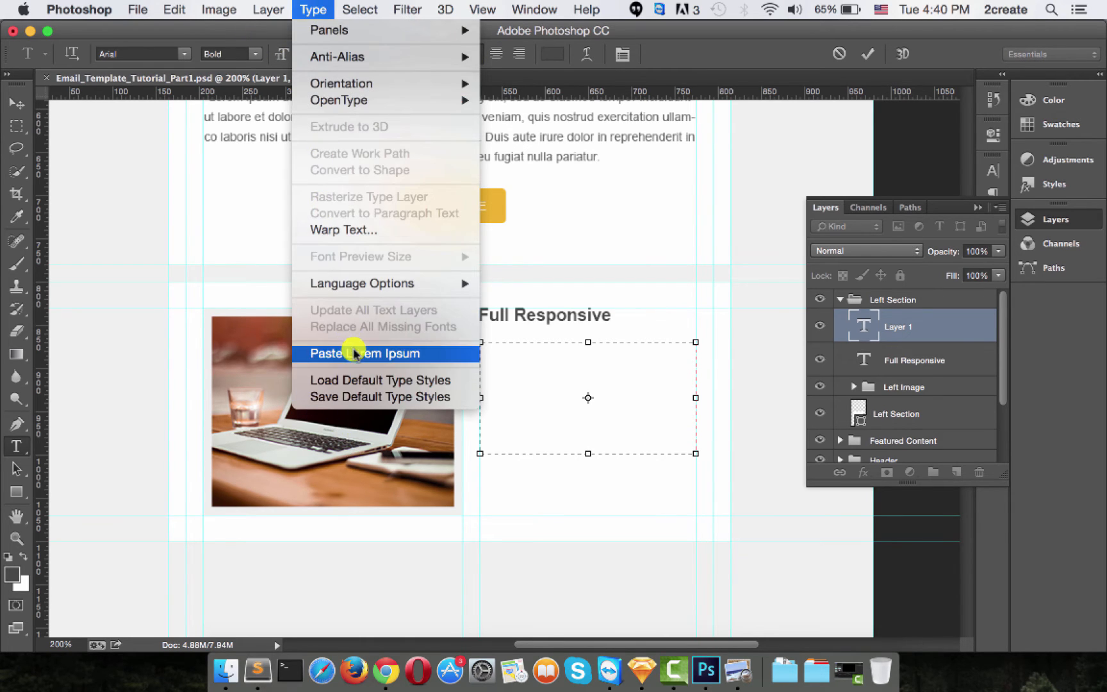
pyautogui.click(363, 354)
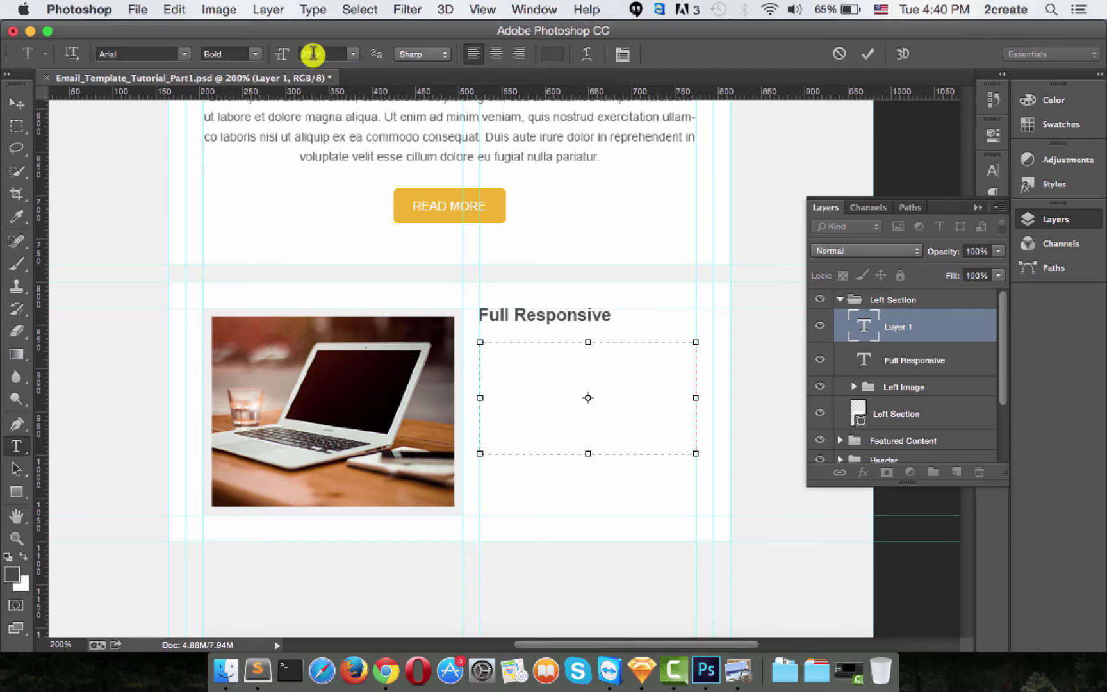
# Set the paragraph to Arial Regular 14 pt and refill it with Lorem Ipsum
pyautogui.click(324, 54)
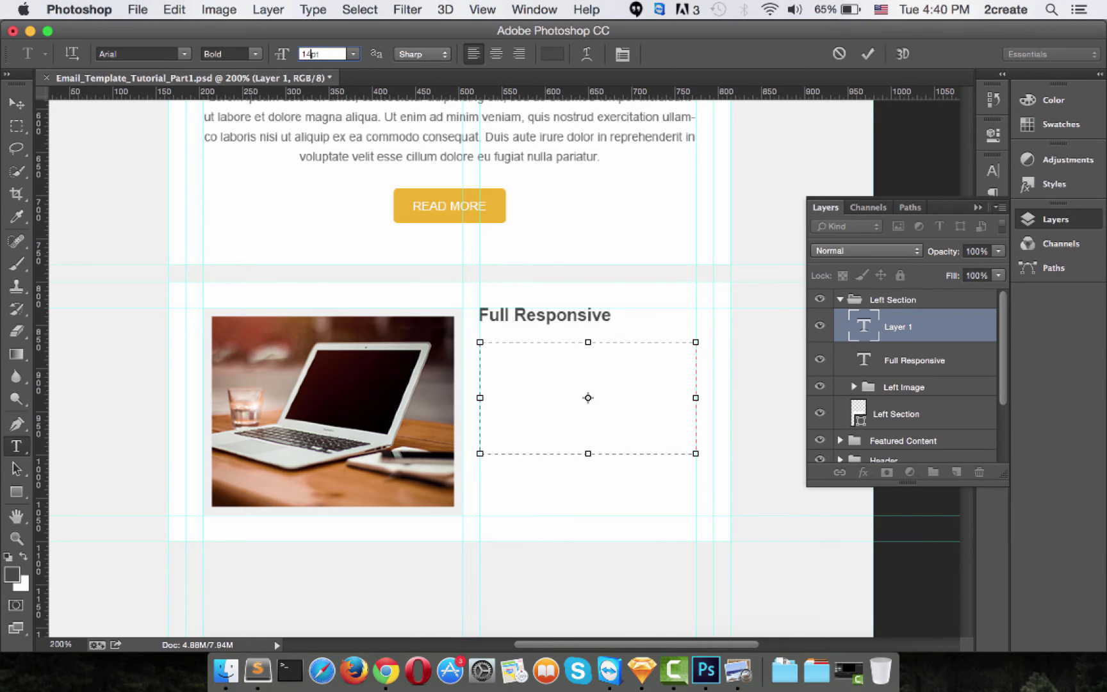
pyautogui.click(230, 53)
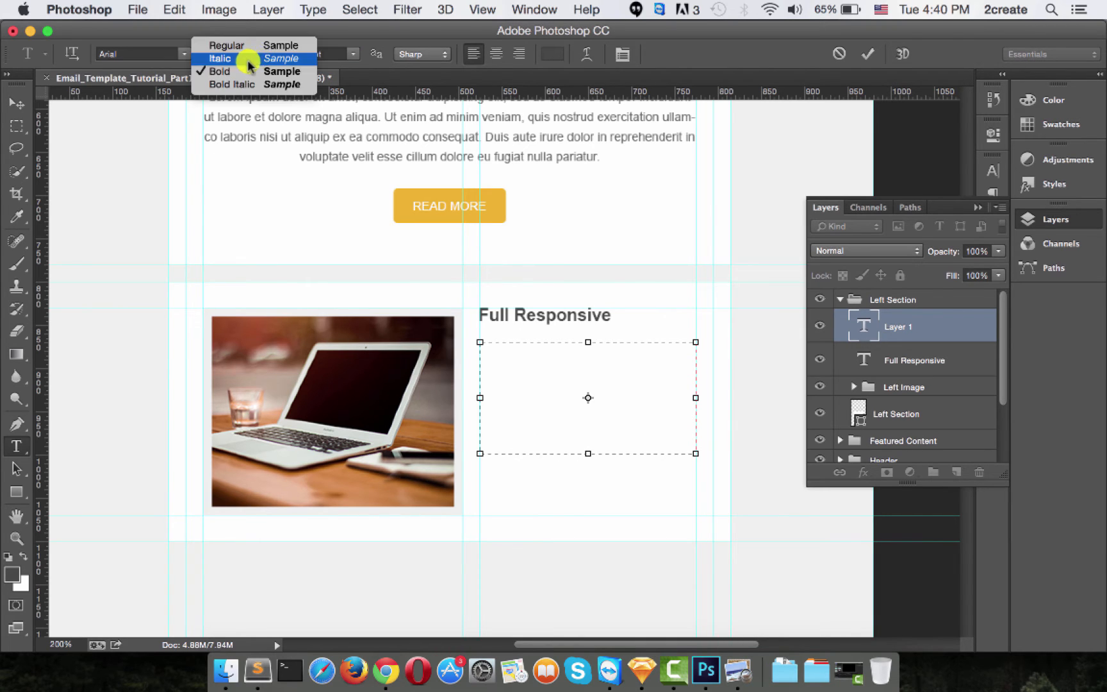
pyautogui.click(227, 44)
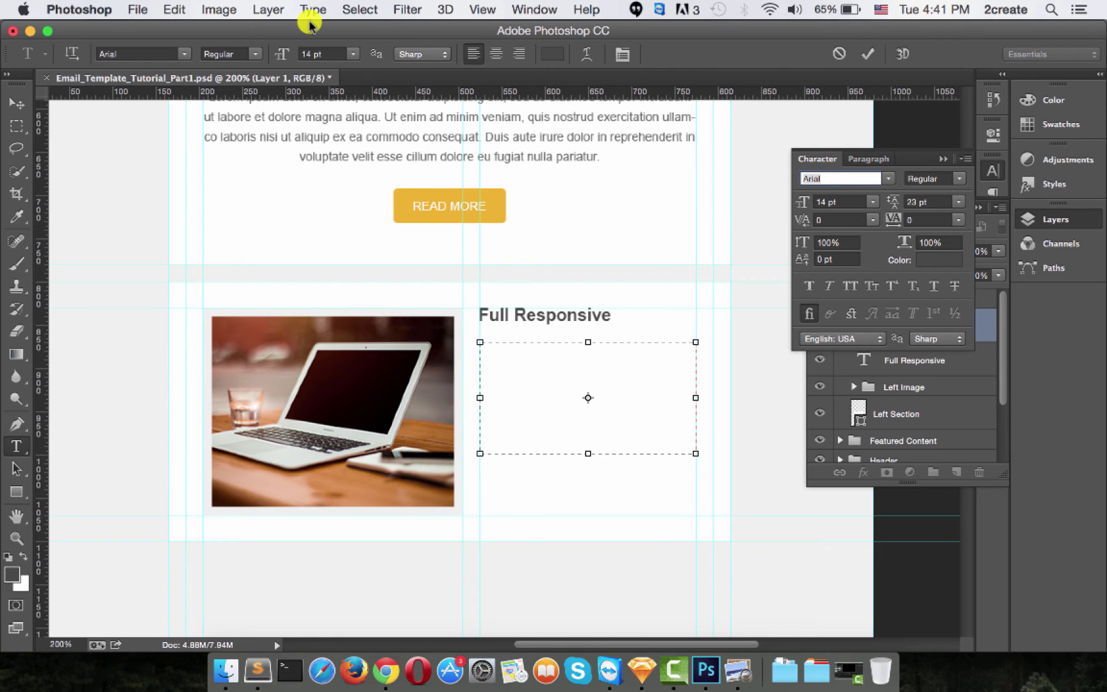
pyautogui.click(313, 9)
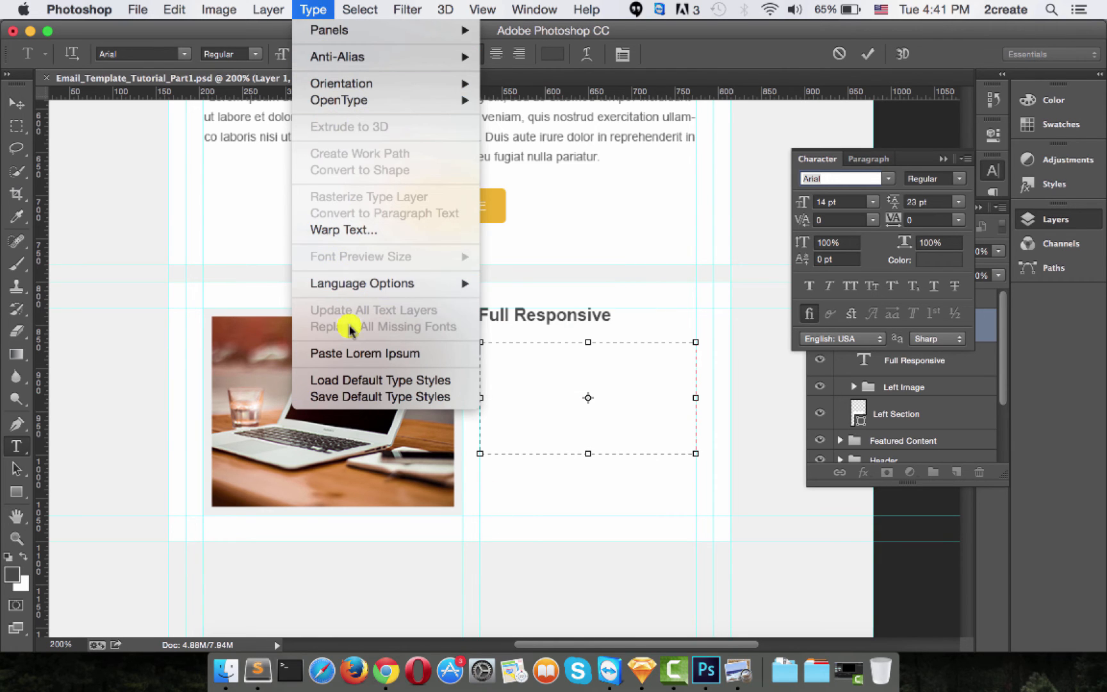
pyautogui.click(365, 354)
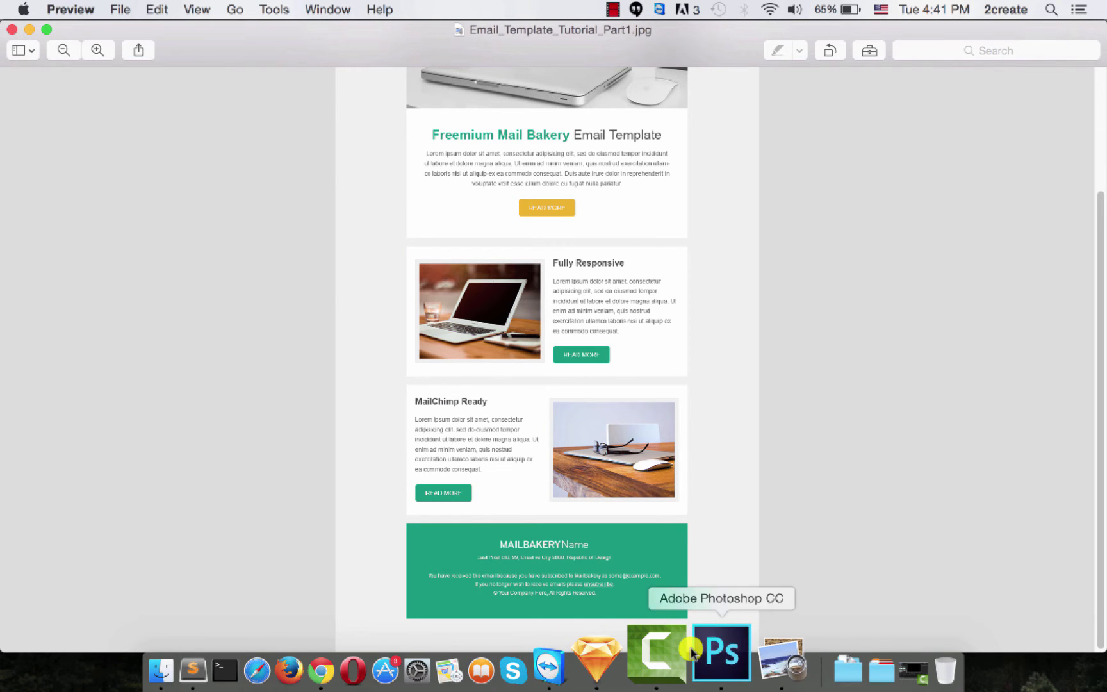
# Return from the Preview reference to the Photoshop document
pyautogui.click(718, 649)
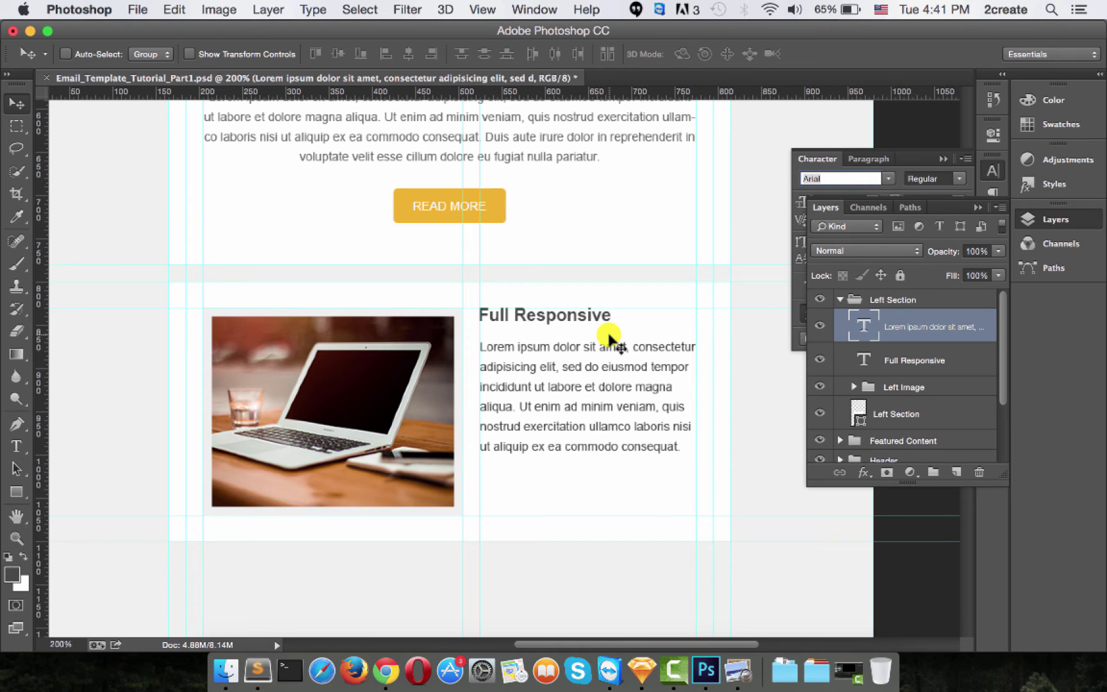
pyautogui.moveTo(580, 237)
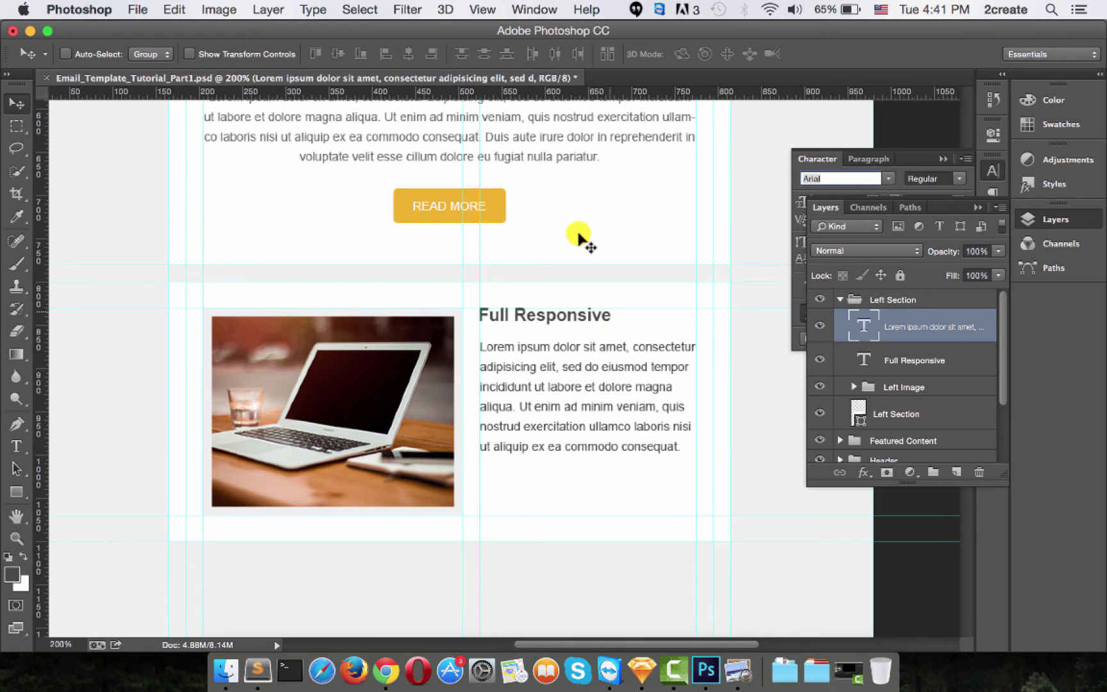
pyautogui.moveTo(609, 219)
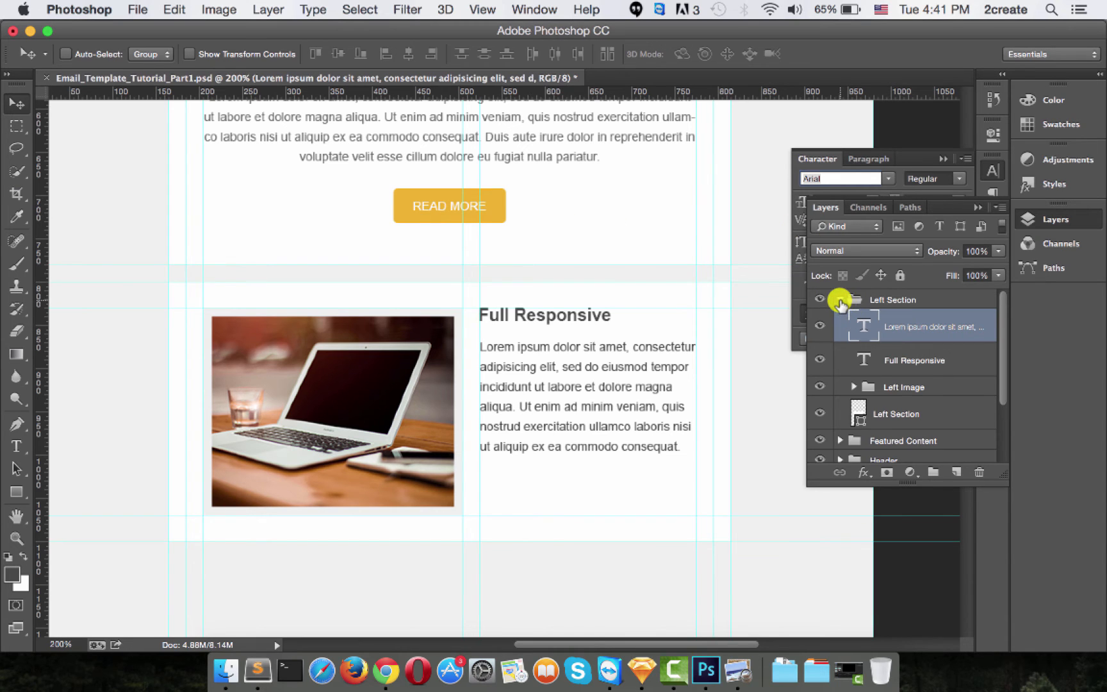
# Name the copied button group read more btn and align it under the Full Responsive paragraph
pyautogui.click(841, 300)
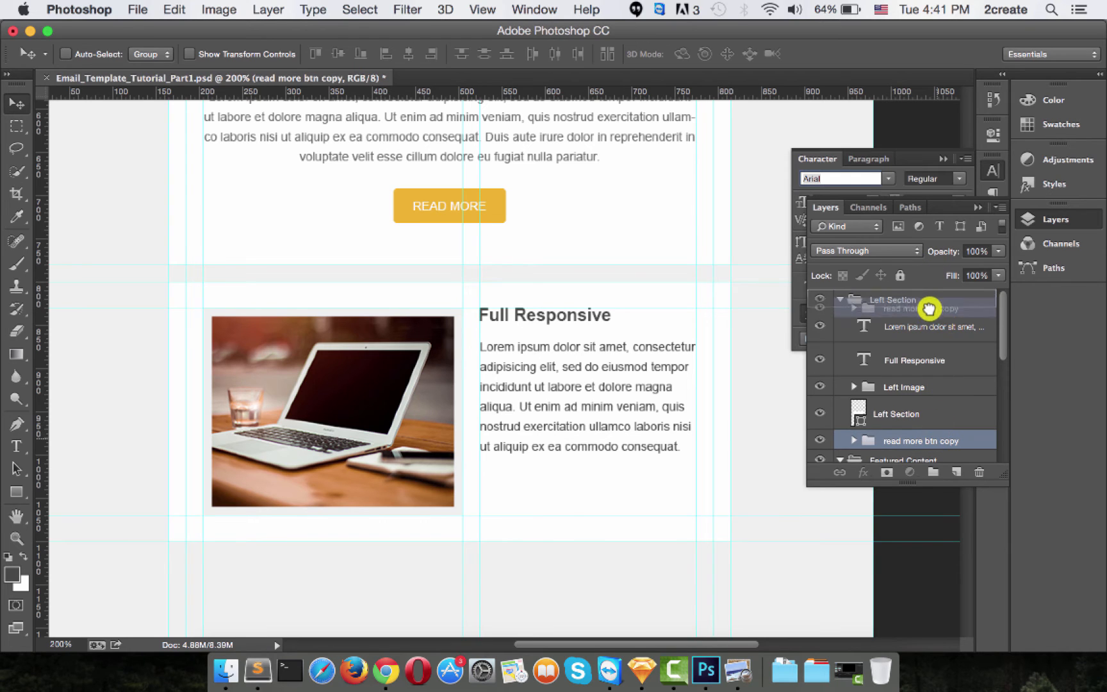
pyautogui.doubleClick(911, 319)
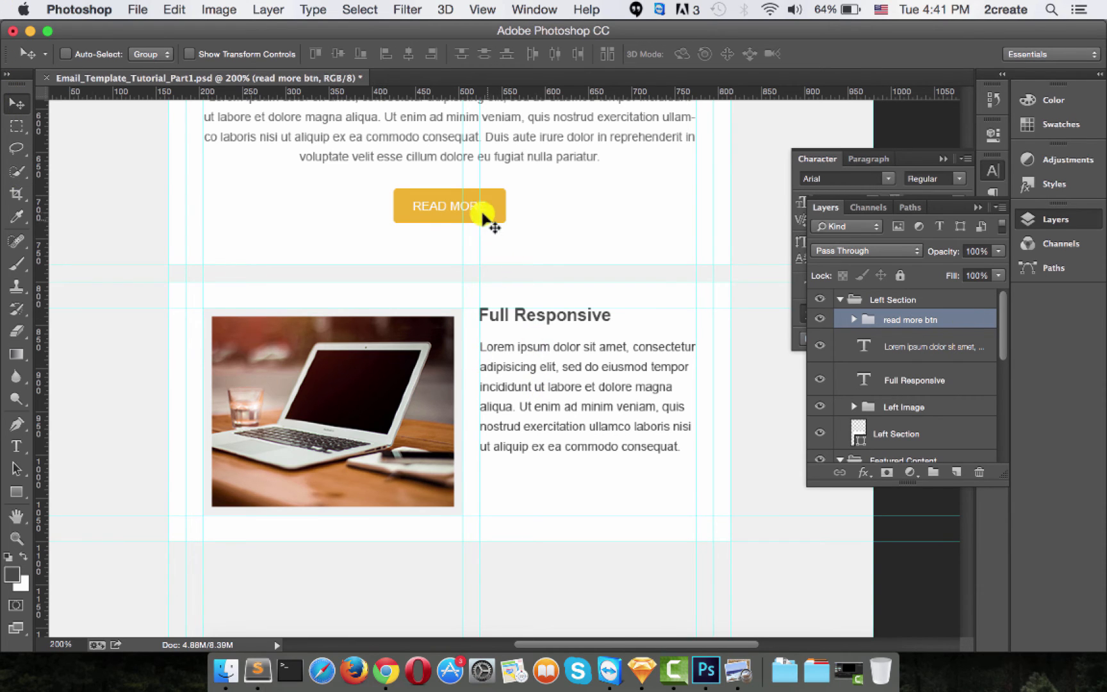
pyautogui.moveTo(448, 206); pyautogui.dragTo(528, 447)
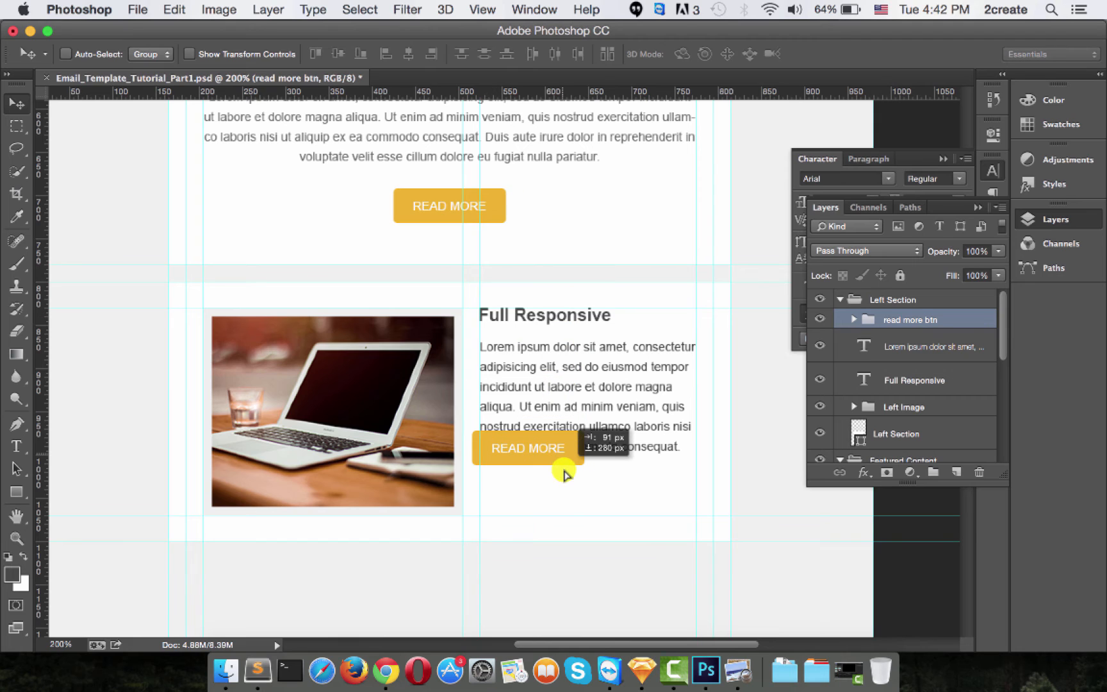
pyautogui.moveTo(528, 447); pyautogui.dragTo(448, 472)
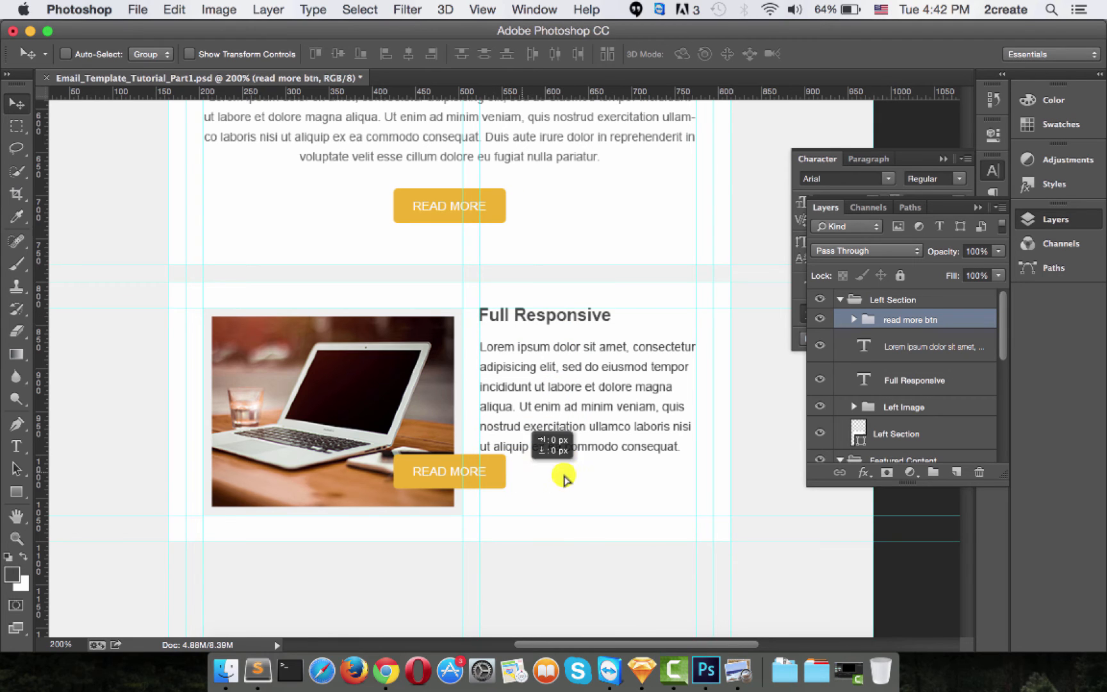
pyautogui.moveTo(450, 472); pyautogui.dragTo(535, 472)
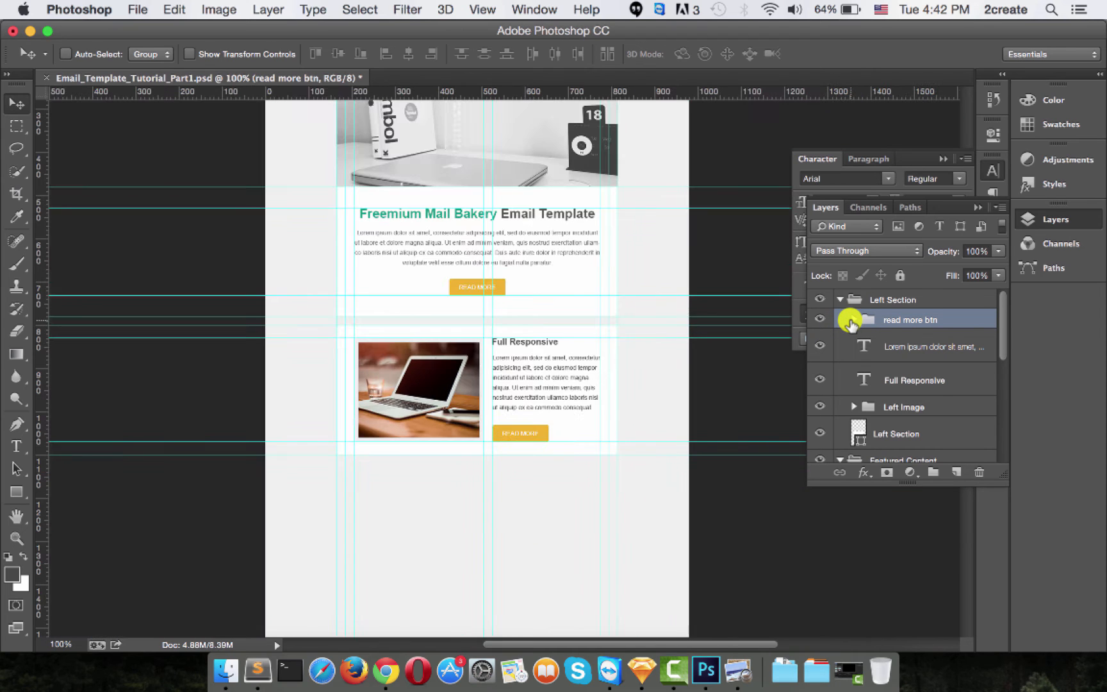
# Change the button bg colour to green #009a7c
pyautogui.scroll(-3)
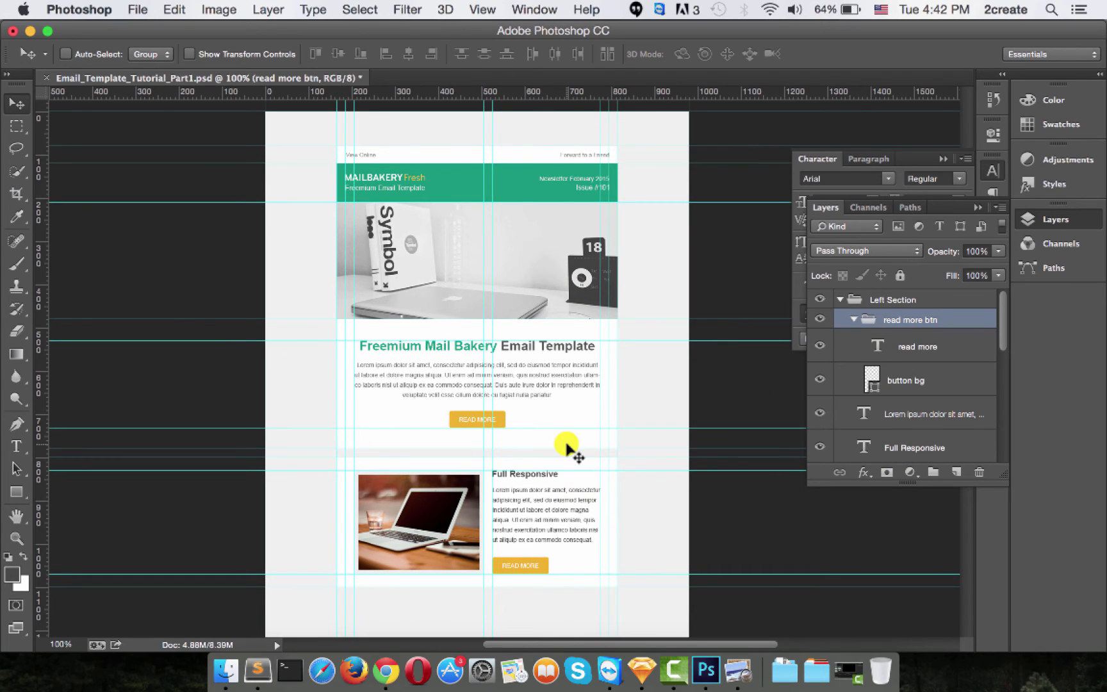
pyautogui.moveTo(572, 438)
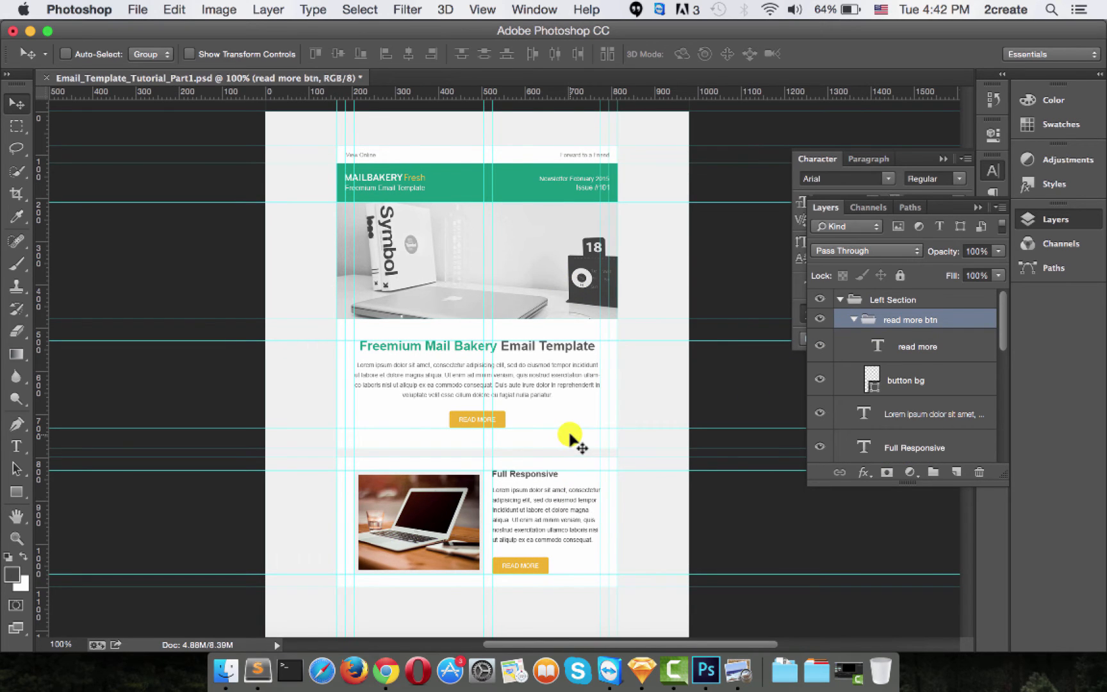
pyautogui.moveTo(858, 479)
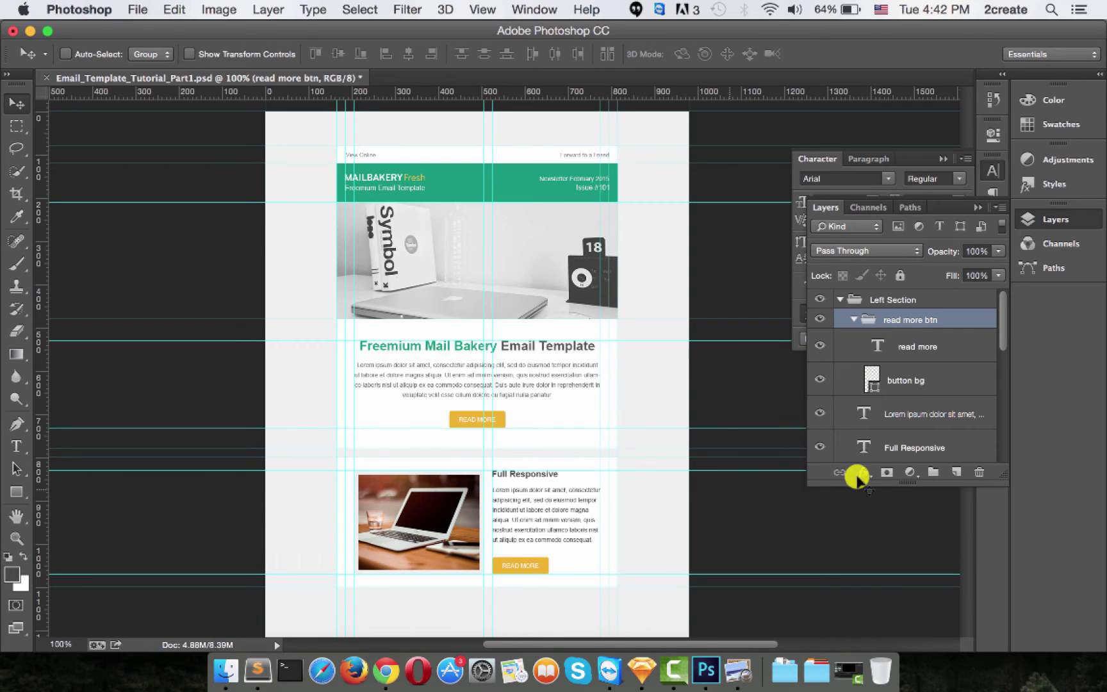
pyautogui.click(905, 380)
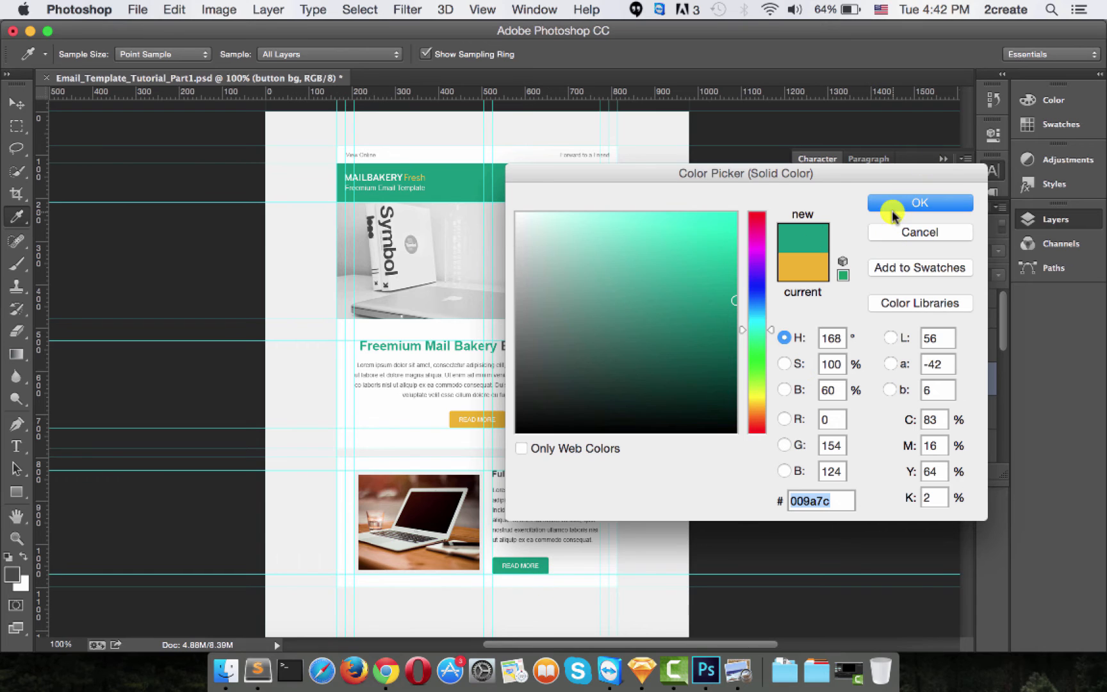
pyautogui.click(919, 203)
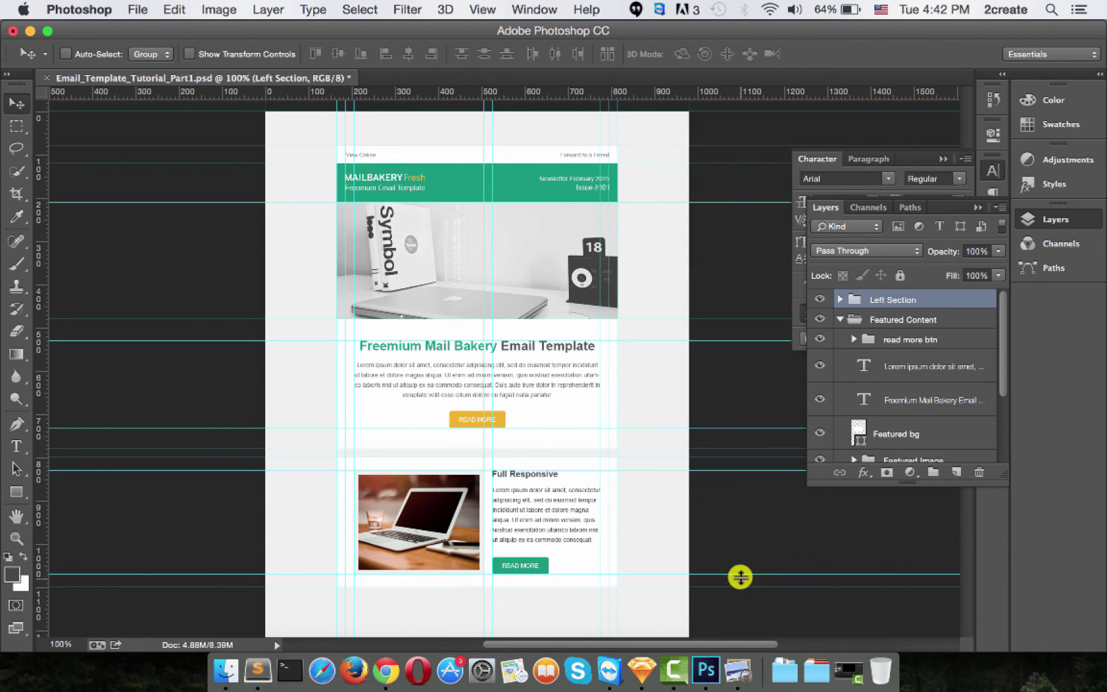
pyautogui.moveTo(740, 655)
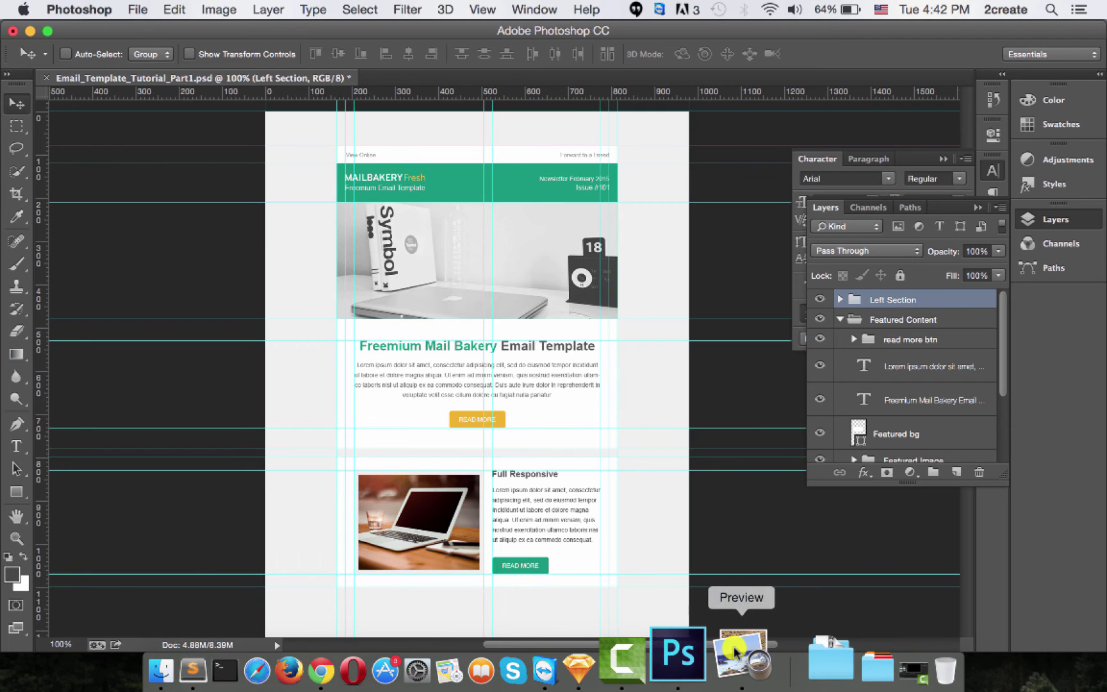
# Check the reference in Preview, then collapse the Left Section group for duplication
pyautogui.click(739, 654)
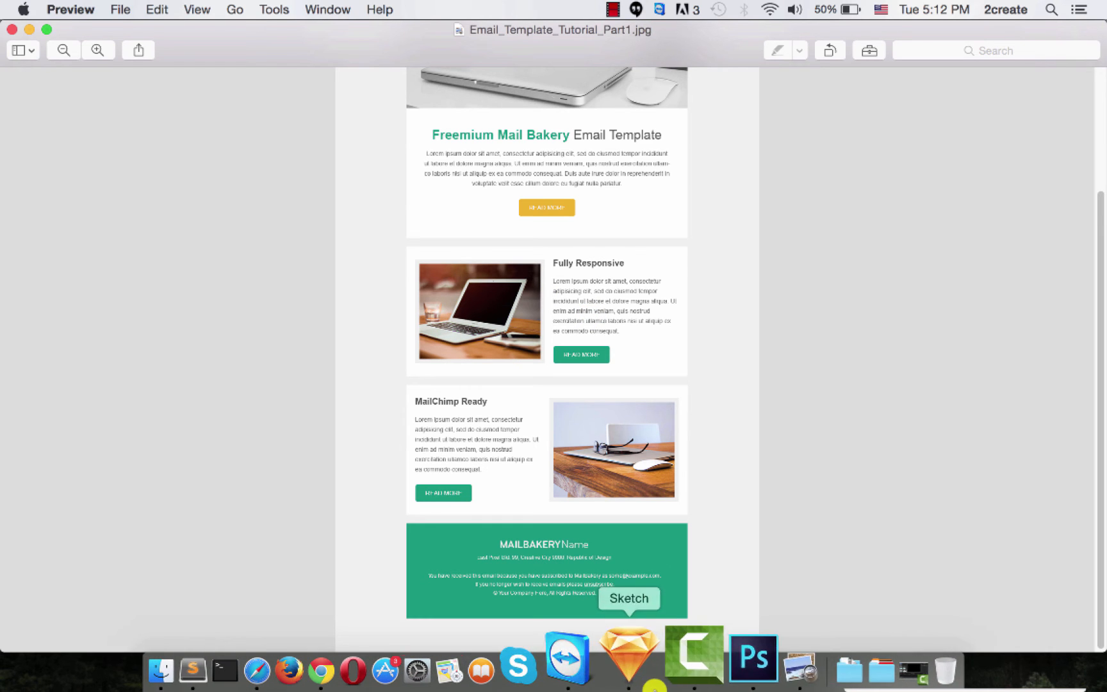
pyautogui.click(704, 669)
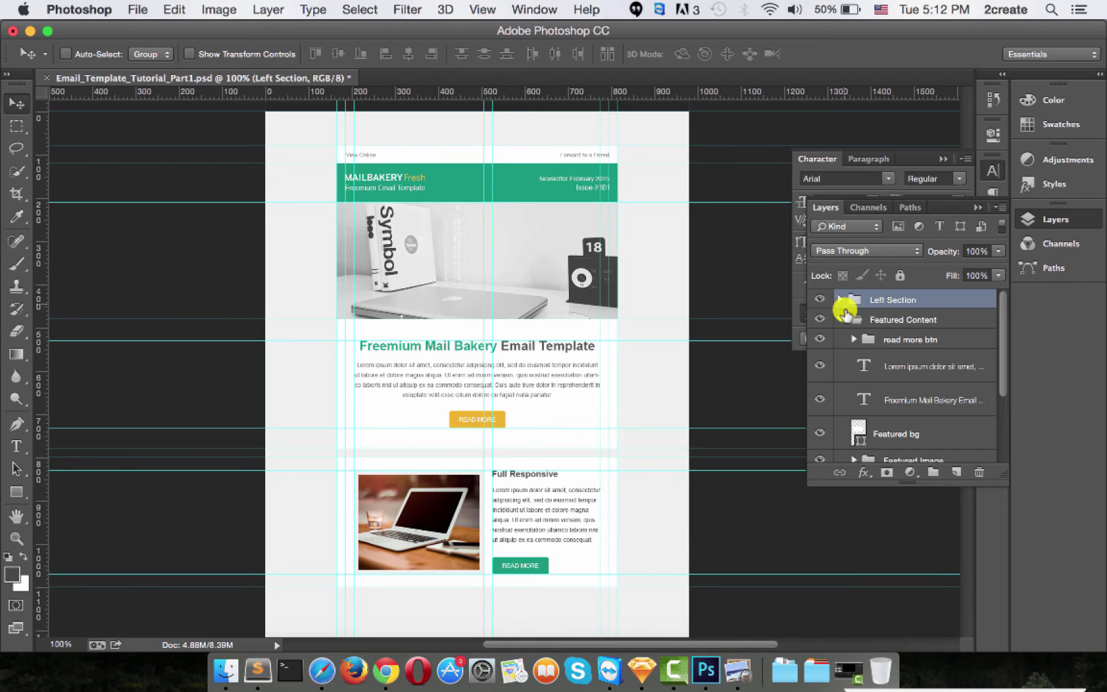
pyautogui.click(841, 300)
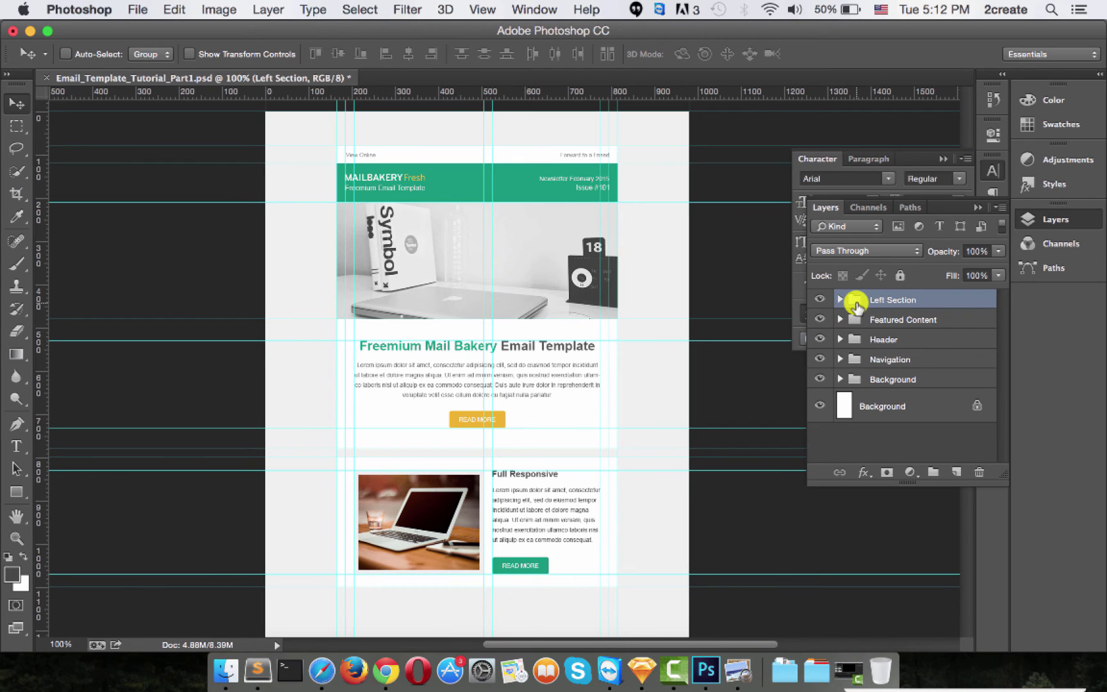
pyautogui.moveTo(856, 308)
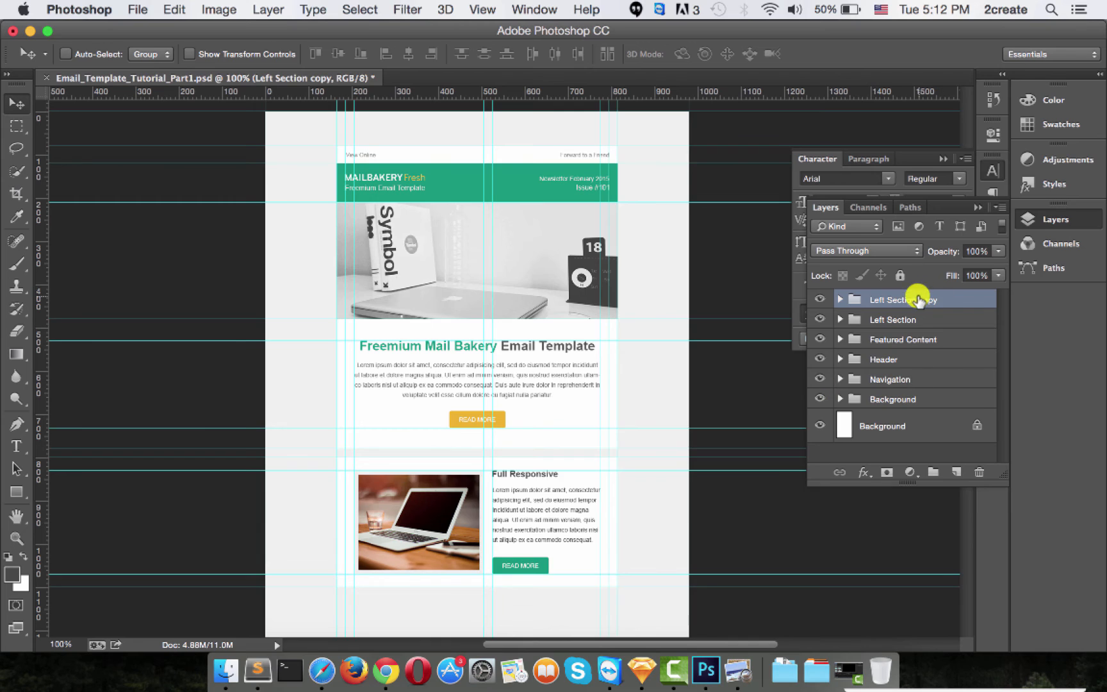
# Rename the copied group Right Section and move its block below the original Full Responsive section
pyautogui.doubleClick(895, 298)
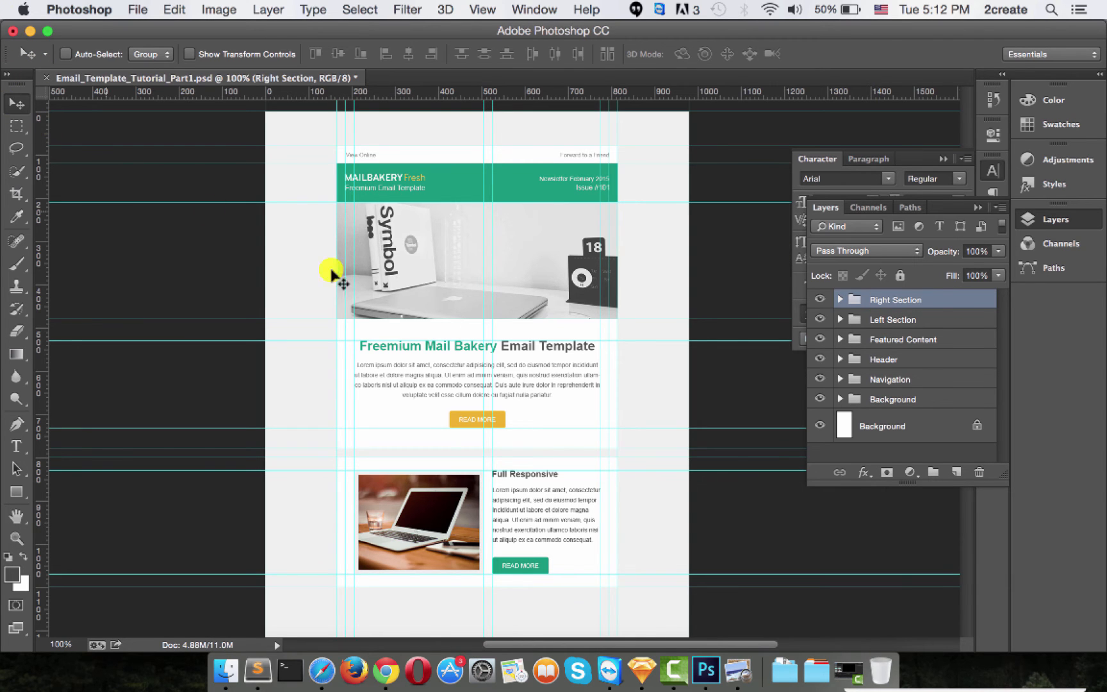
pyautogui.scroll(-3)
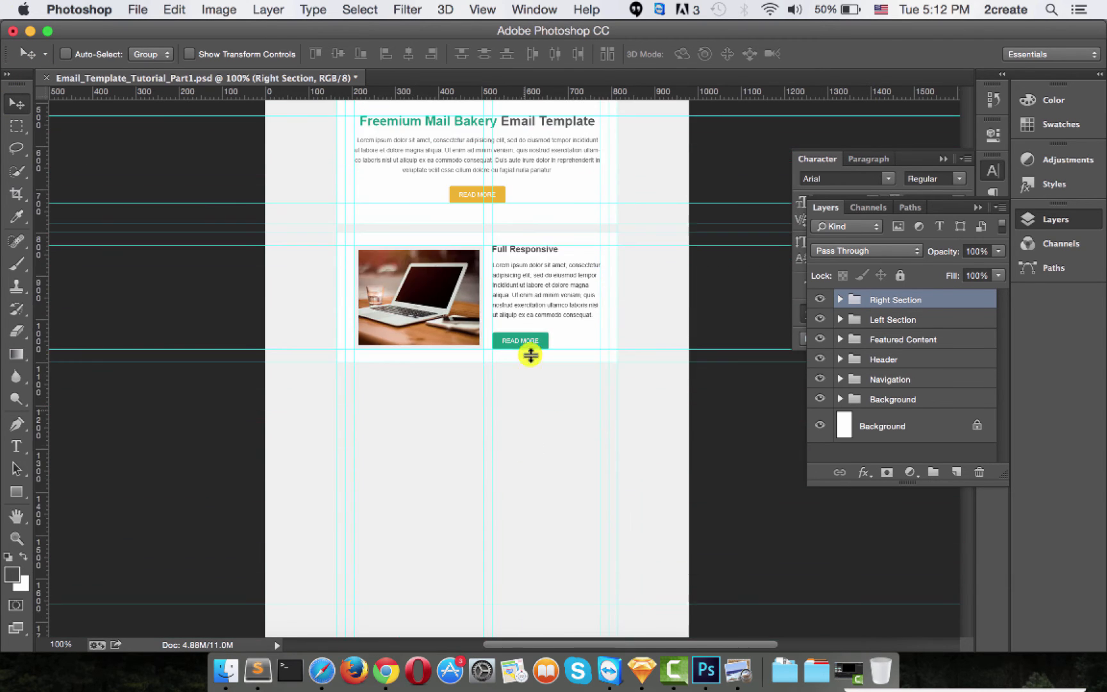
pyautogui.moveTo(530, 355); pyautogui.dragTo(543, 468)
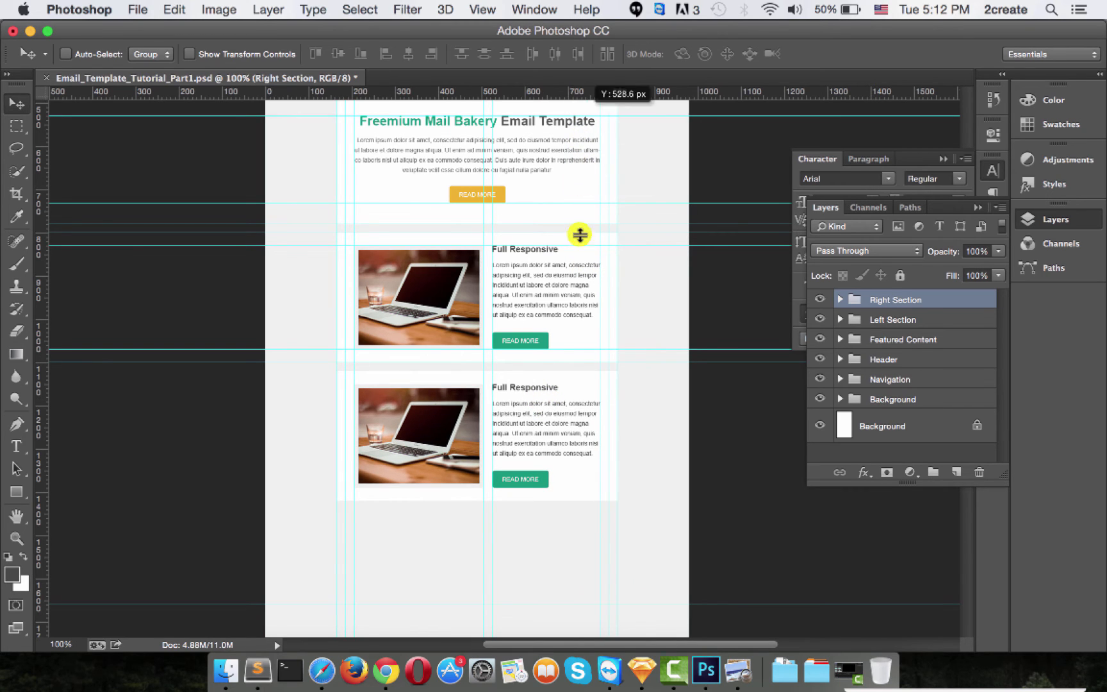
# Place guides at the new section's top, middle and bottom edges, then marquee-select its area
pyautogui.moveTo(578, 233); pyautogui.dragTo(578, 370)
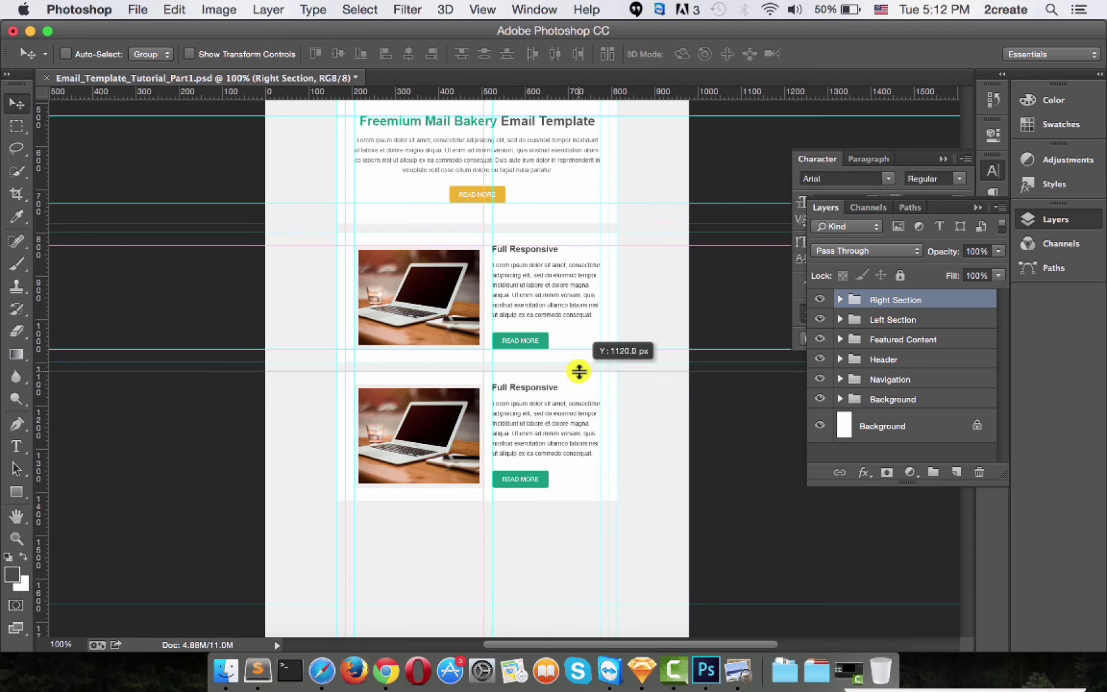
pyautogui.moveTo(578, 371); pyautogui.dragTo(573, 551)
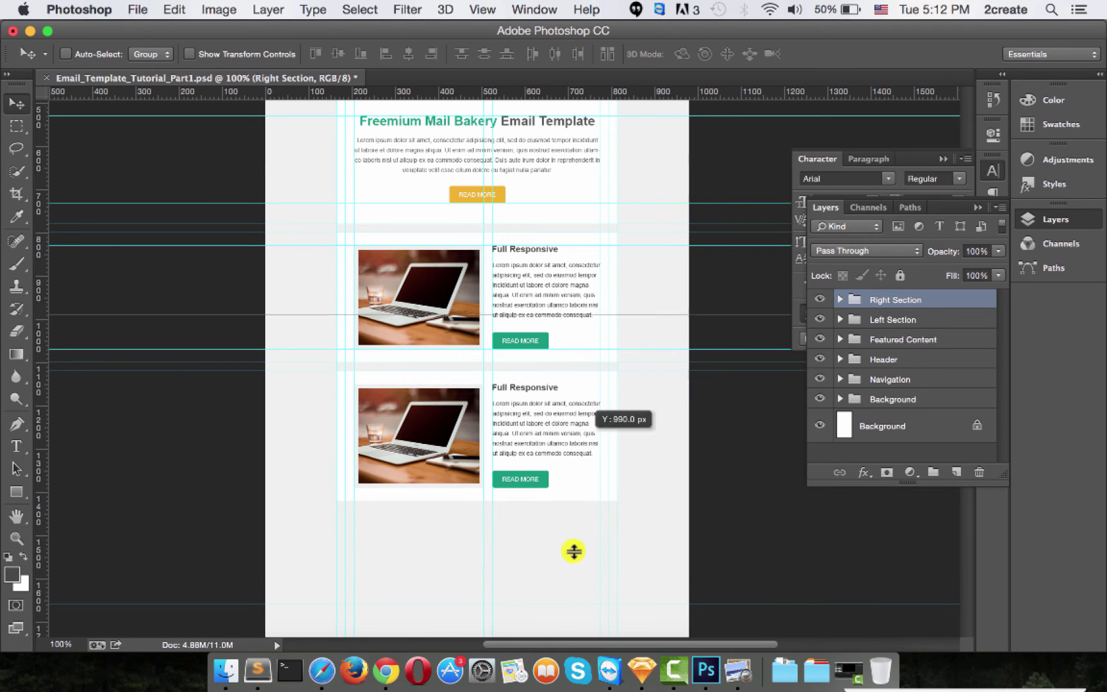
pyautogui.moveTo(573, 551); pyautogui.dragTo(573, 501)
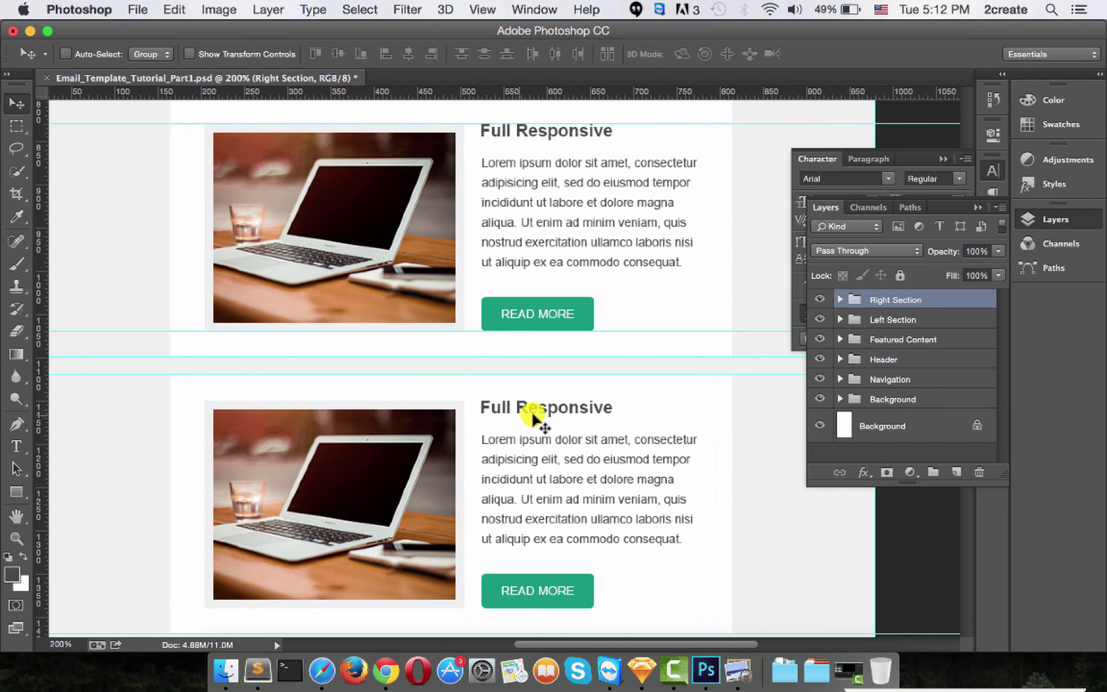
pyautogui.scroll(-3)
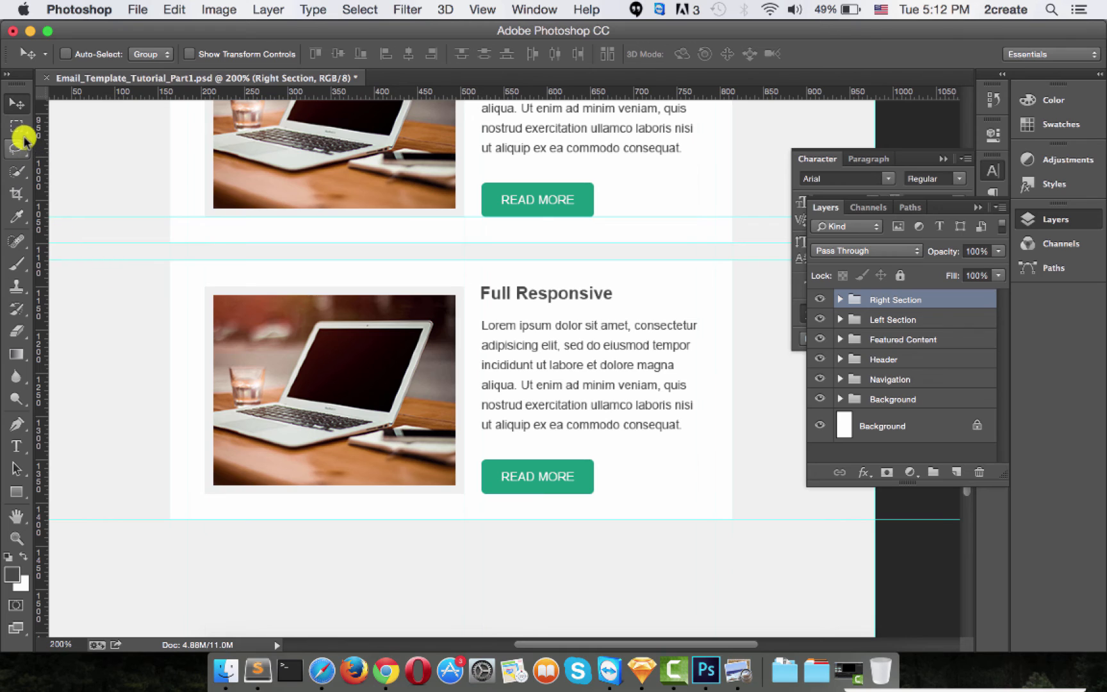
pyautogui.click(15, 126)
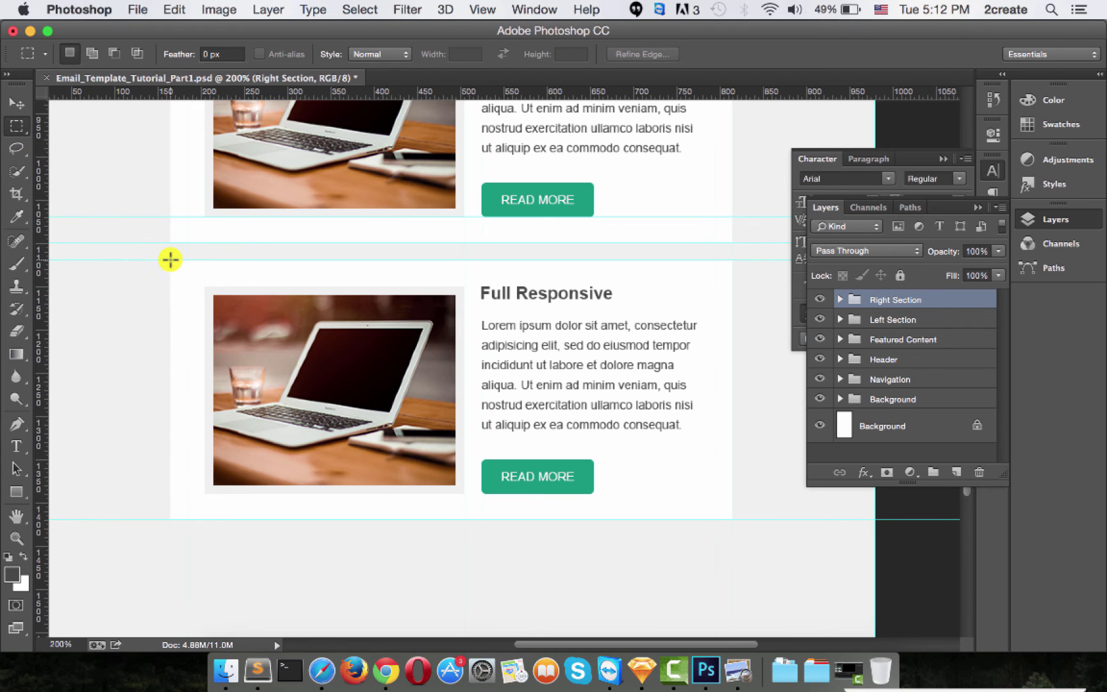
pyautogui.moveTo(169, 260); pyautogui.dragTo(224, 289)
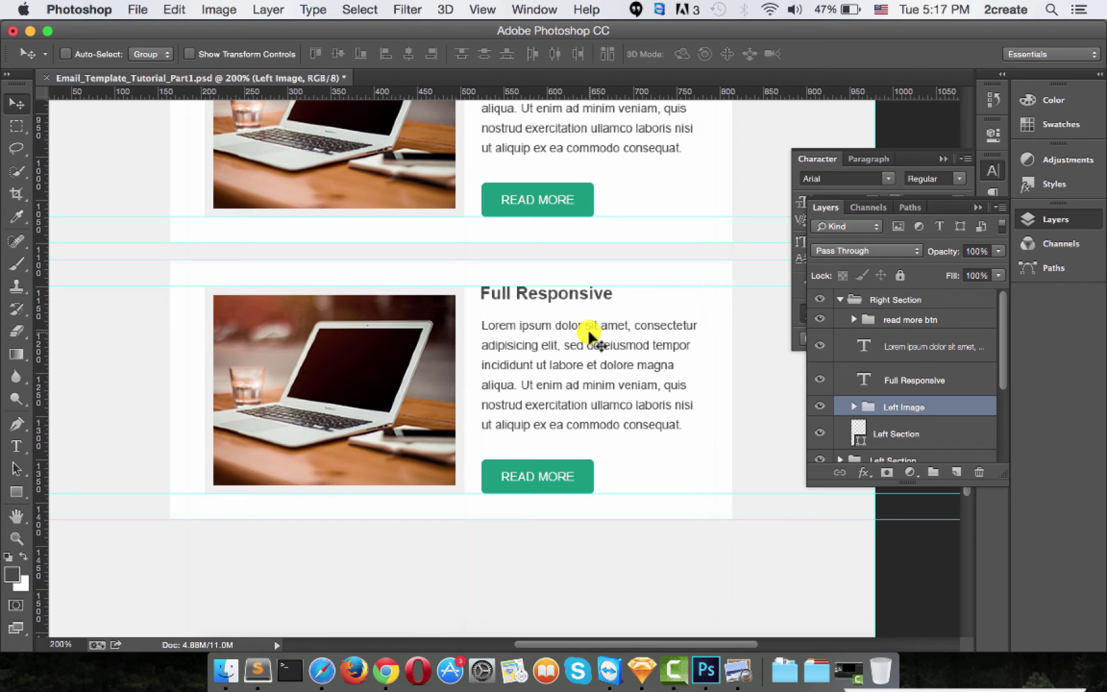
pyautogui.moveTo(438, 374)
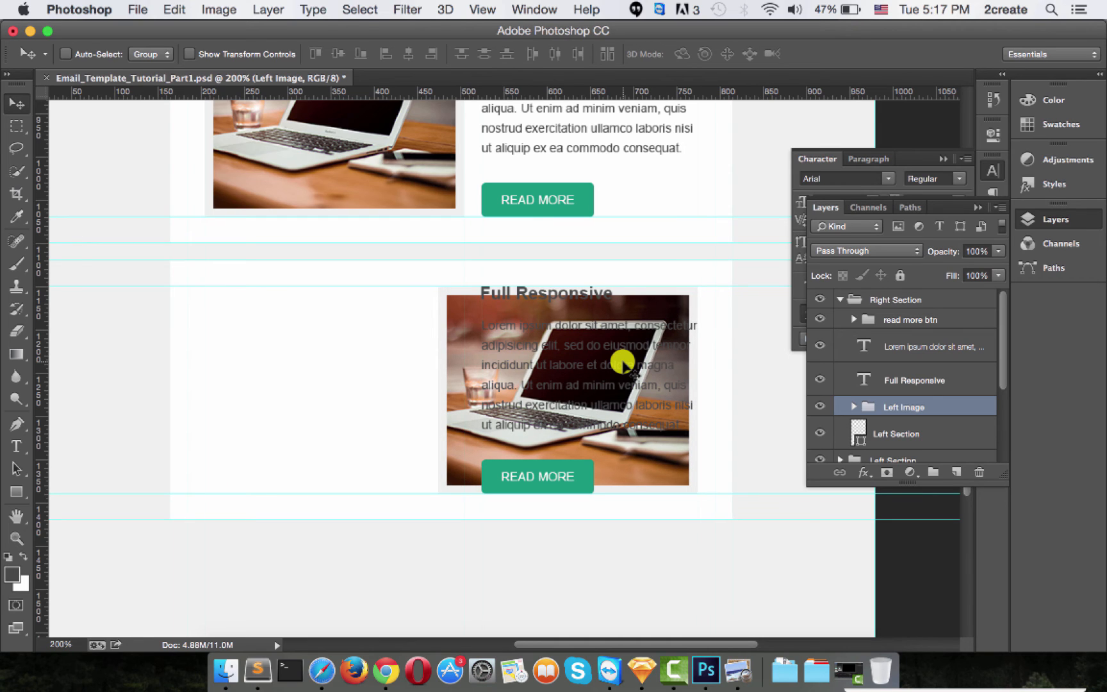
pyautogui.moveTo(622, 389)
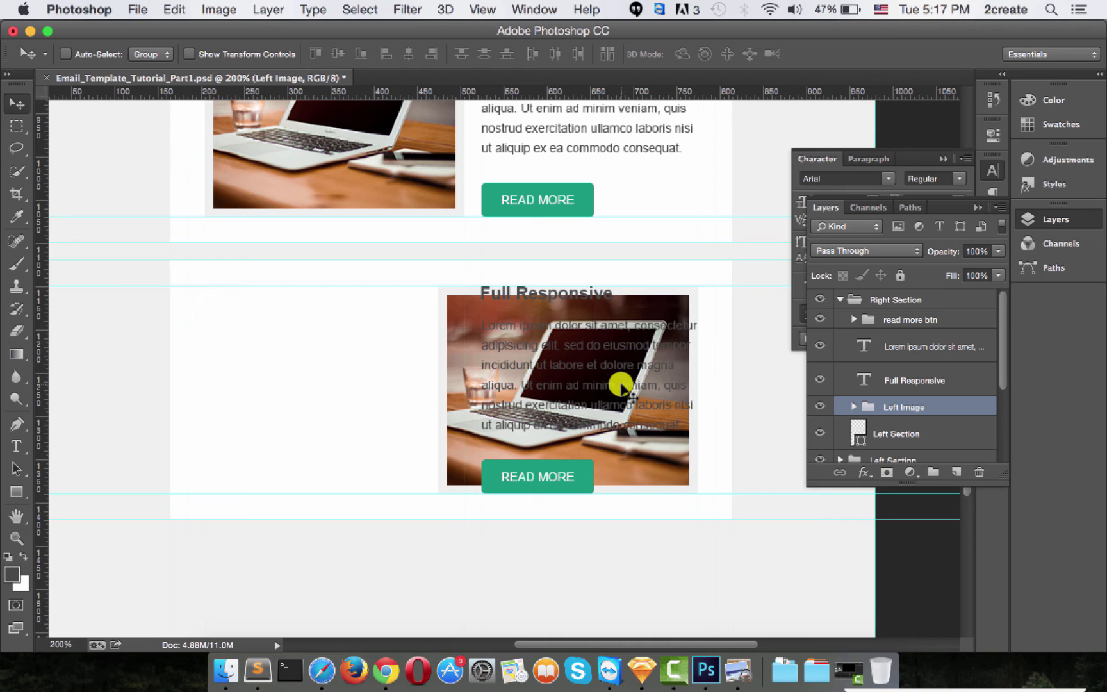
# Move the second section's heading, paragraph and read more button to the left of its photo
pyautogui.click(918, 346)
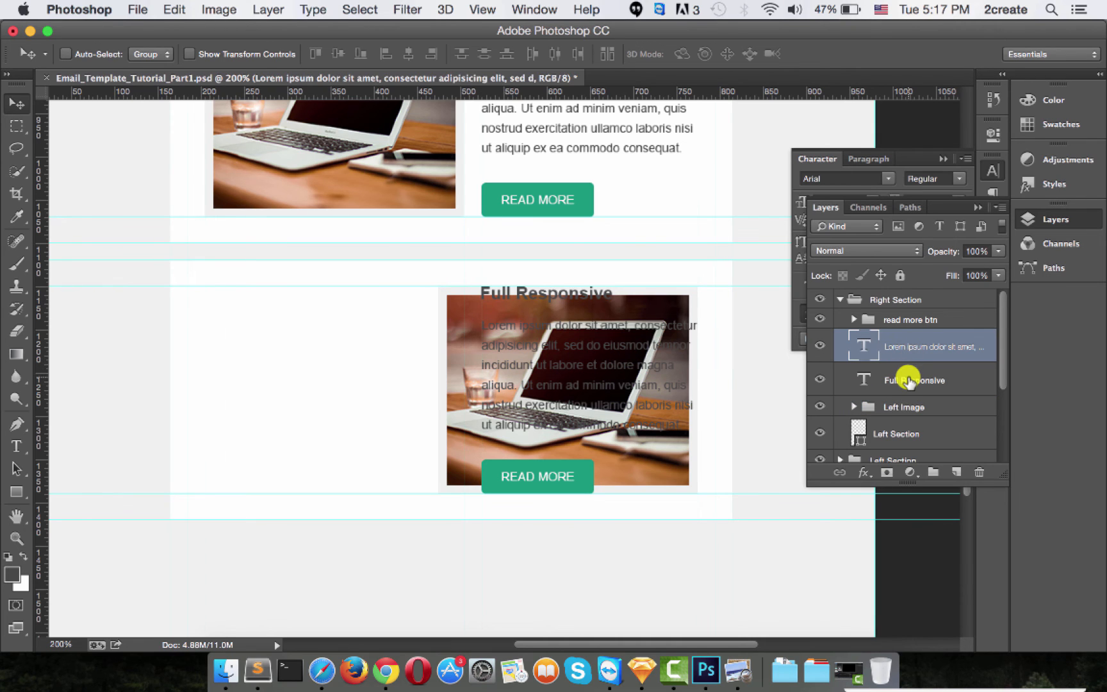
pyautogui.click(911, 319)
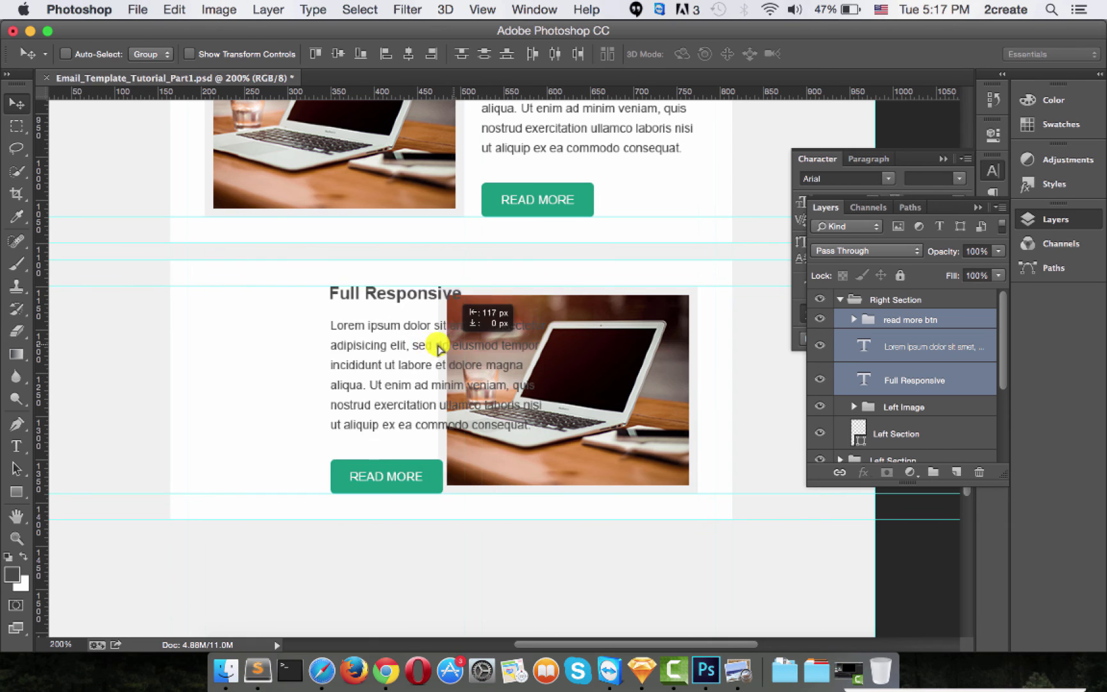
pyautogui.moveTo(438, 350); pyautogui.dragTo(328, 348)
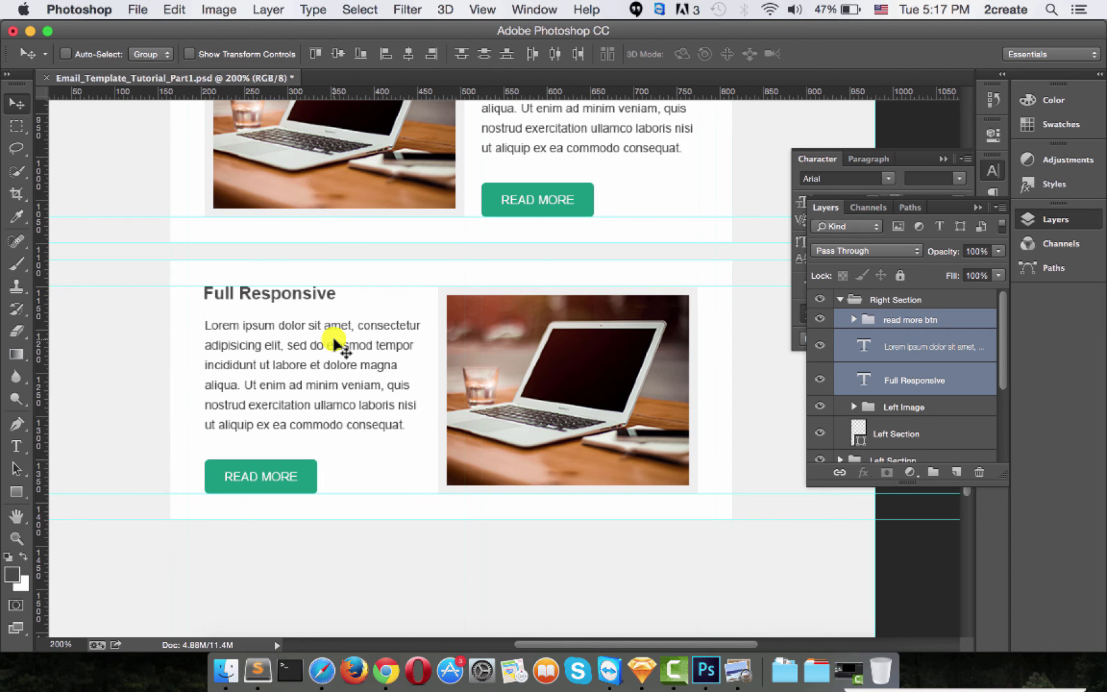
pyautogui.scroll(-3)
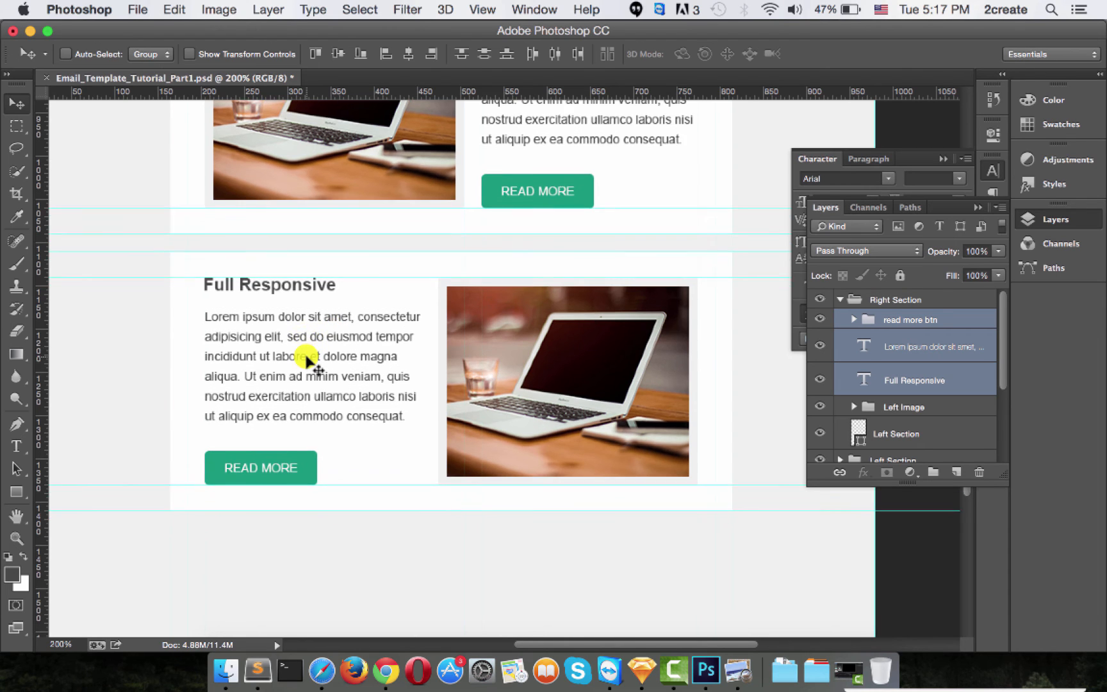
pyautogui.scroll(-3)
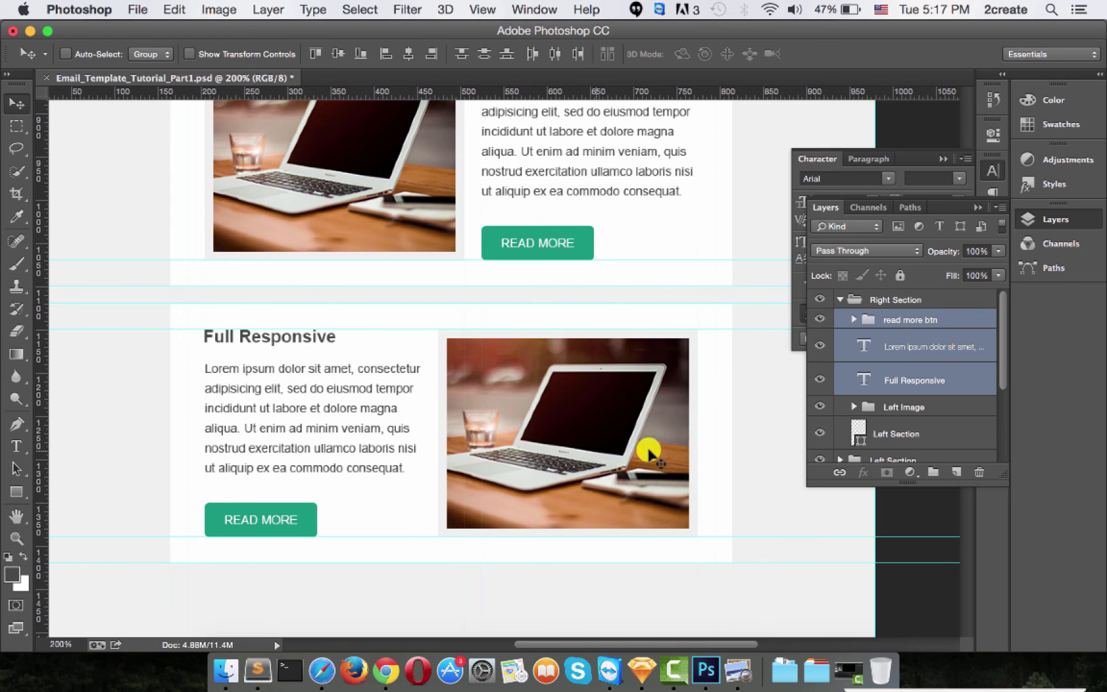
pyautogui.click(16, 446)
pyautogui.write('M')
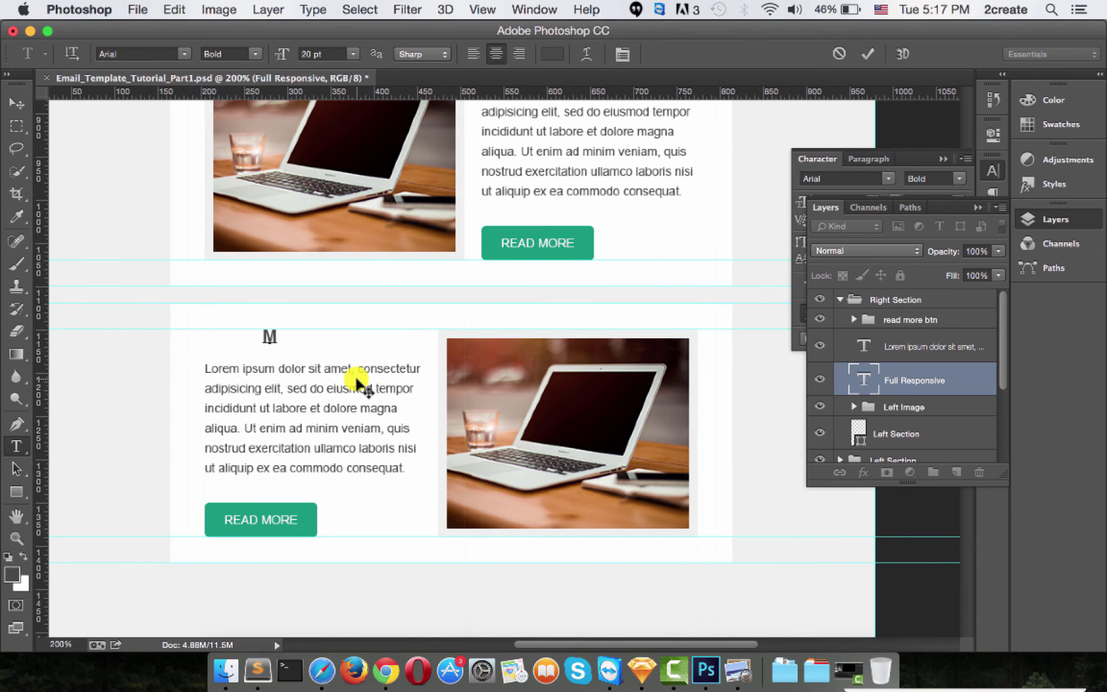
# Change the heading to MailChimp Ready and align it with the paragraph's left edge
pyautogui.write('ail')
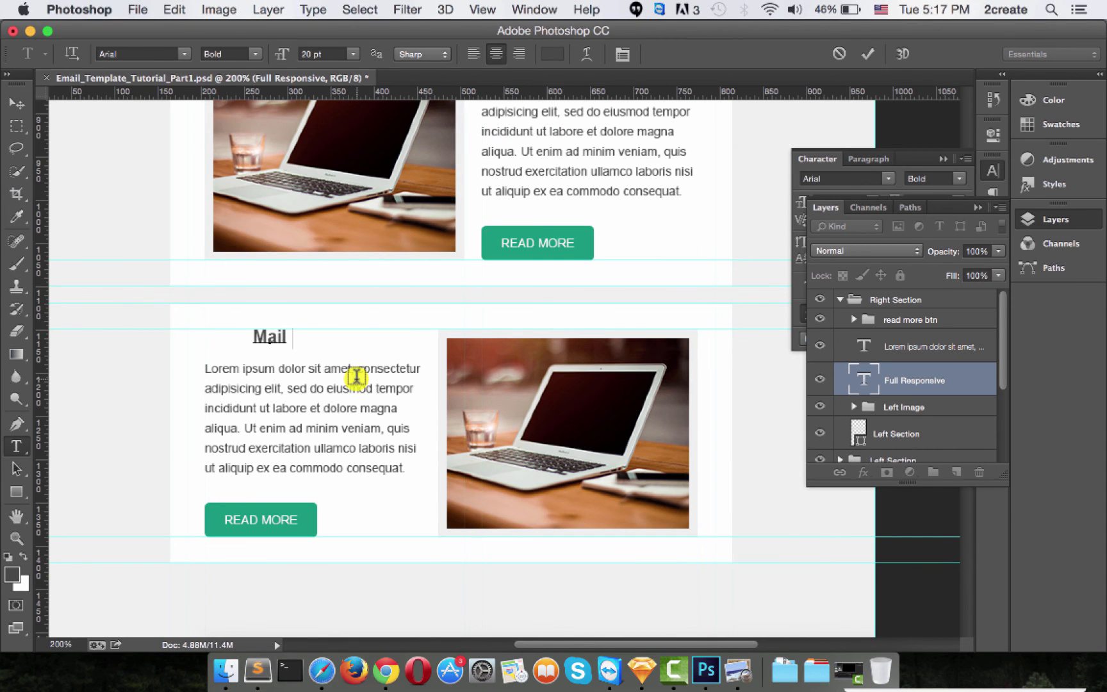
pyautogui.write('Chimp Ready')
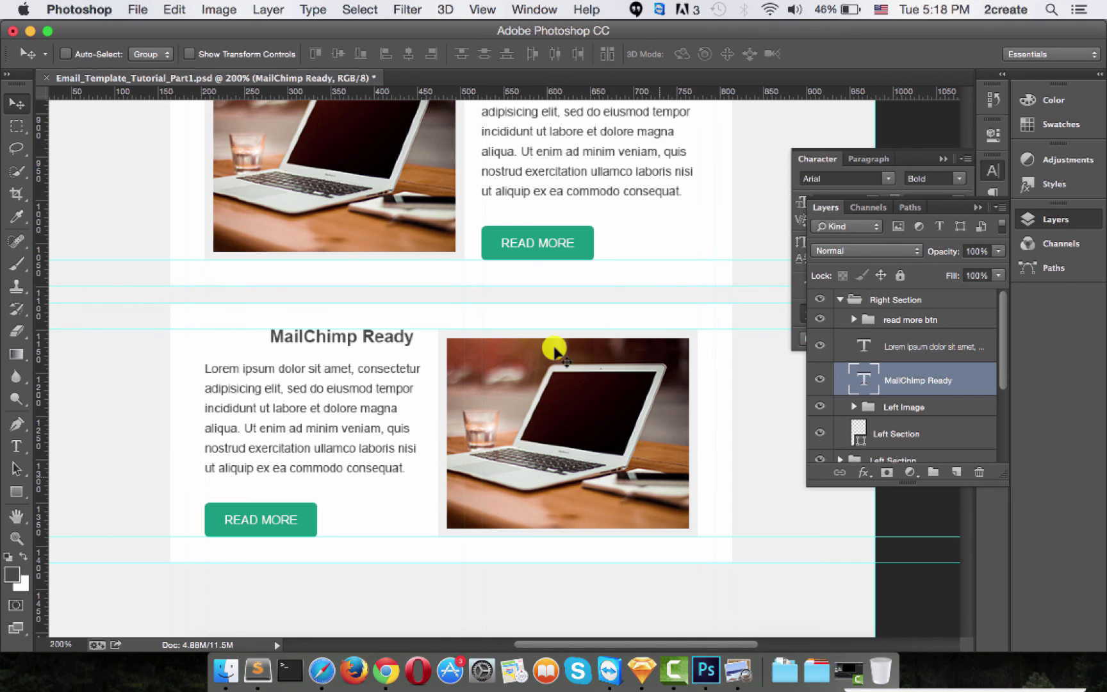
pyautogui.moveTo(555, 354); pyautogui.dragTo(332, 321)
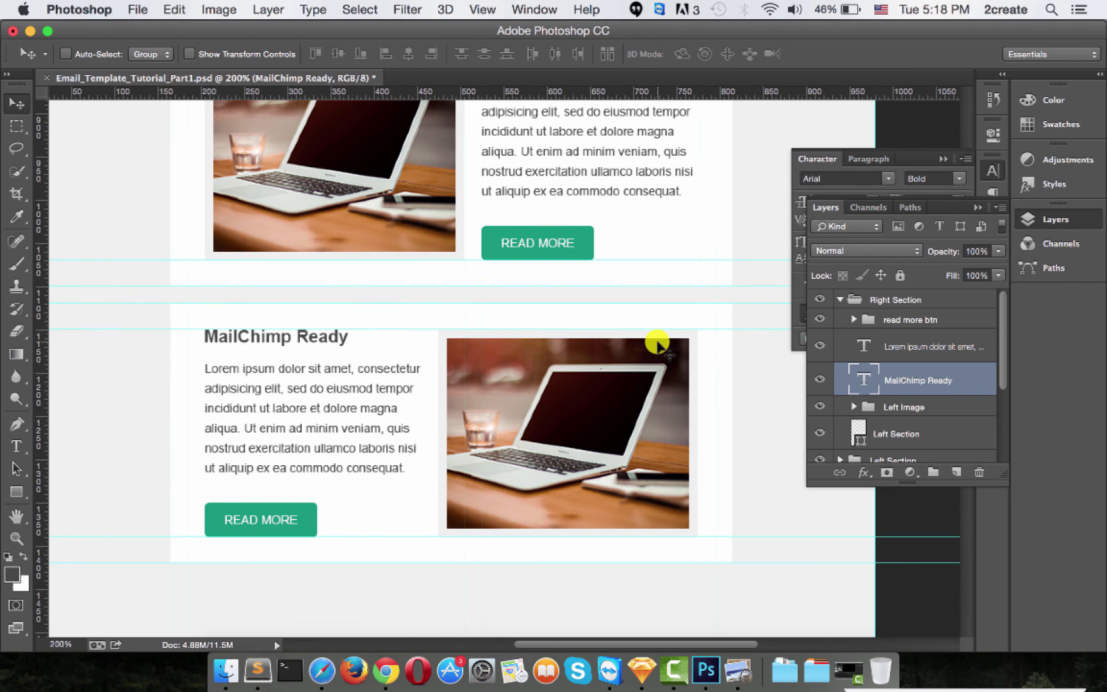
pyautogui.click(895, 299)
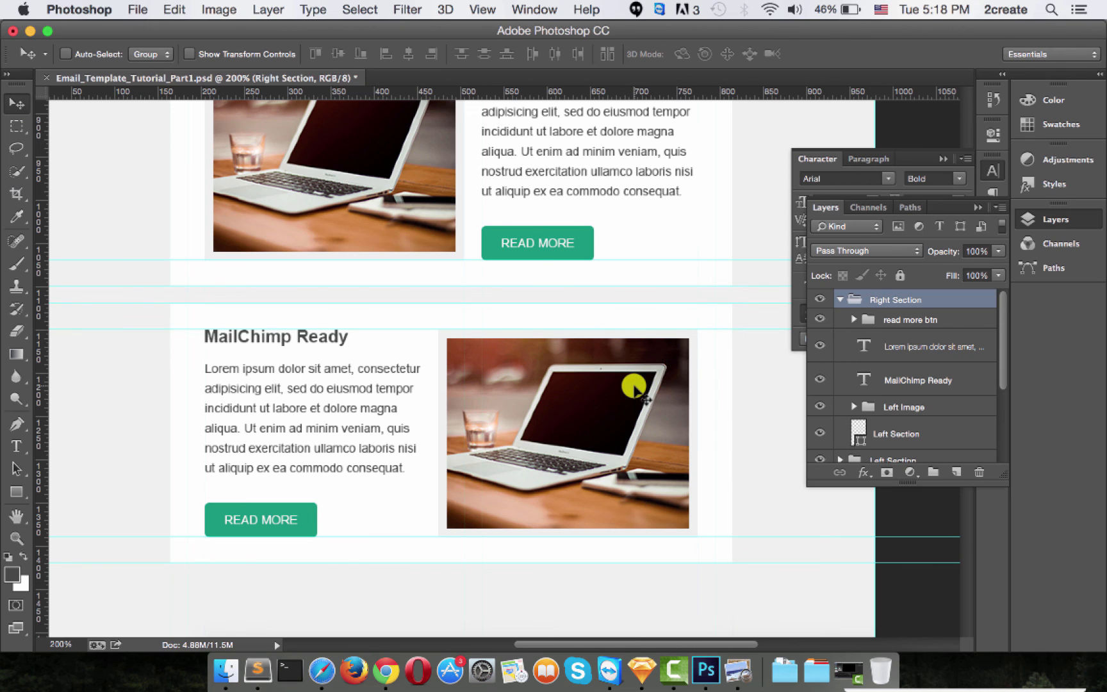
pyautogui.moveTo(855, 407)
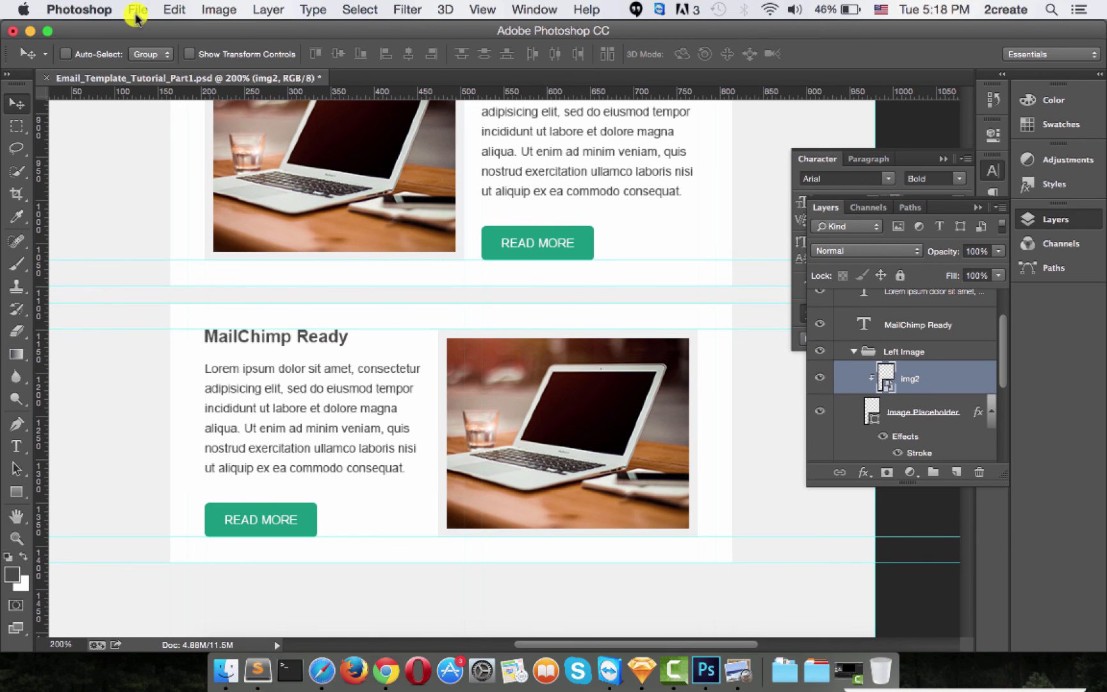
# Delete the old img2 laptop photo layer from the MailChimp Ready section
pyautogui.click(980, 471)
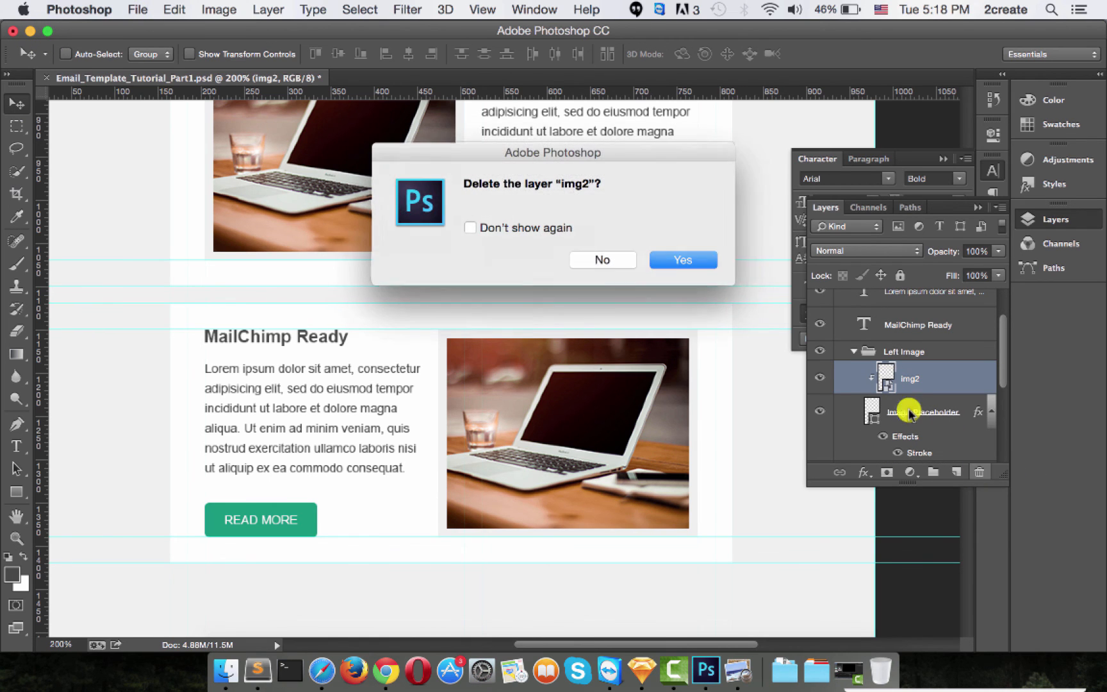
pyautogui.click(682, 261)
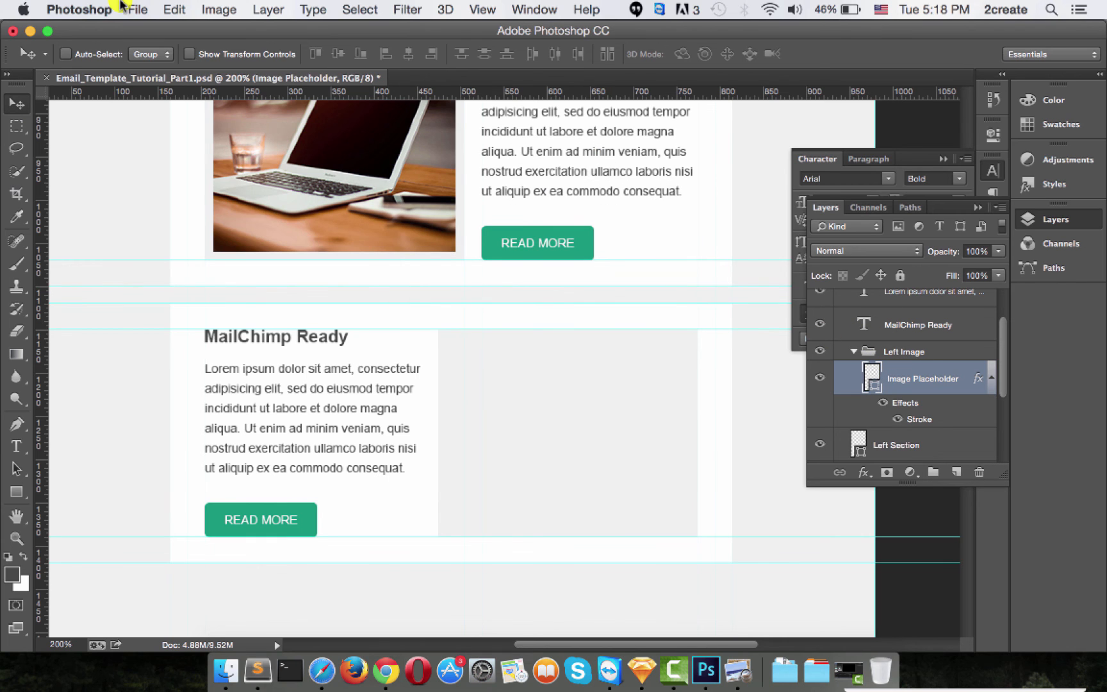
# Place the desk photo img3.jpg as an embedded image
pyautogui.click(137, 9)
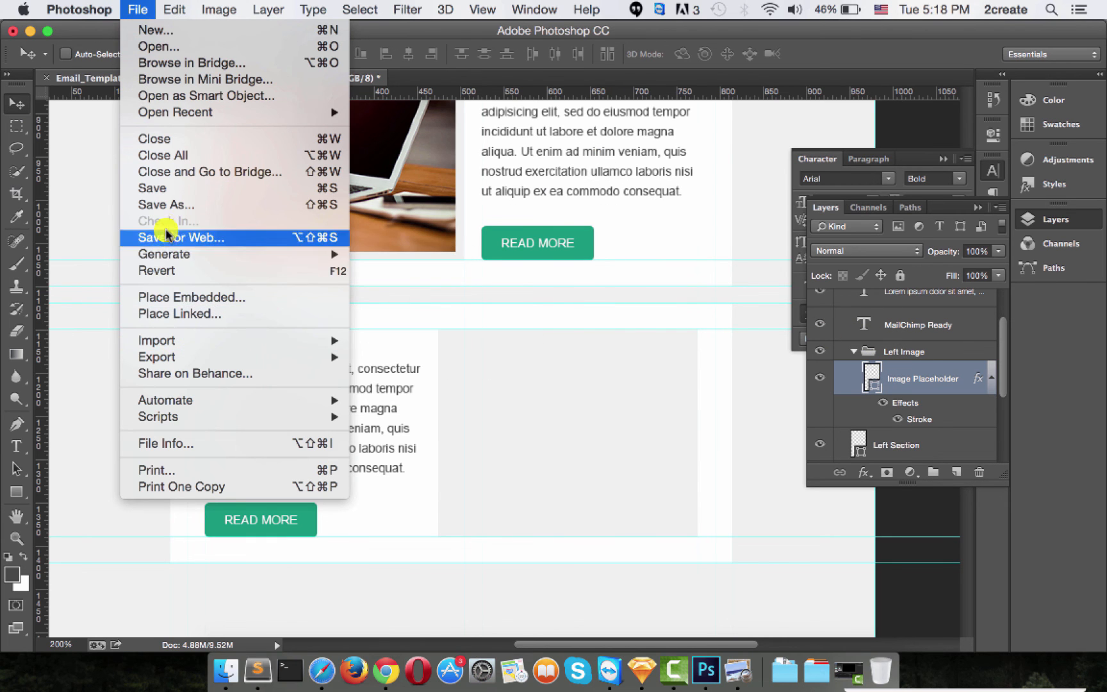
pyautogui.click(191, 296)
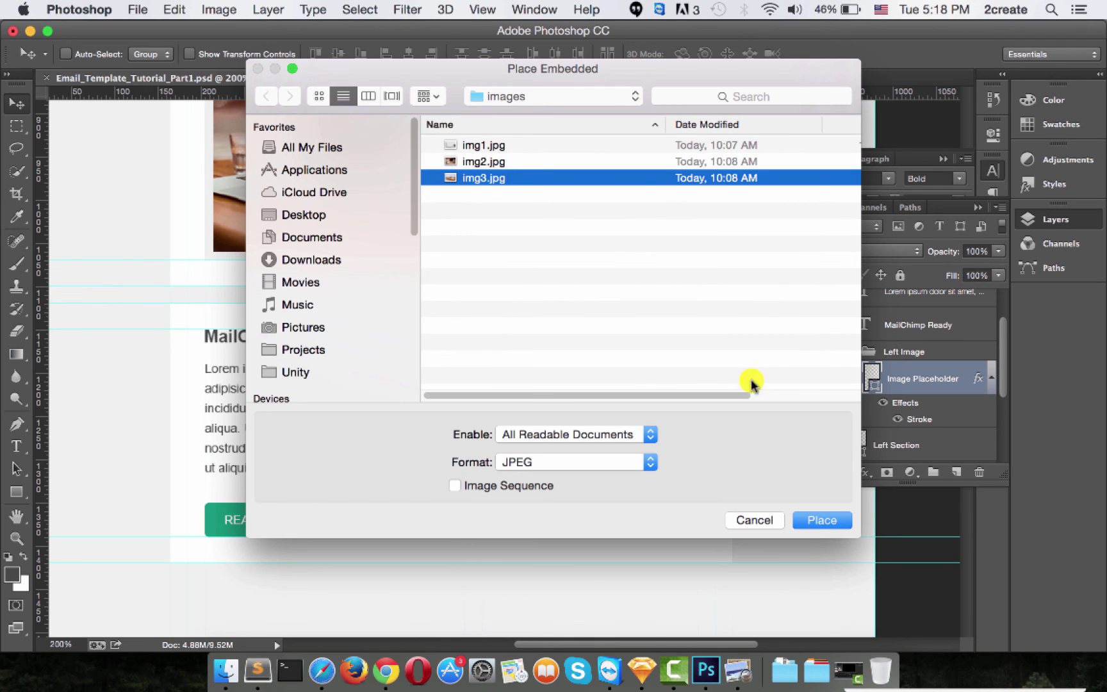
pyautogui.click(821, 520)
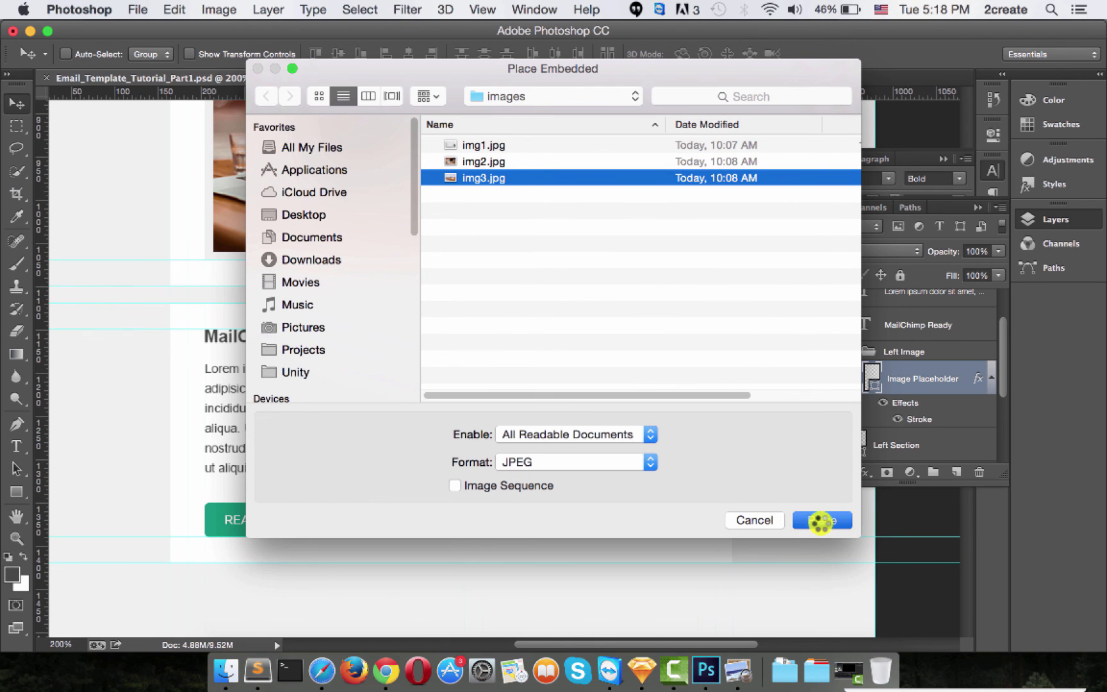
pyautogui.click(820, 520)
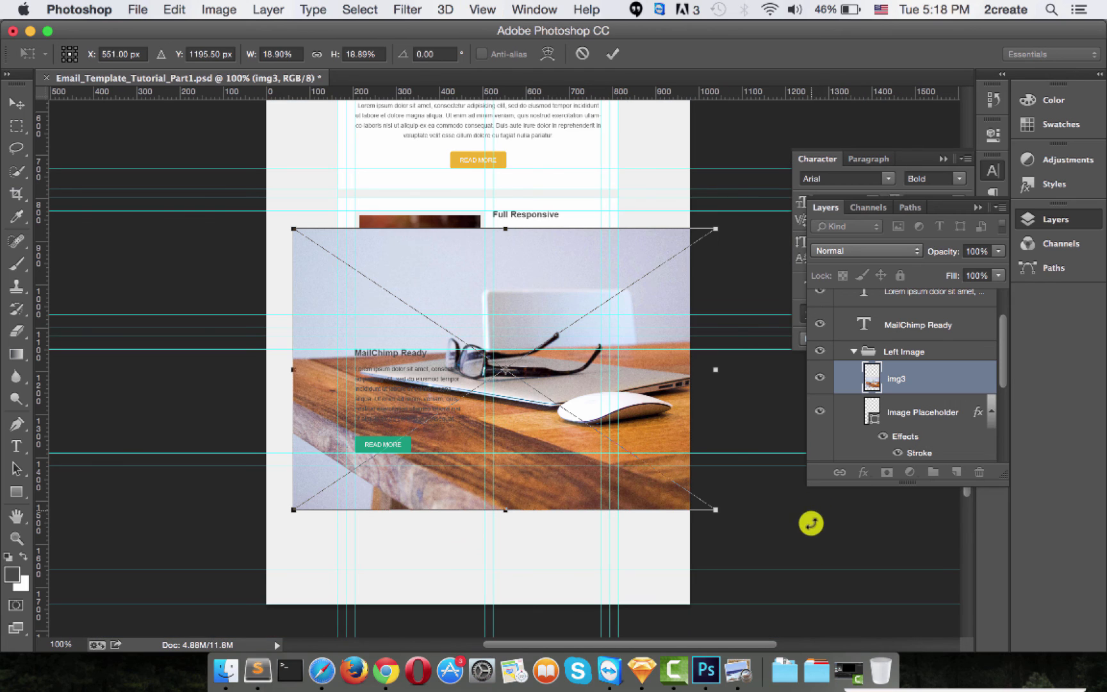
pyautogui.moveTo(696, 246)
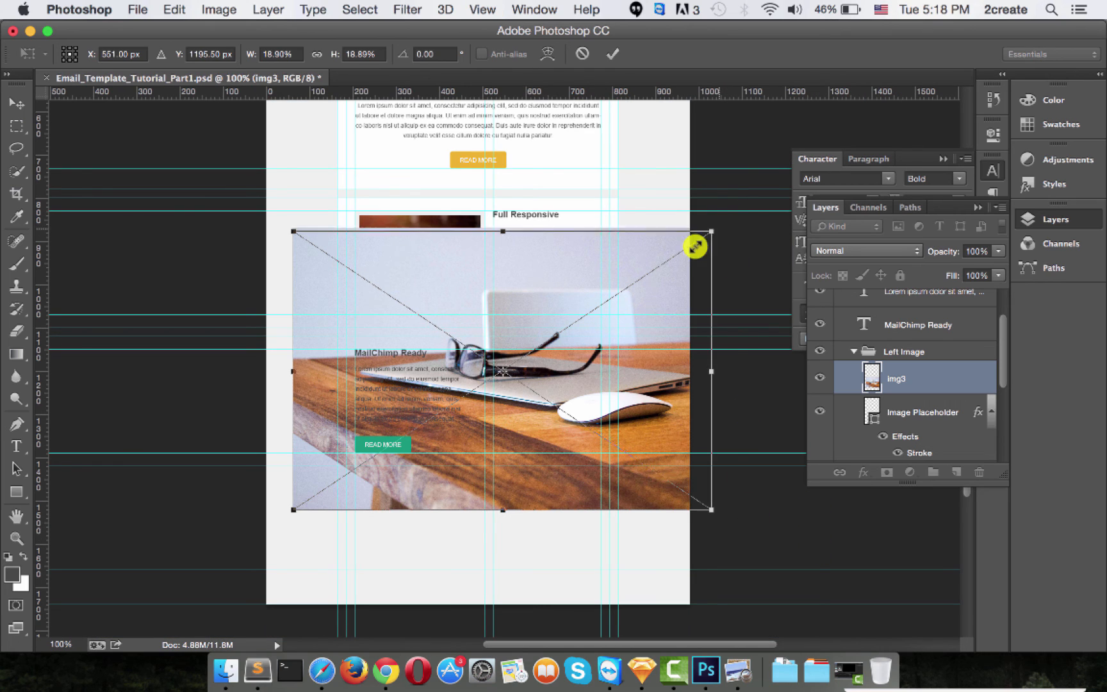
# Scale img3 down and fit it over the image frame right of the MailChimp Ready text
pyautogui.moveTo(696, 246); pyautogui.dragTo(402, 430)
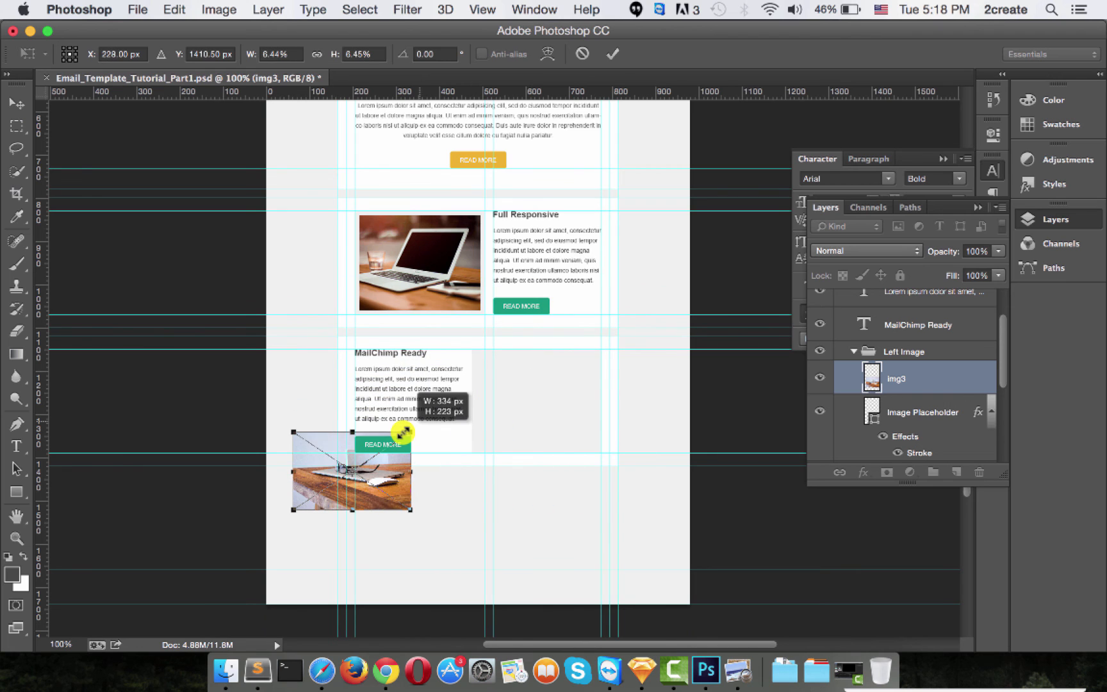
pyautogui.moveTo(403, 432); pyautogui.dragTo(431, 432)
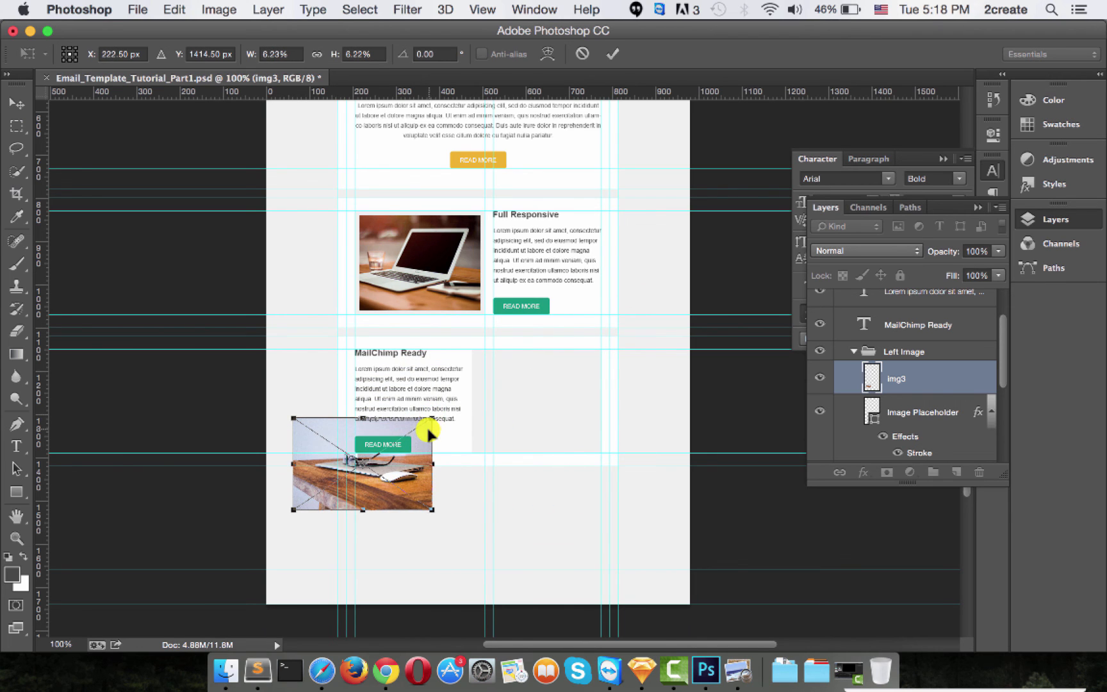
pyautogui.moveTo(430, 432); pyautogui.dragTo(593, 363)
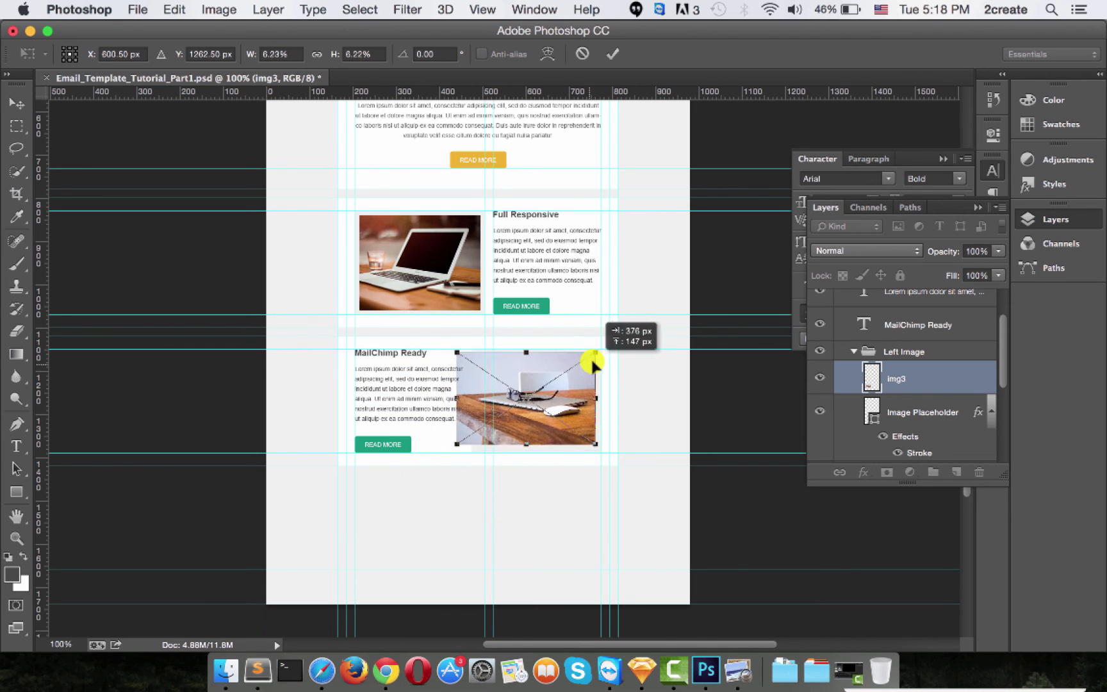
pyautogui.moveTo(594, 364); pyautogui.dragTo(618, 453)
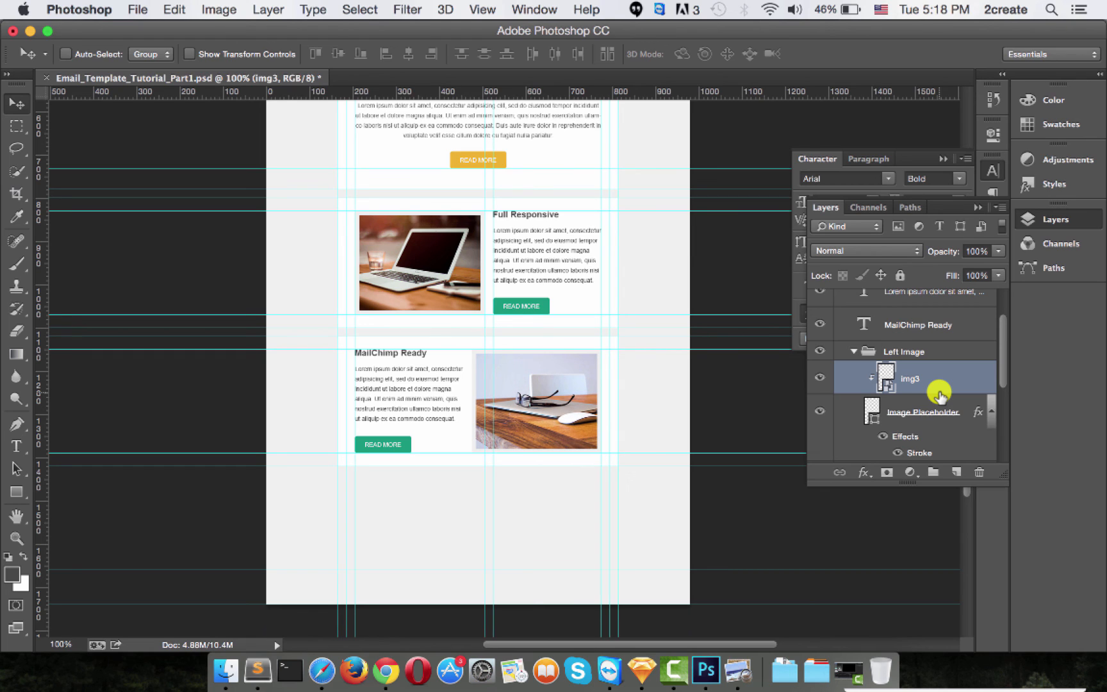
# Rename the section's image group Right Image and collapse the Right Section group
pyautogui.doubleClick(904, 352)
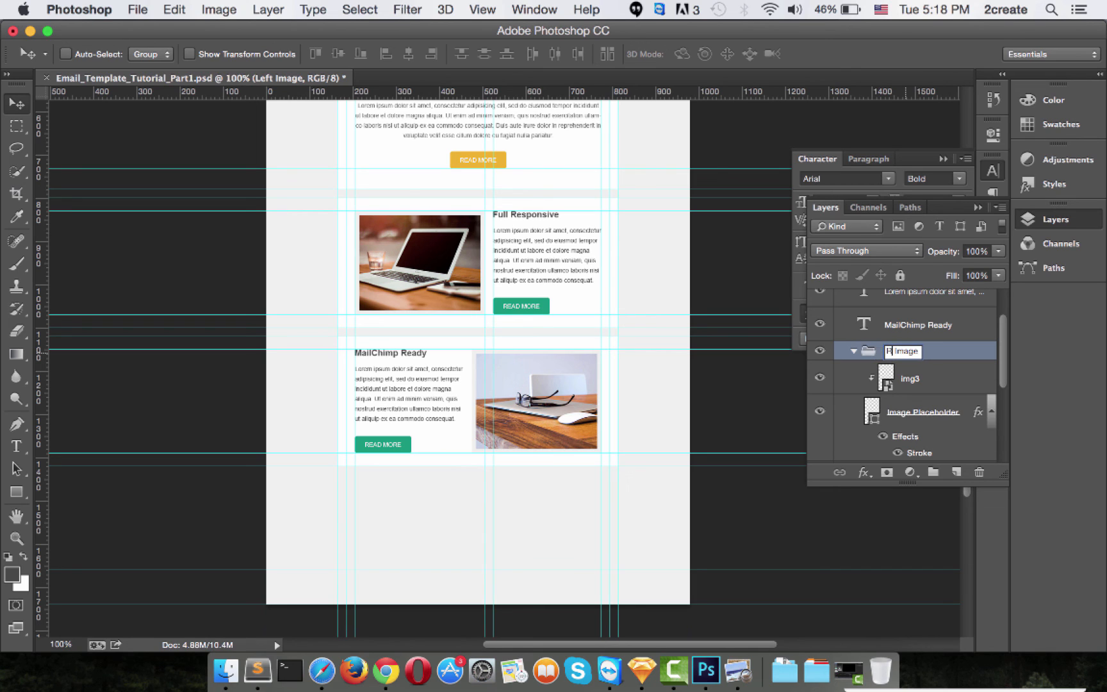
pyautogui.write('Right Image')
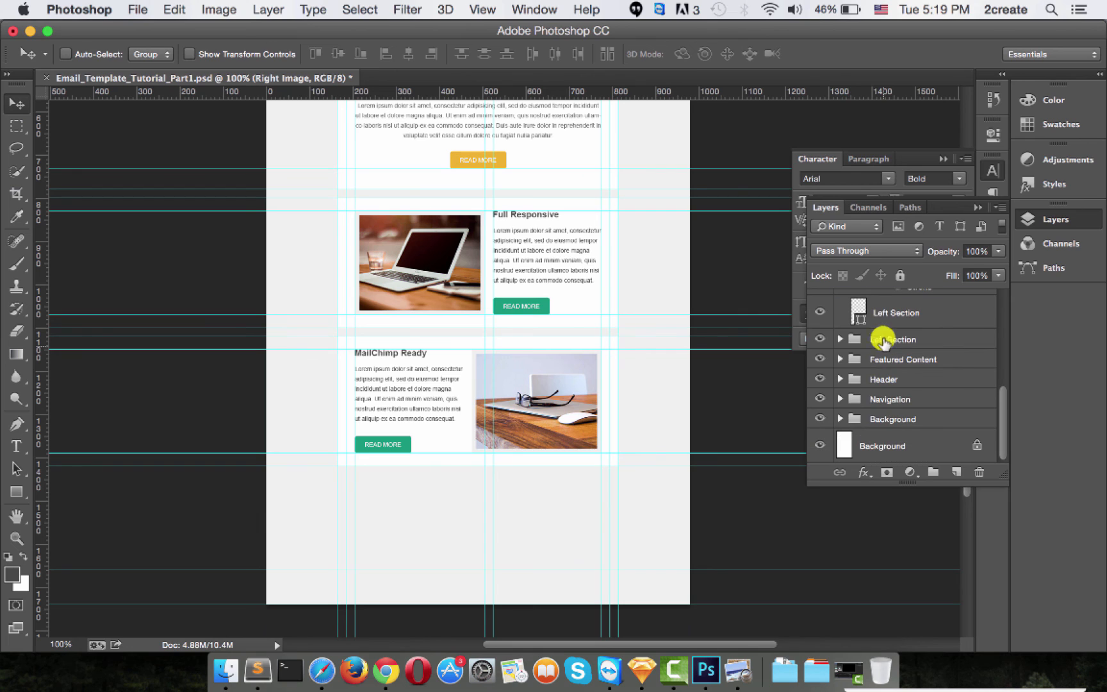
pyautogui.click(855, 339)
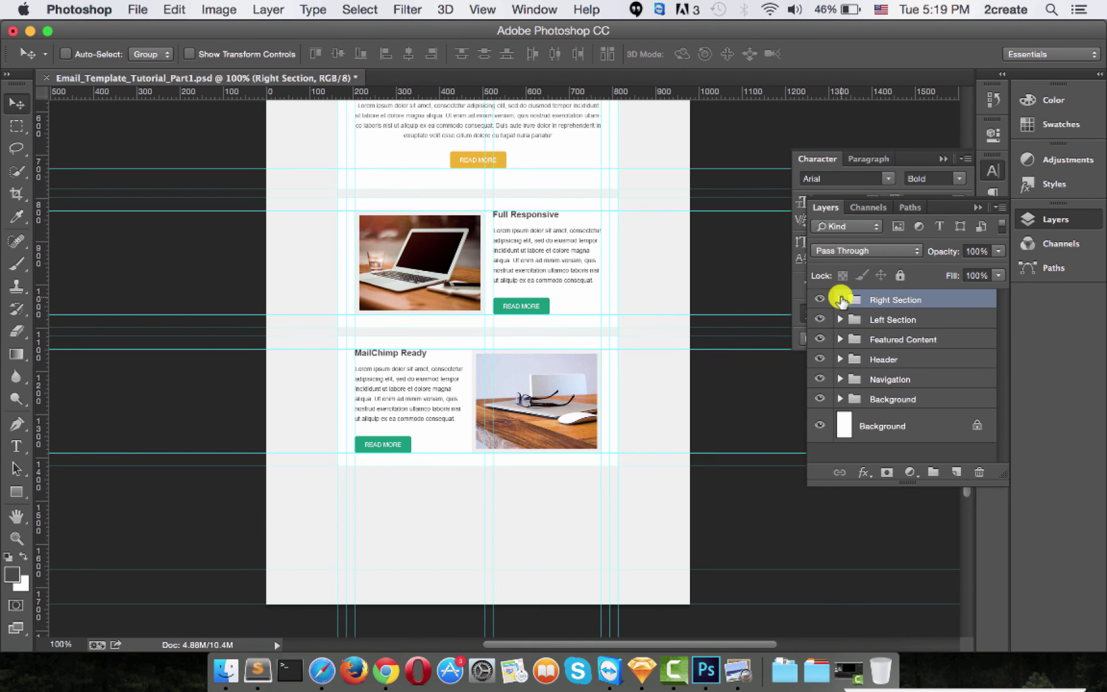
pyautogui.moveTo(848, 316)
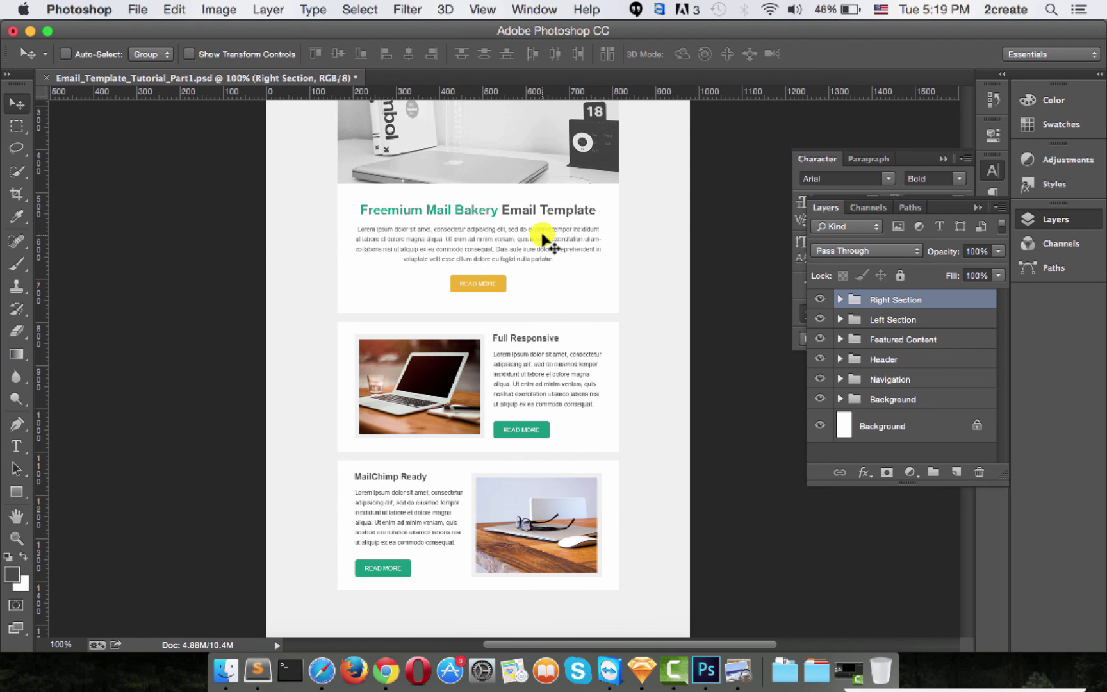
pyautogui.moveTo(572, 364)
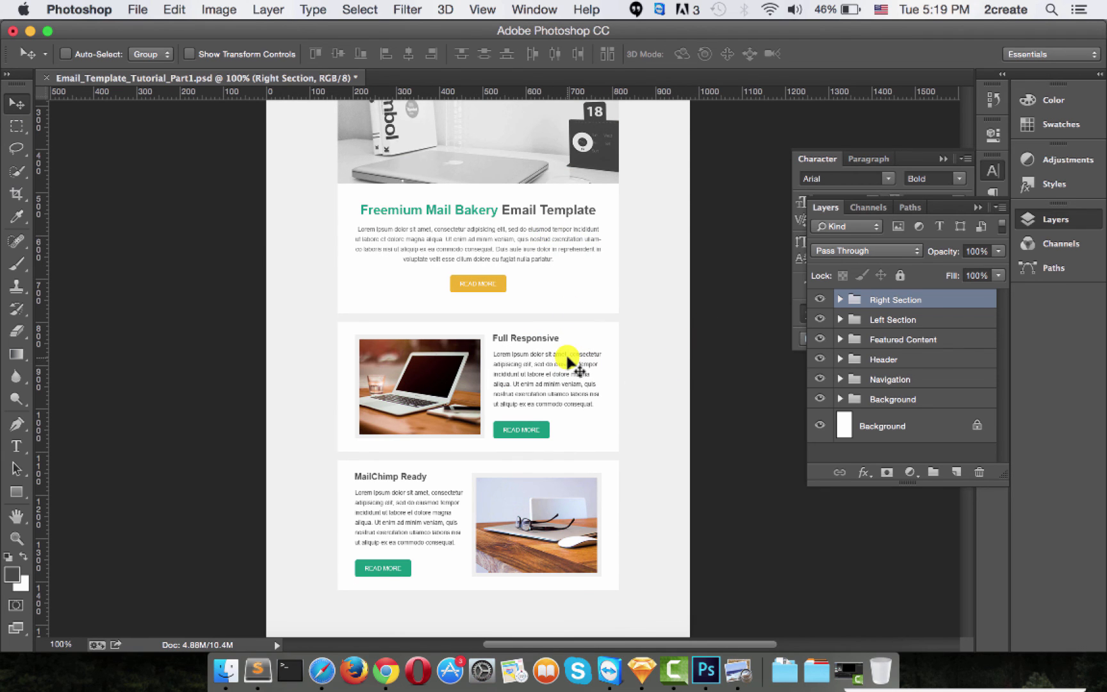